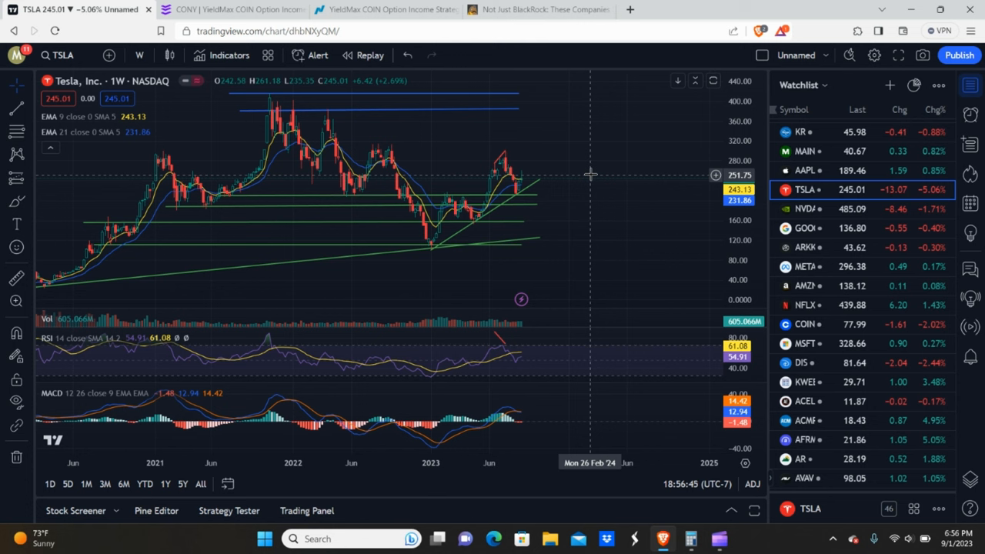
mouse_move(837, 334)
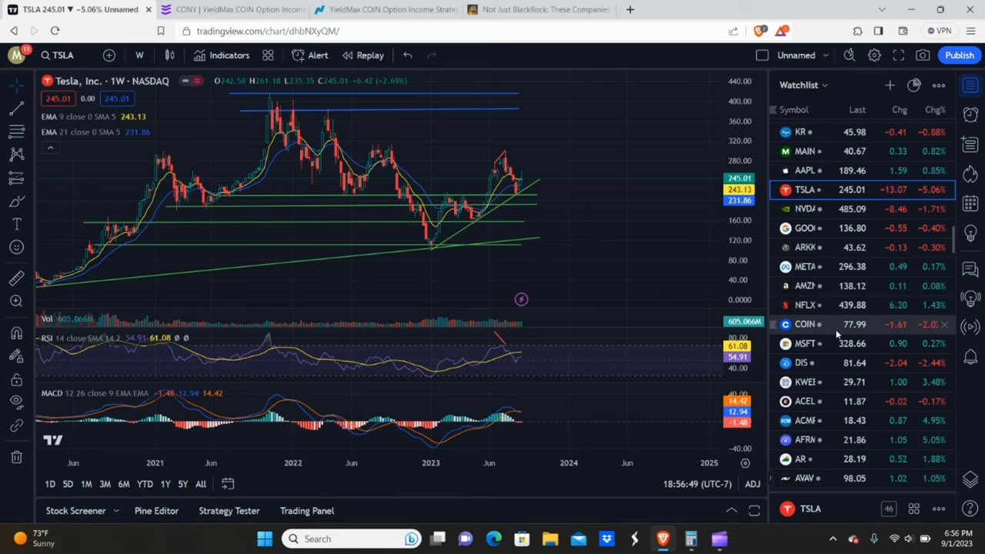
Switch to Coinbase and measure its rise from the May 2021 low to the December 2021 peak, about 71% over 32 bars.
left_click(804, 323)
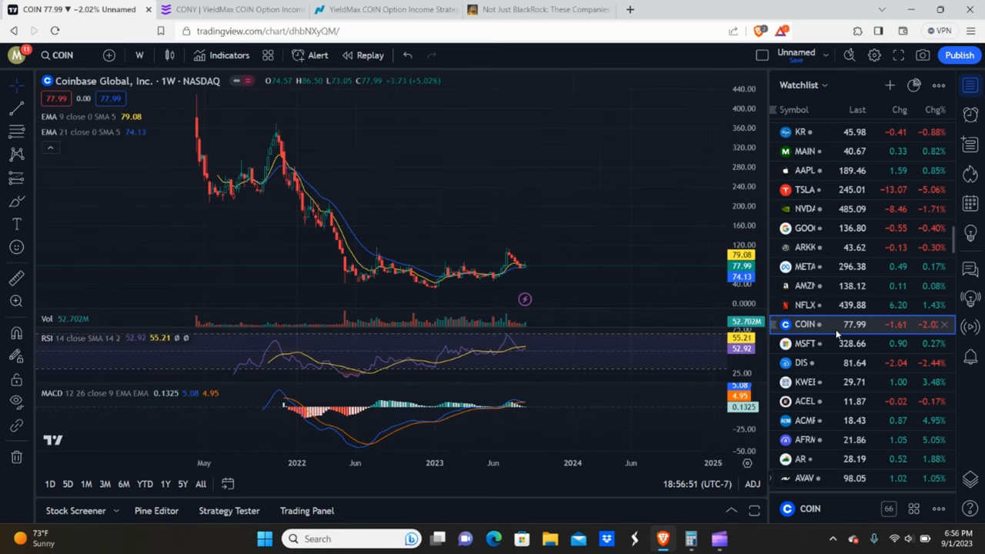
mouse_move(356, 197)
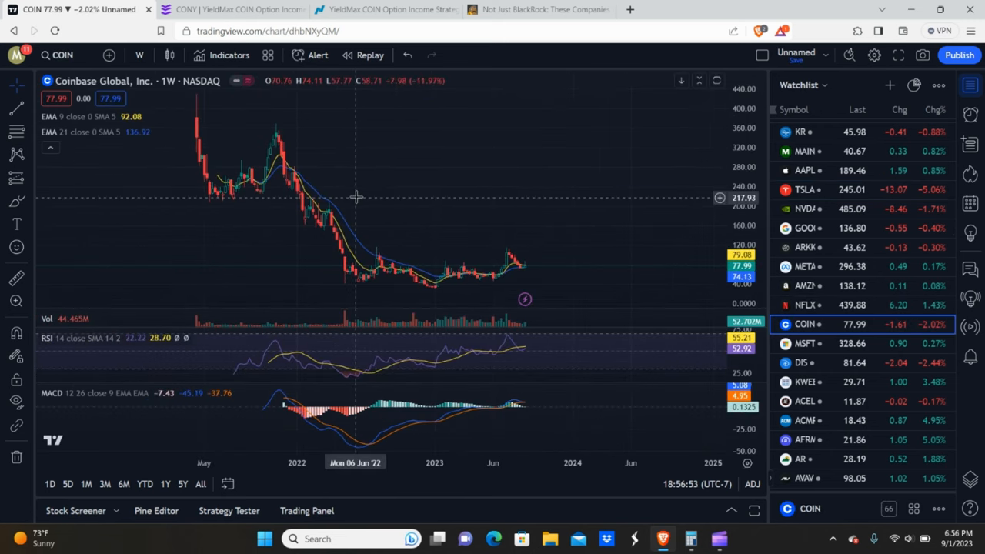
mouse_move(64, 257)
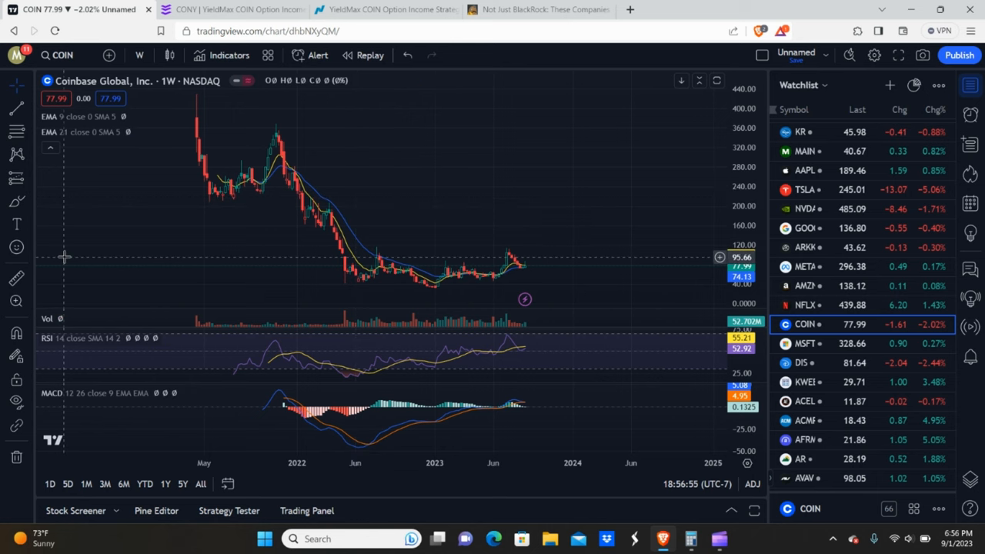
mouse_move(326, 277)
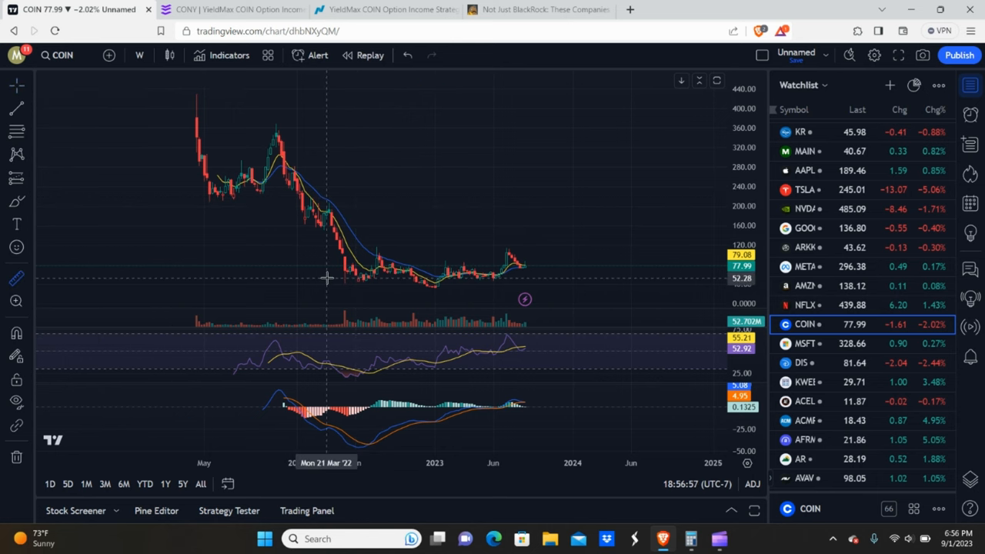
mouse_move(277, 114)
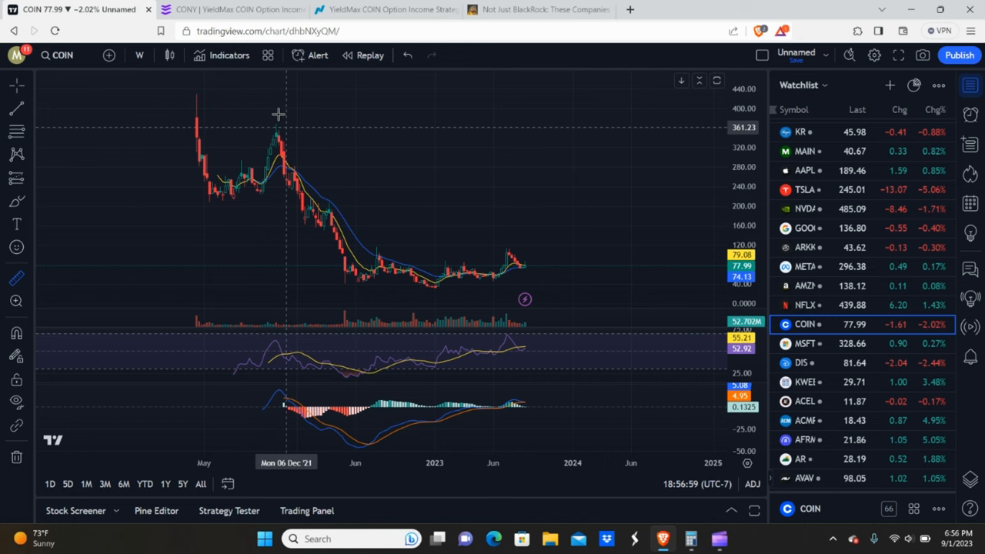
mouse_move(296, 129)
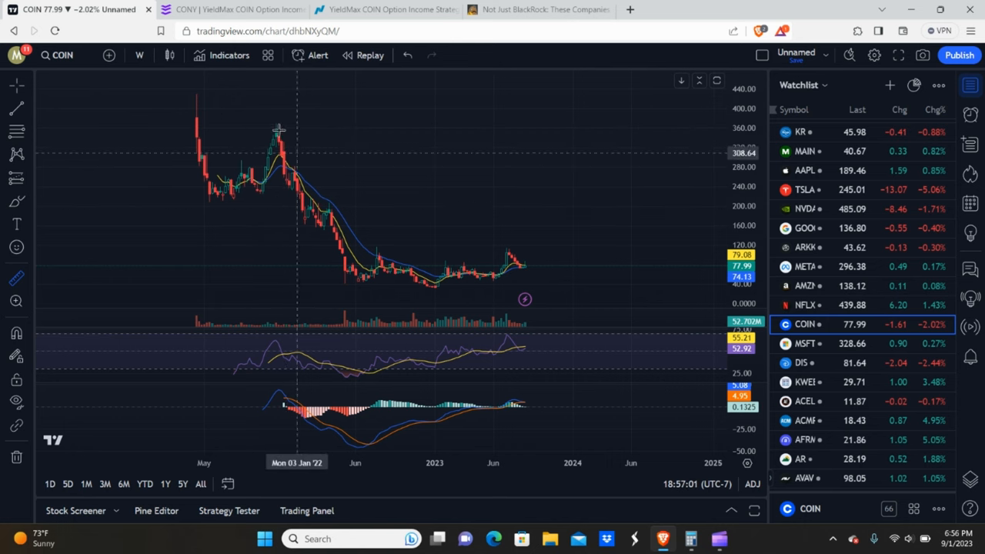
mouse_move(209, 198)
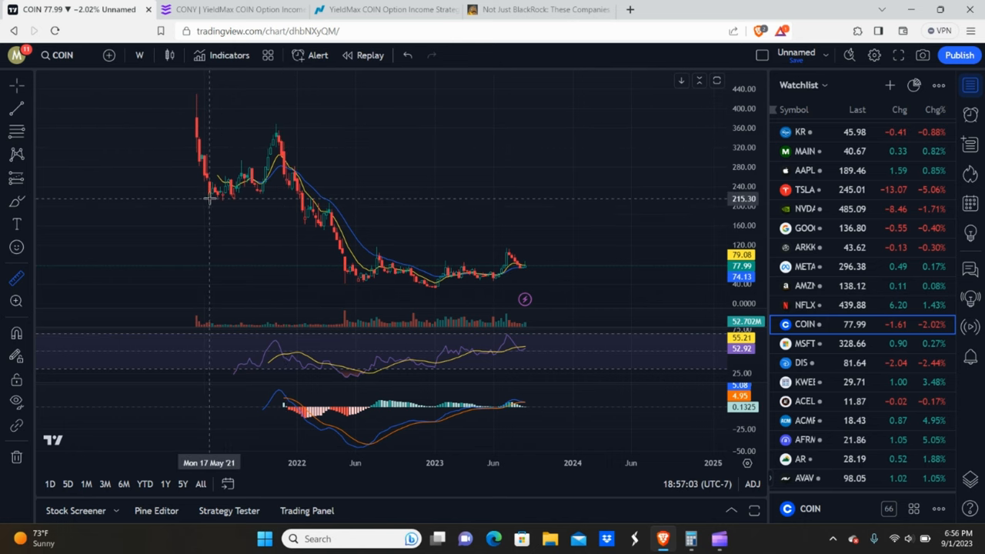
left_click_drag(209, 198, 283, 123)
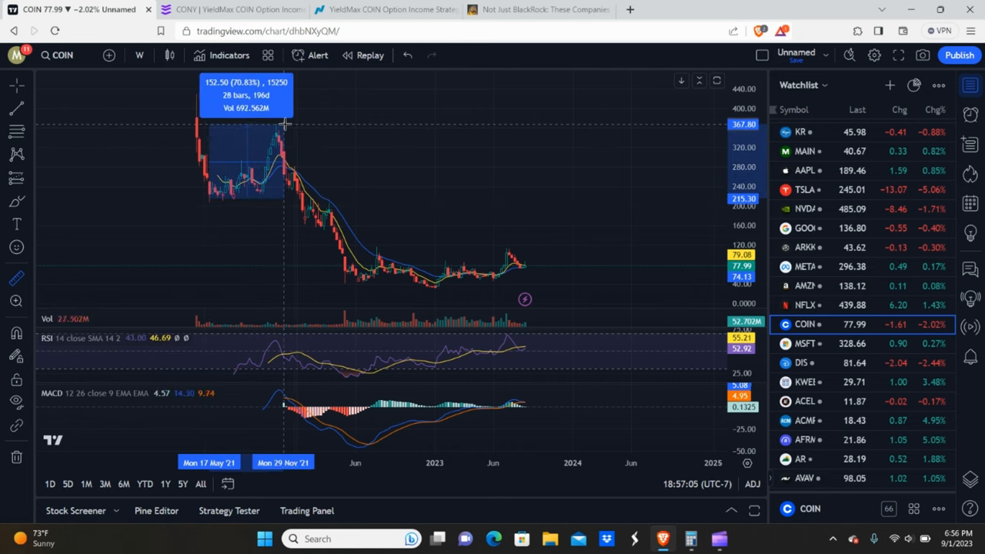
left_click_drag(283, 123, 296, 123)
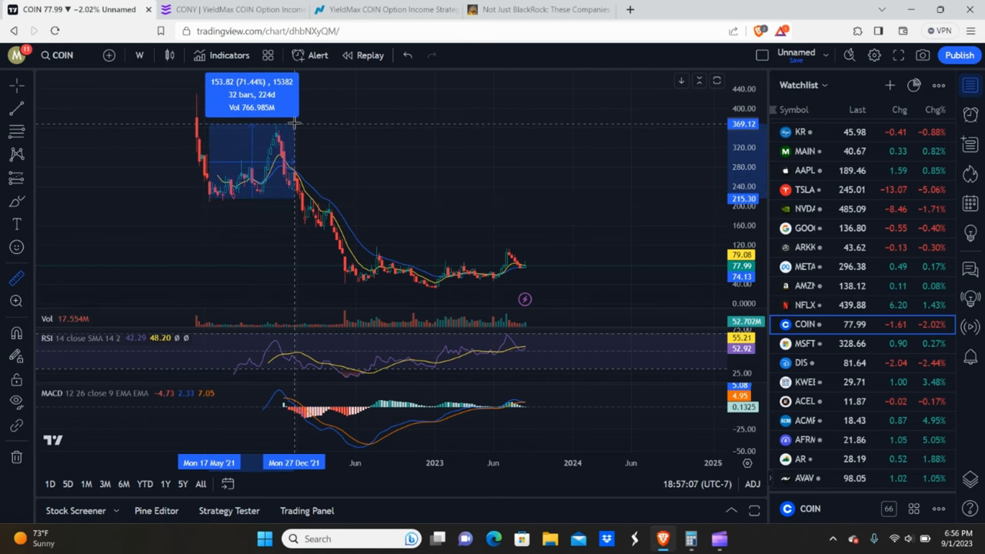
mouse_move(16, 279)
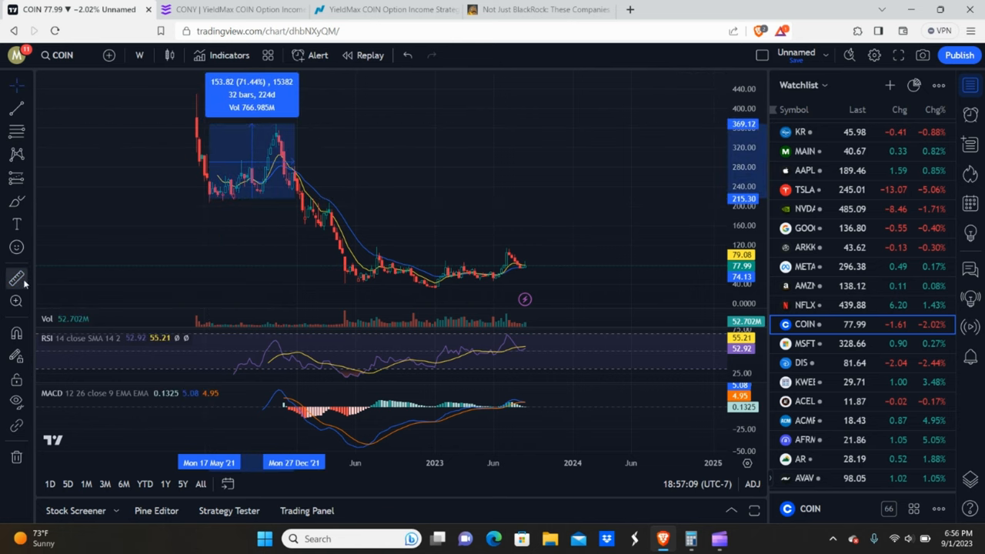
mouse_move(274, 123)
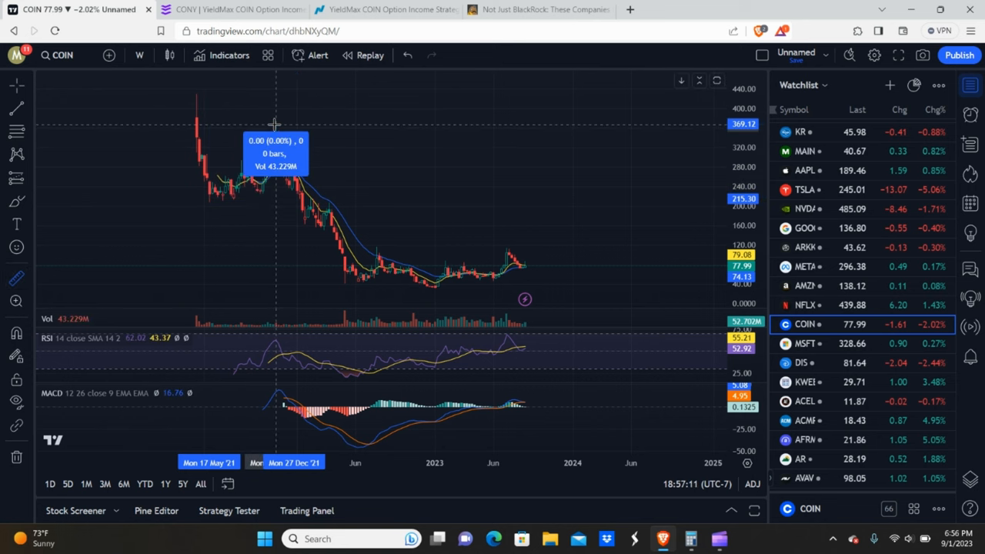
Compress the price history toward 2021 onward and measure the swing from the late 2022 low.
left_click_drag(275, 126, 397, 280)
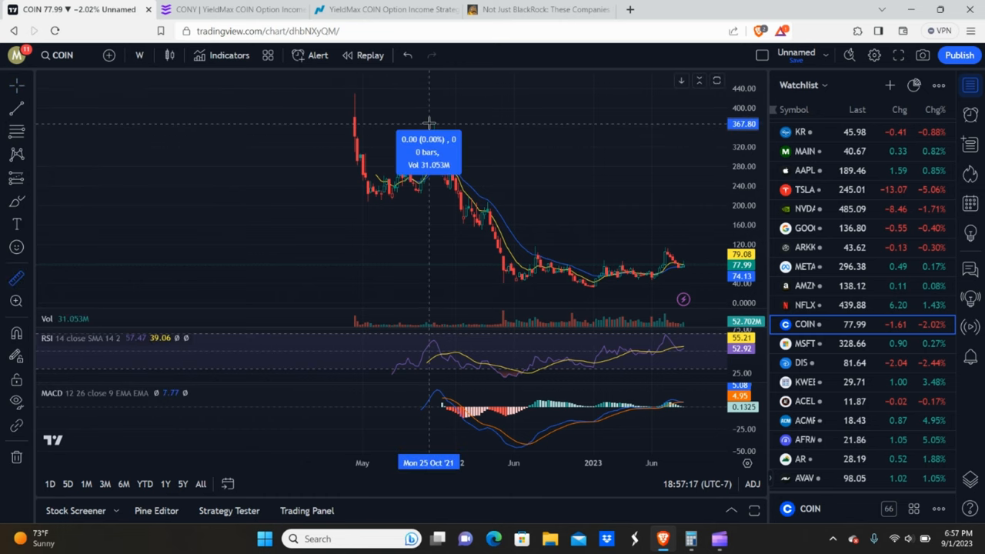
left_click_drag(428, 124, 567, 274)
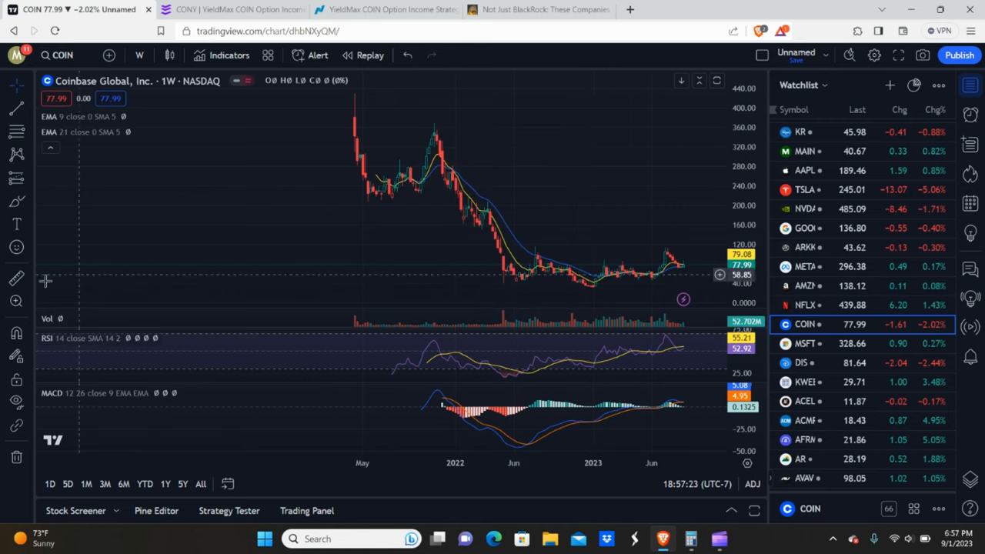
mouse_move(561, 290)
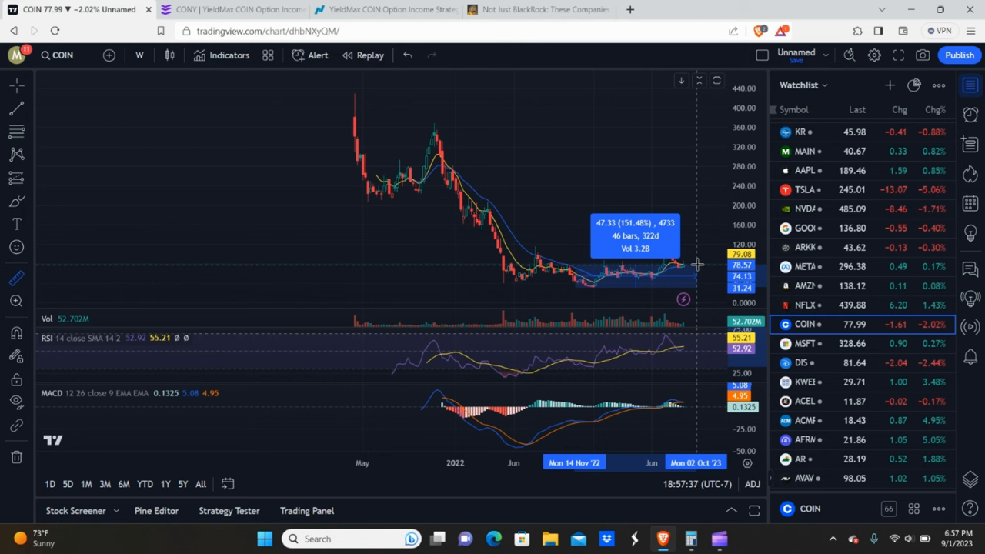
mouse_move(687, 262)
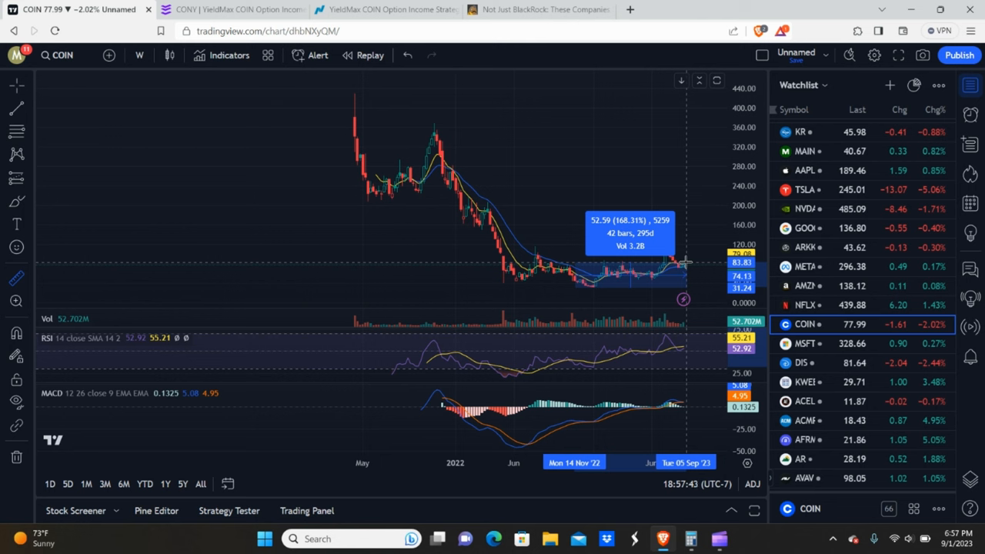
mouse_move(545, 149)
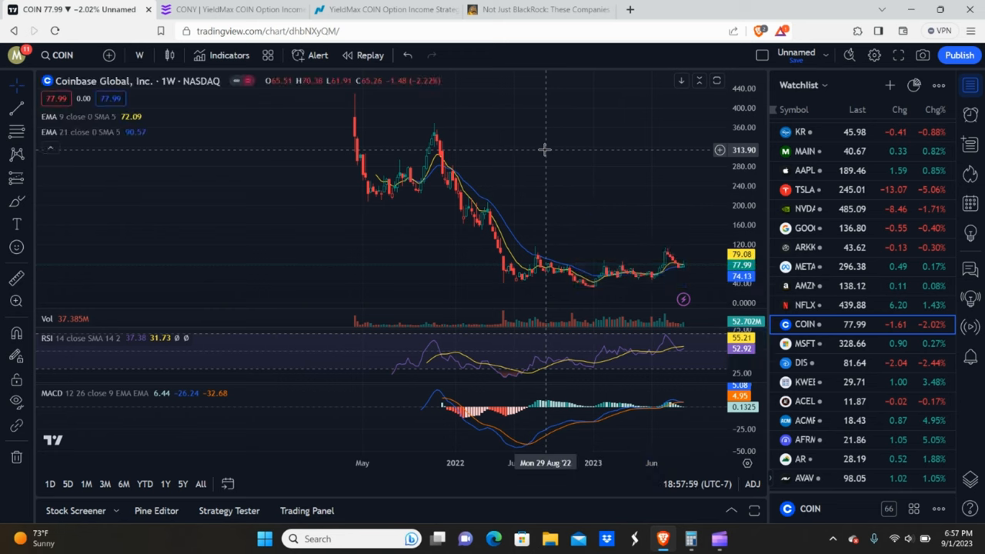
mouse_move(508, 186)
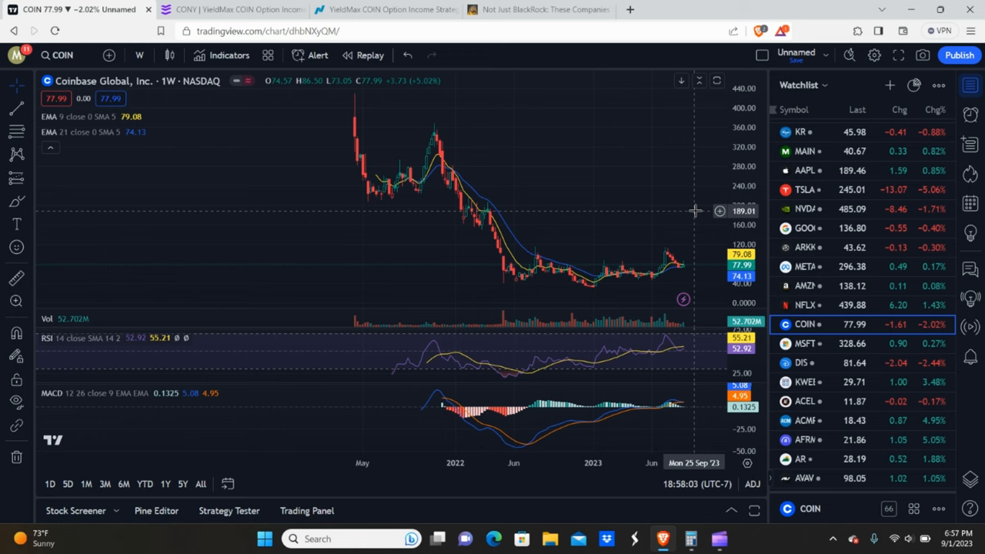
mouse_move(456, 231)
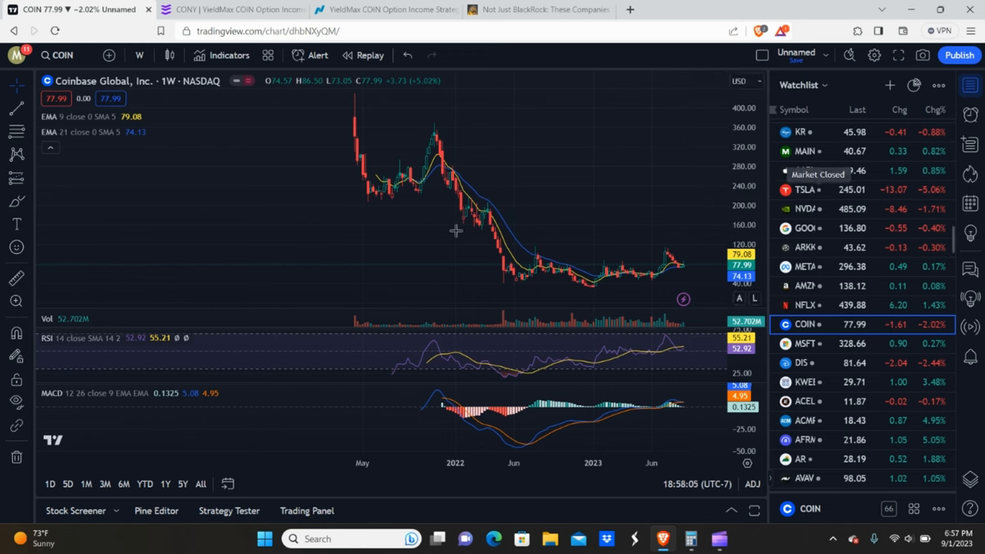
mouse_move(797, 190)
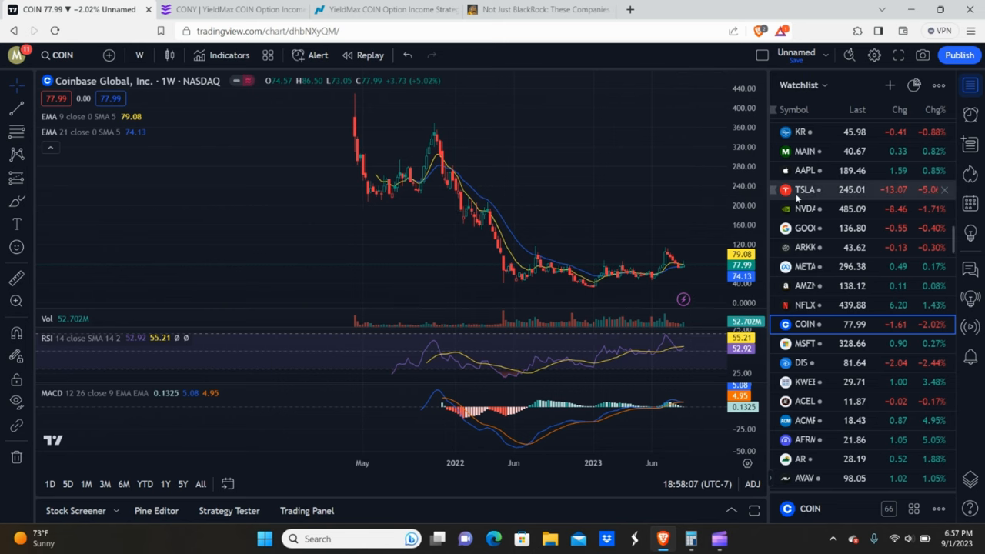
Switch to Tesla and measure its 2019–2021 rise and the roughly 75% drop to the 2023 low.
left_click(805, 189)
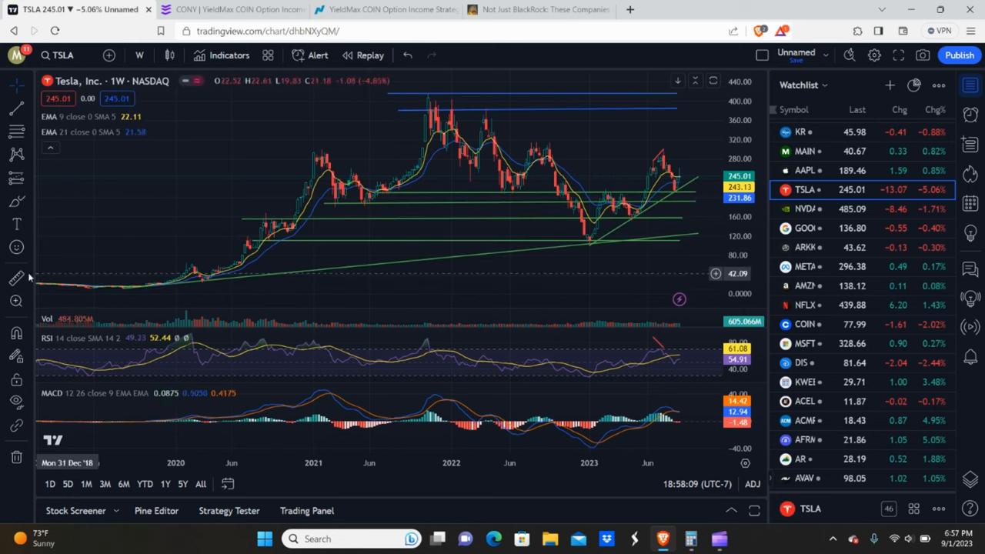
mouse_move(191, 274)
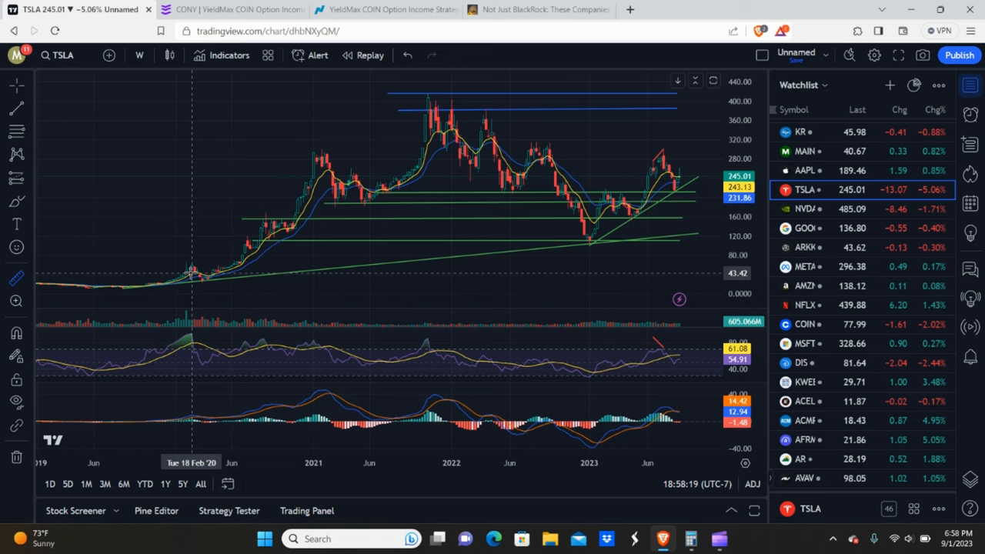
left_click_drag(188, 273, 440, 108)
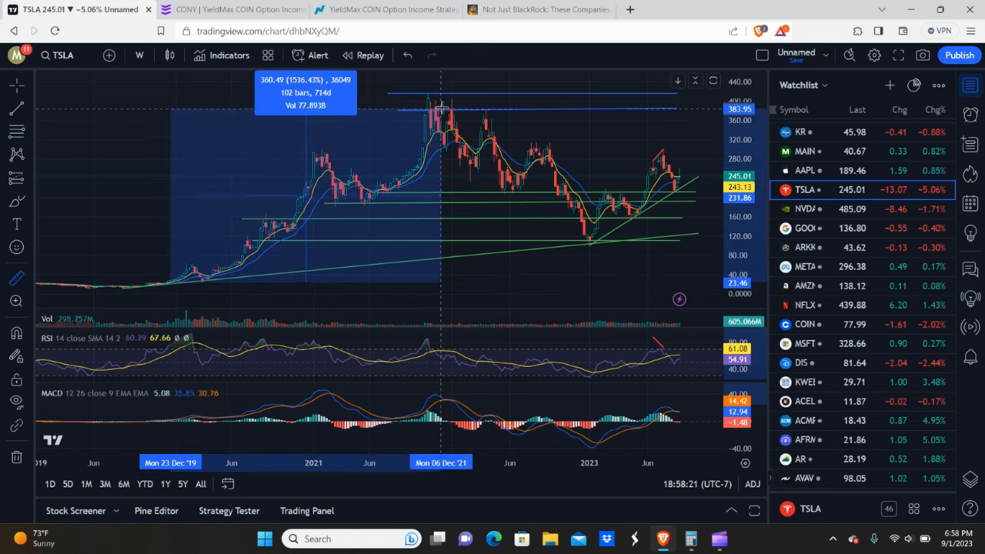
mouse_move(445, 100)
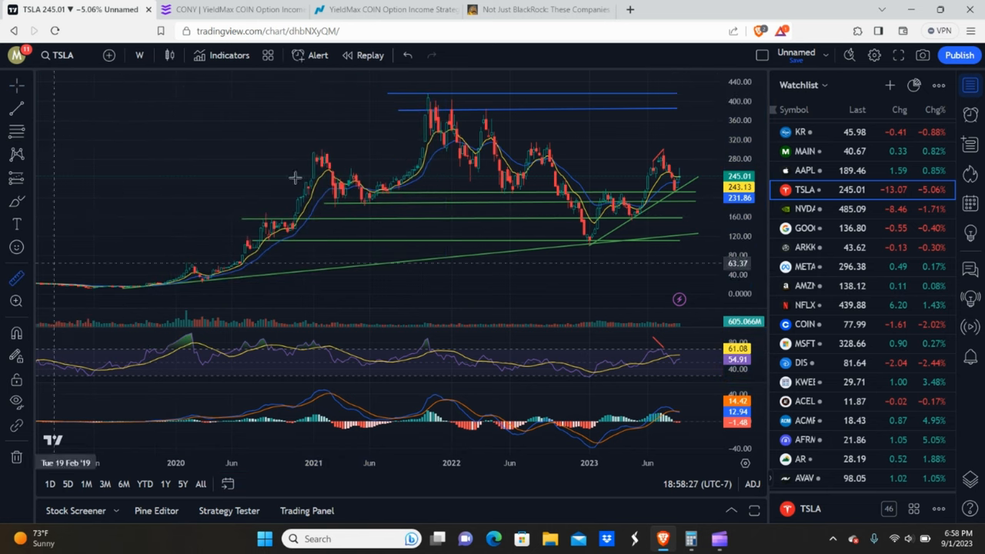
mouse_move(431, 96)
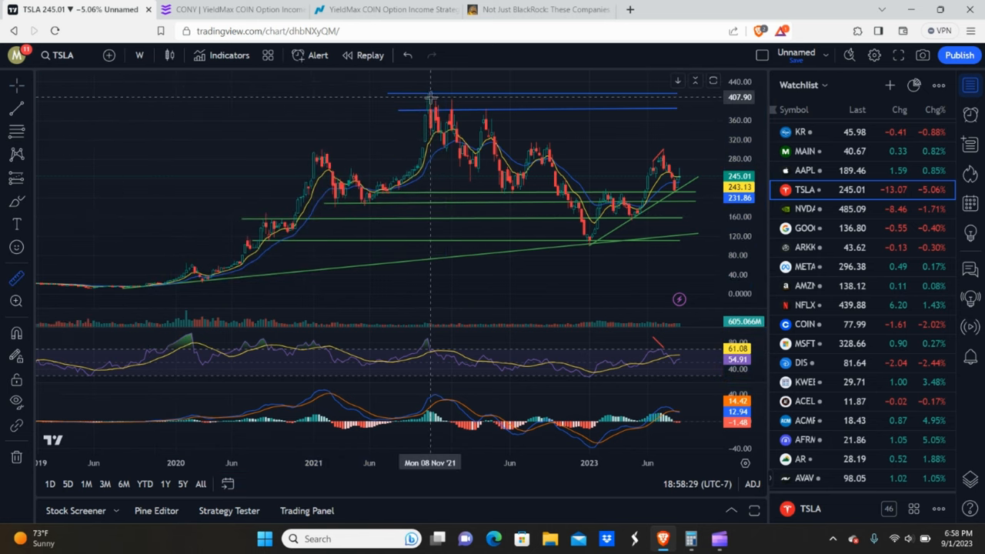
mouse_move(429, 95)
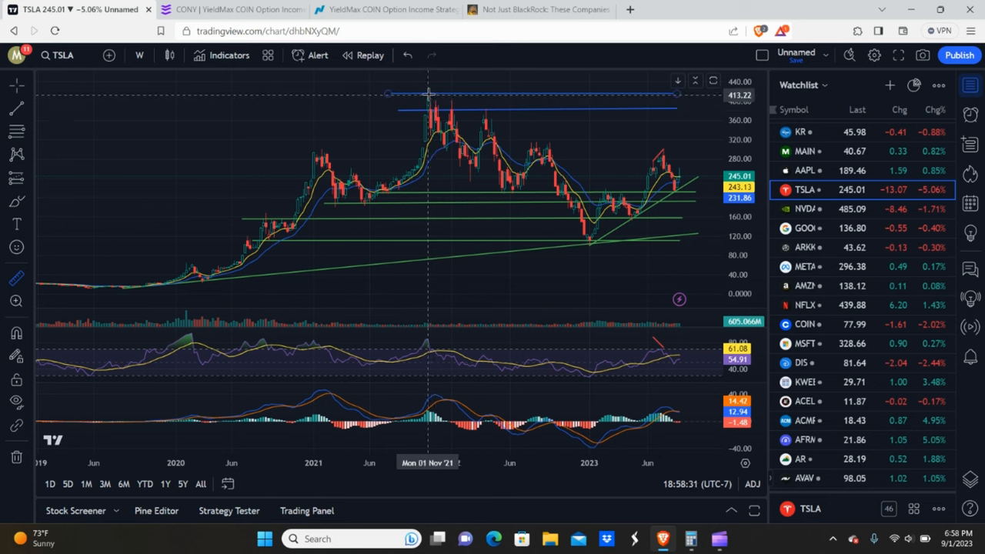
mouse_move(421, 100)
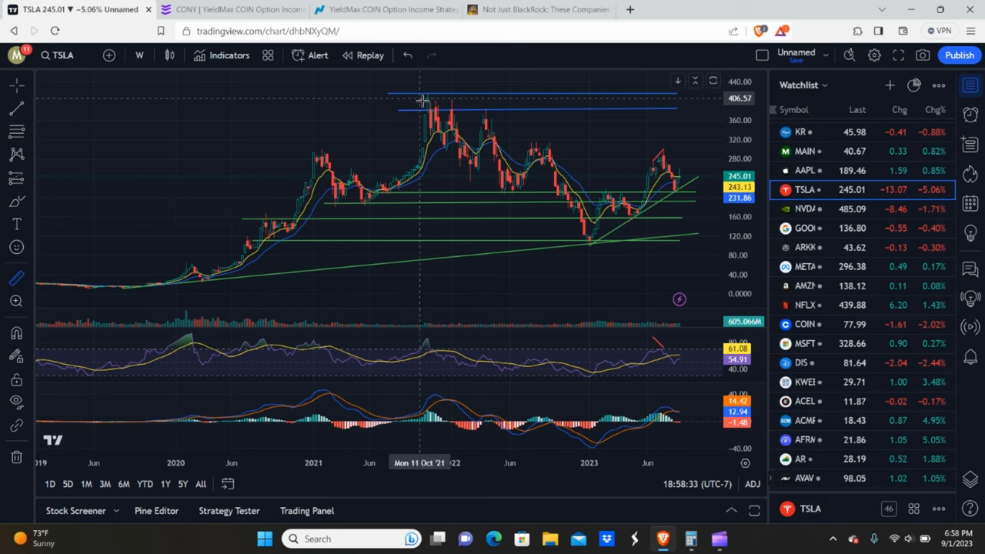
mouse_move(428, 94)
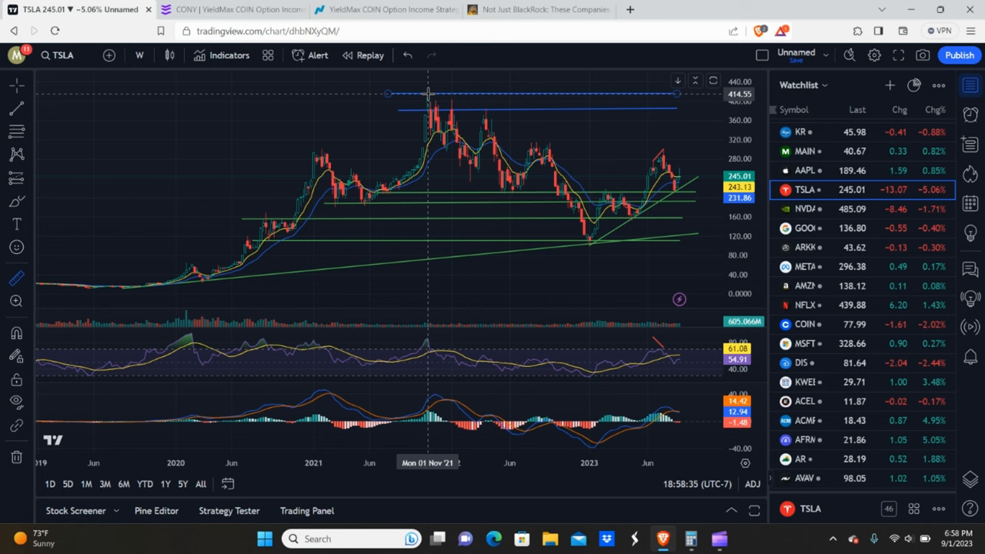
left_click_drag(428, 94, 557, 188)
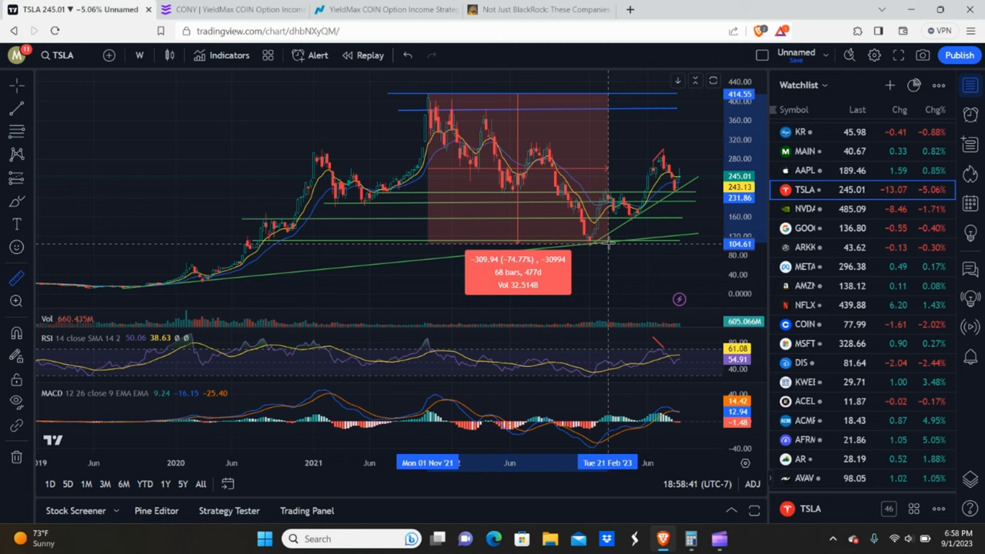
mouse_move(609, 249)
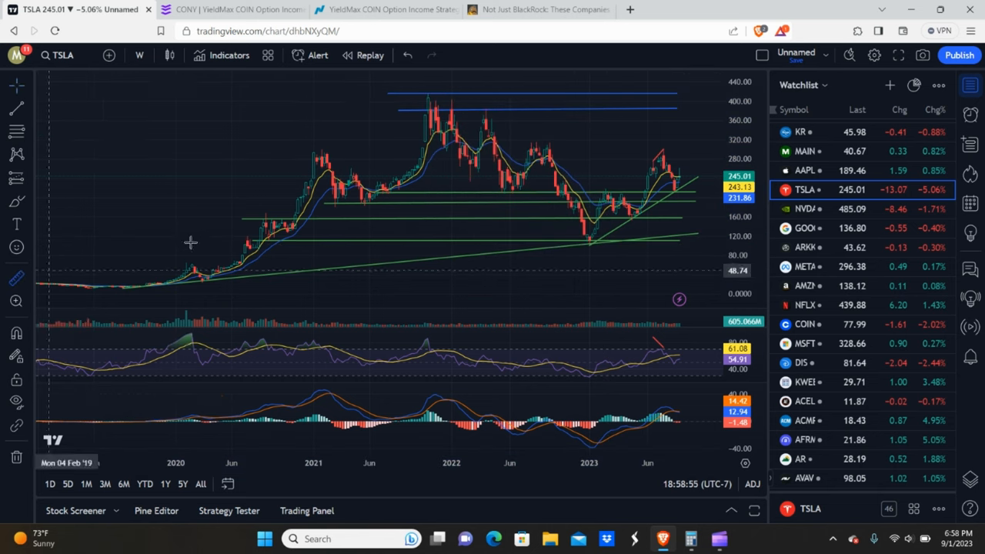
mouse_move(585, 250)
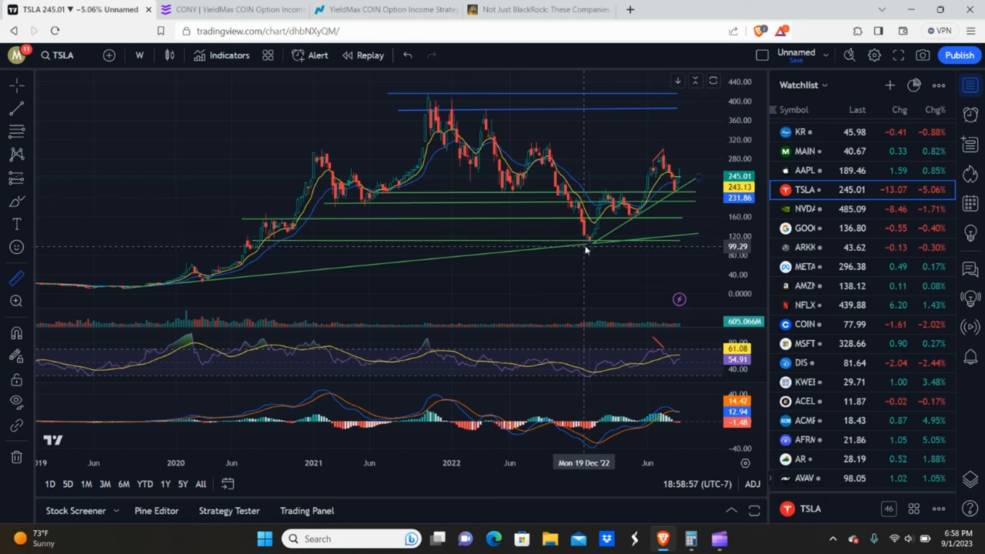
mouse_move(598, 244)
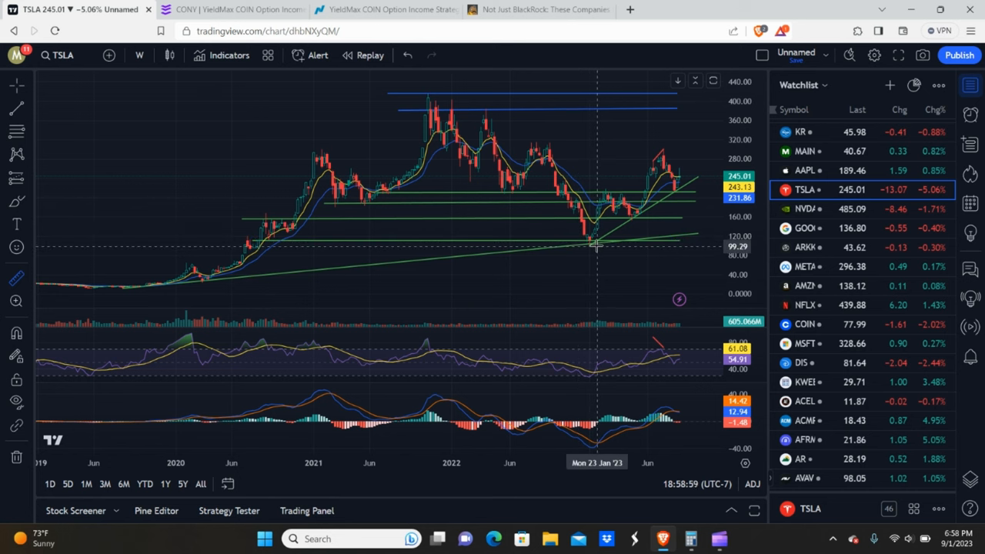
Measure Tesla's roughly 198% climb from the January 2023 low to the late-July high.
left_click_drag(597, 245, 670, 150)
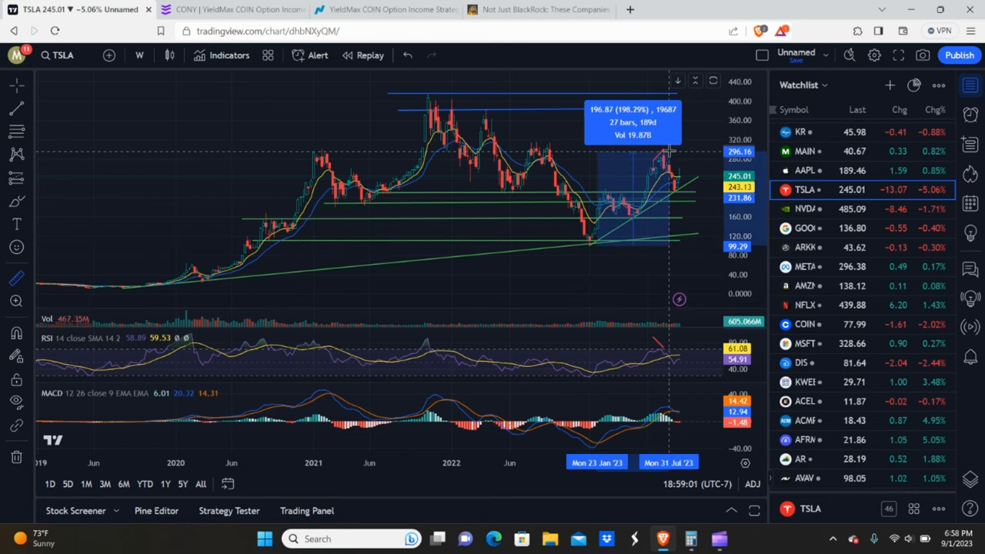
mouse_move(671, 151)
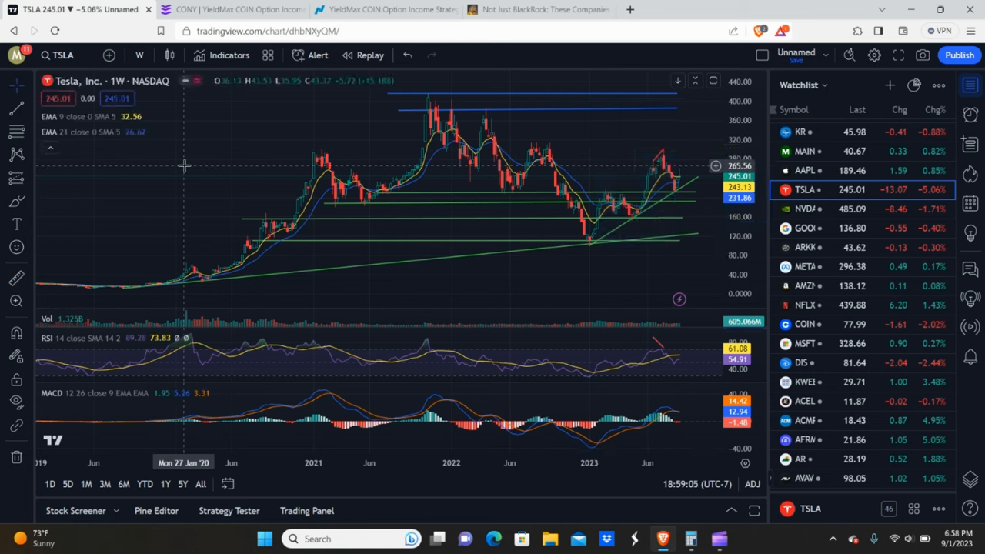
mouse_move(609, 167)
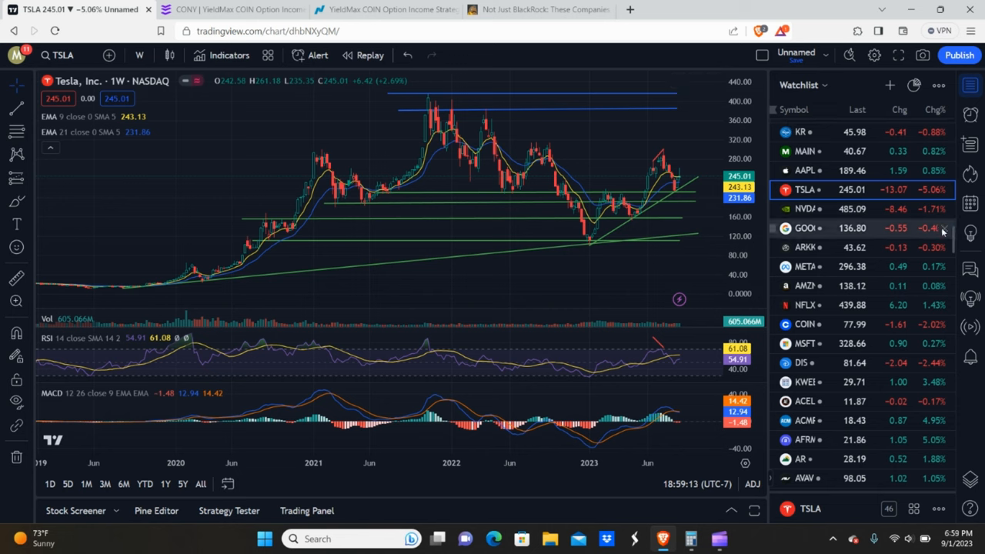
Find TSLY in the watchlist and load its daily chart.
scroll("up", 3)
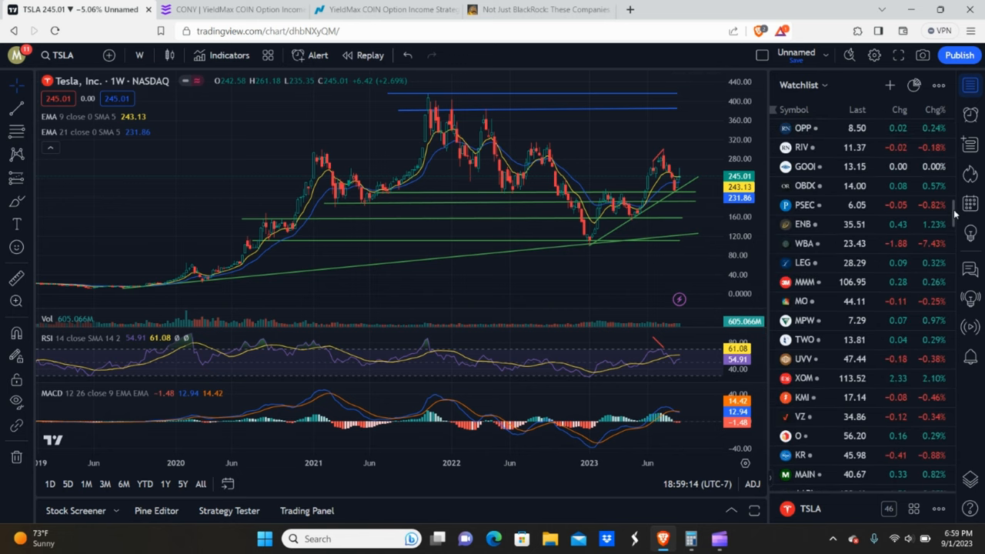
scroll("down", 3)
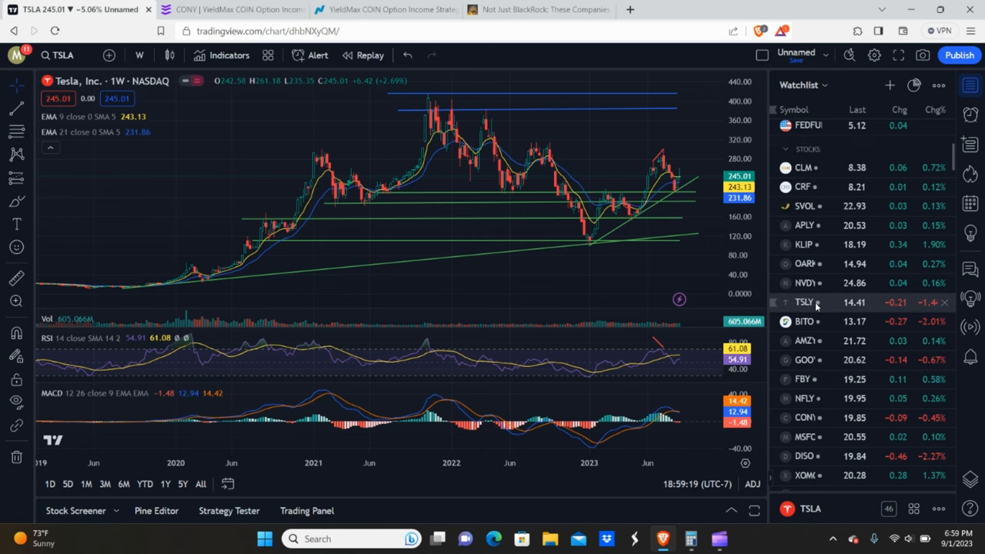
left_click(804, 302)
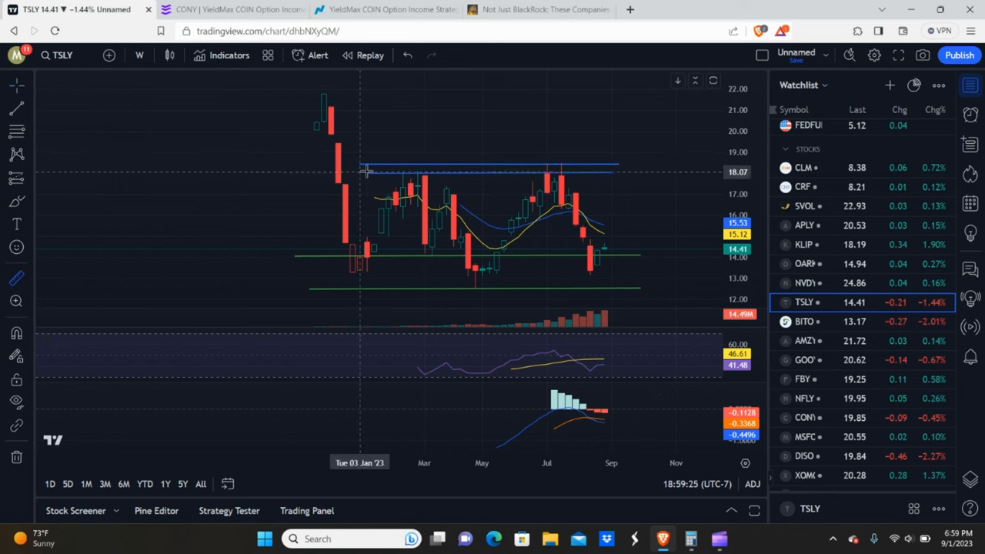
Measure TSLY's roughly 45% rise from the May 2023 low to the early-August high.
left_click_drag(366, 171, 507, 271)
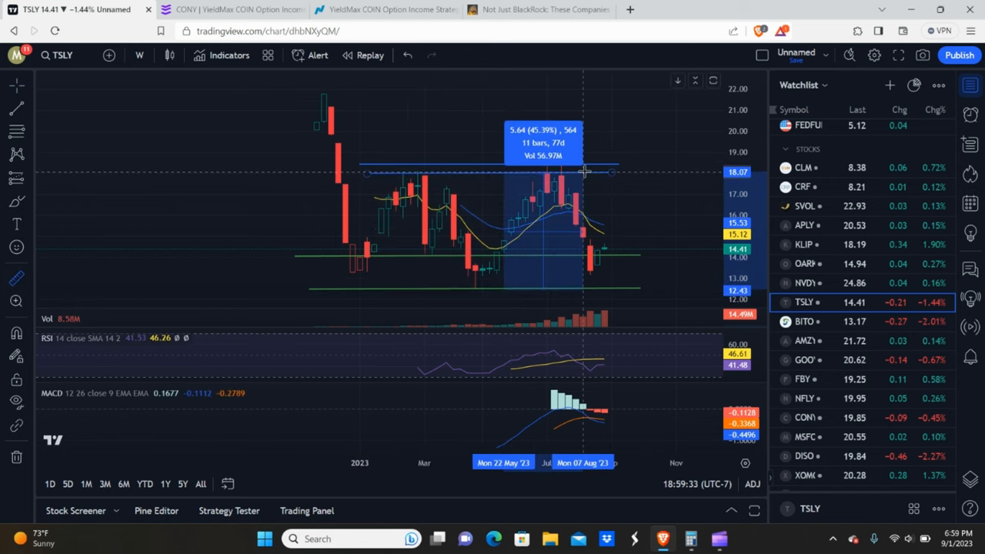
mouse_move(495, 148)
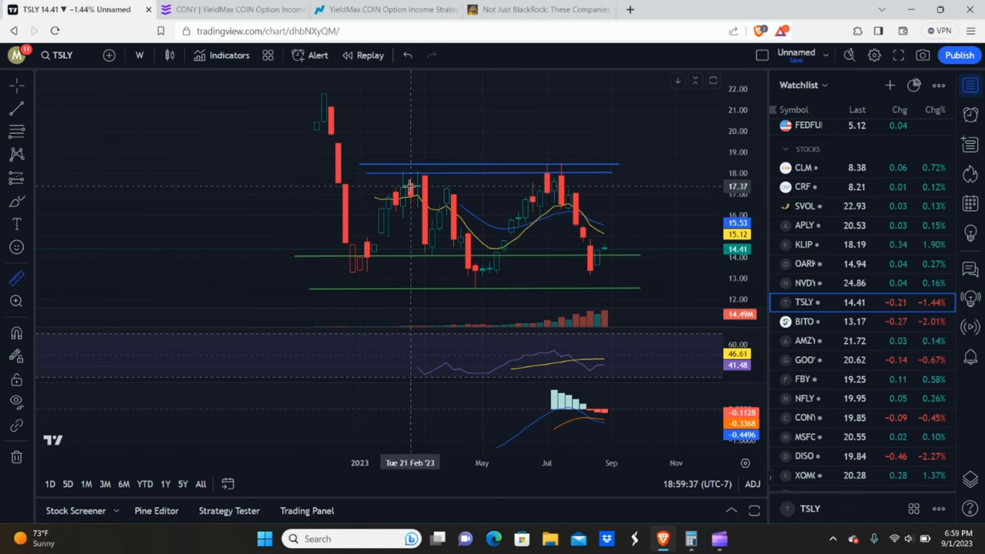
left_click_drag(357, 165, 618, 274)
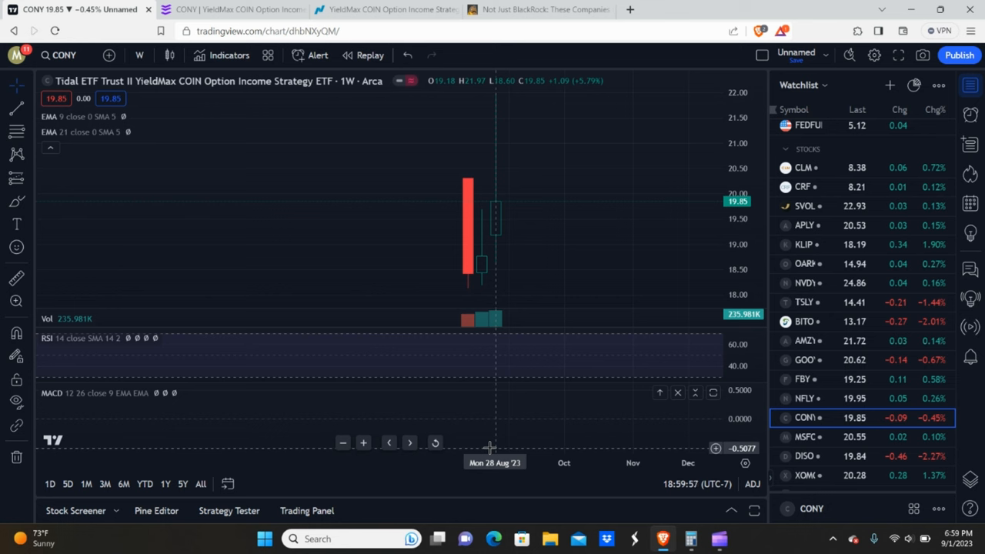
mouse_move(117, 265)
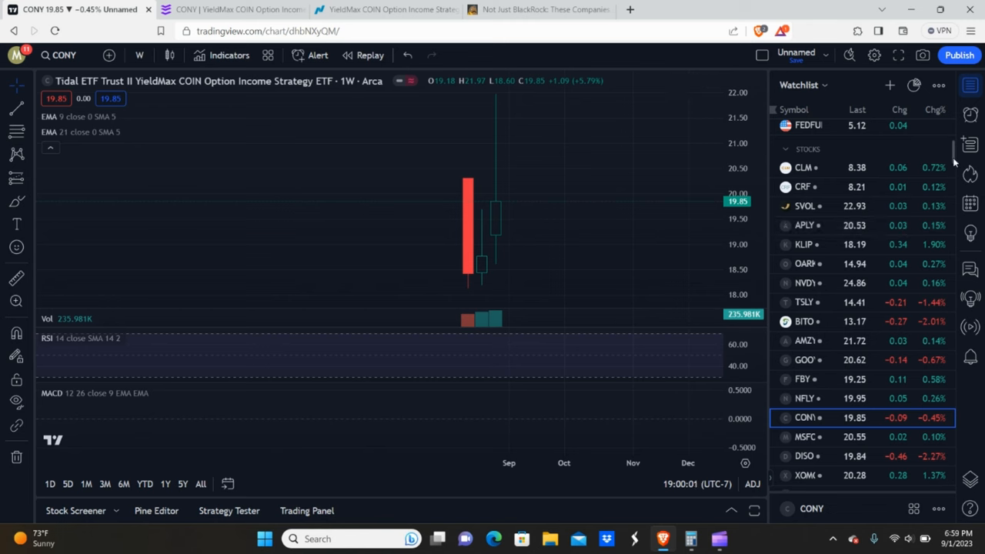
scroll("down", 3)
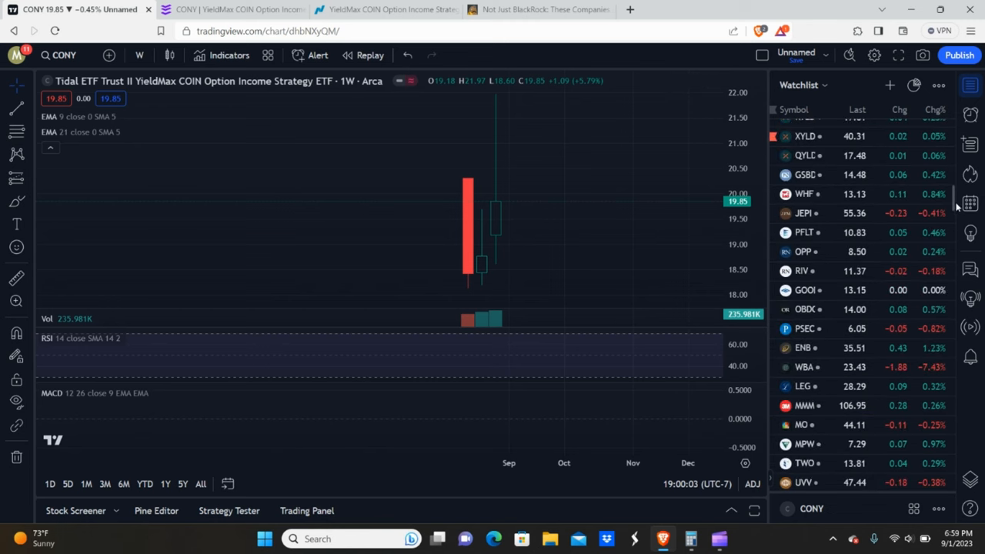
scroll("up", 3)
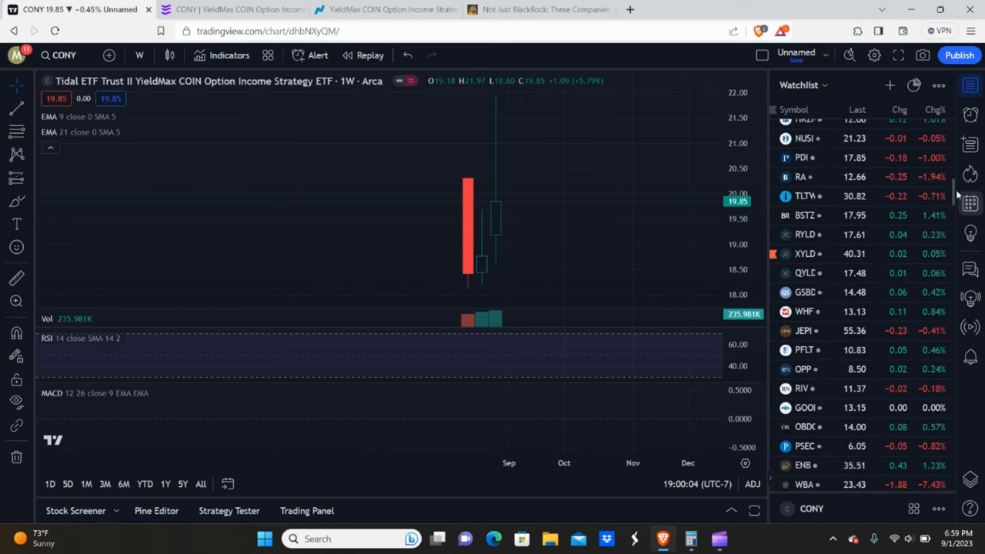
scroll("up", 3)
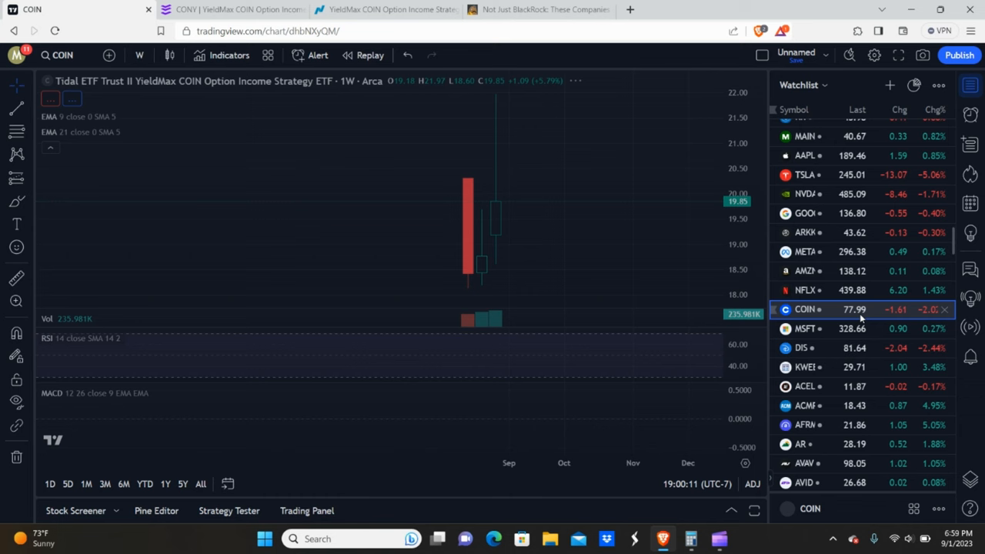
Load the Coinbase weekly chart and start measuring a price move on it.
left_click(803, 309)
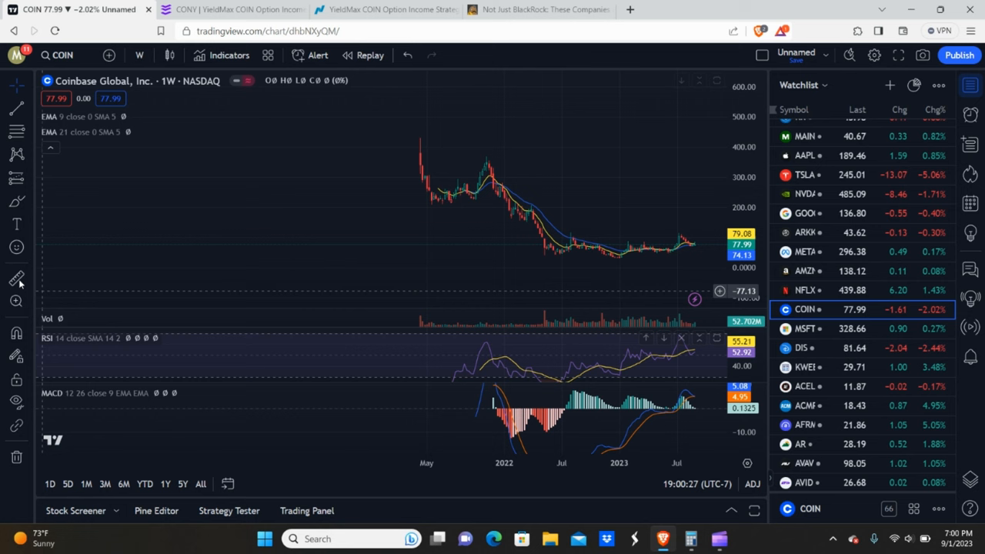
mouse_move(542, 254)
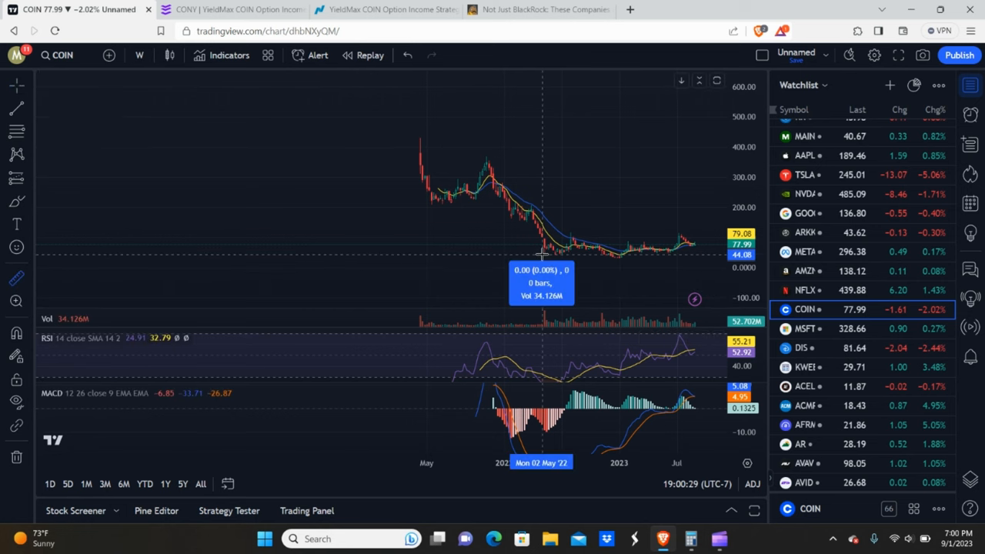
left_click_drag(542, 253, 447, 154)
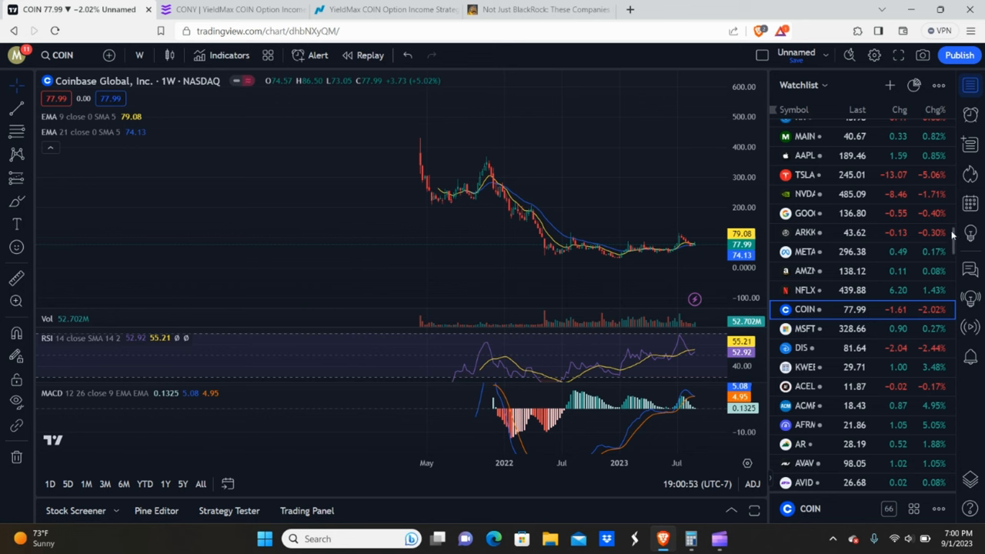
Scroll the watchlist and return to the TSLY chart.
scroll("down", 3)
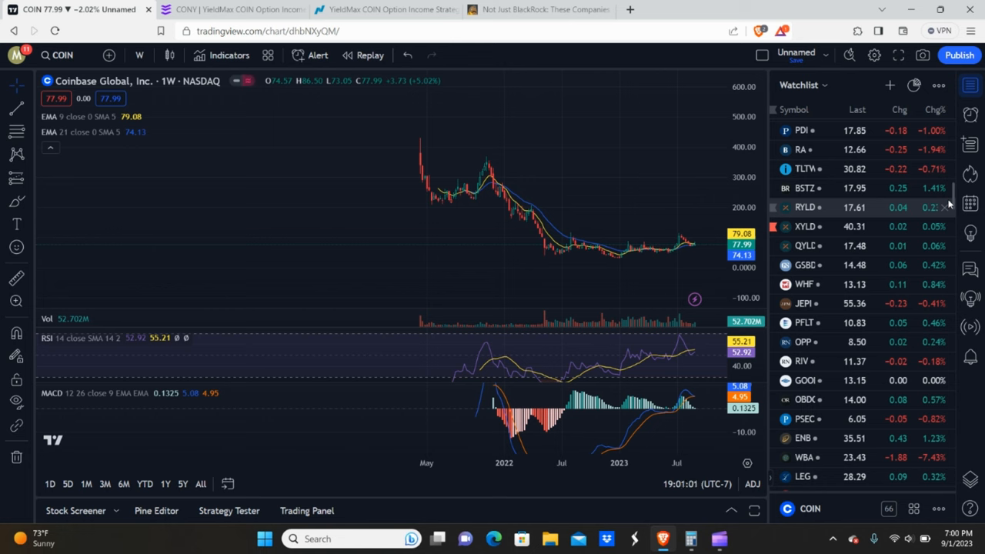
scroll("up", 3)
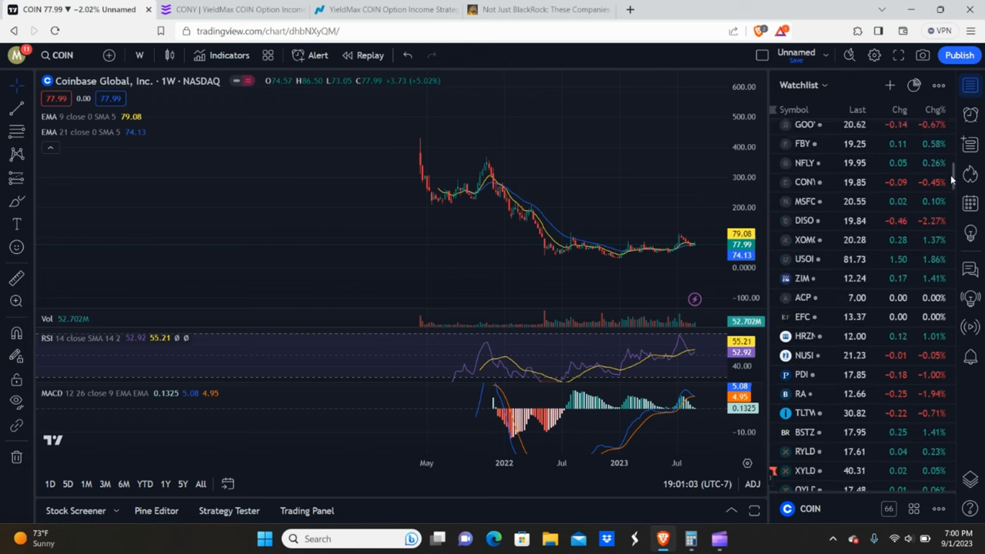
scroll("up", 3)
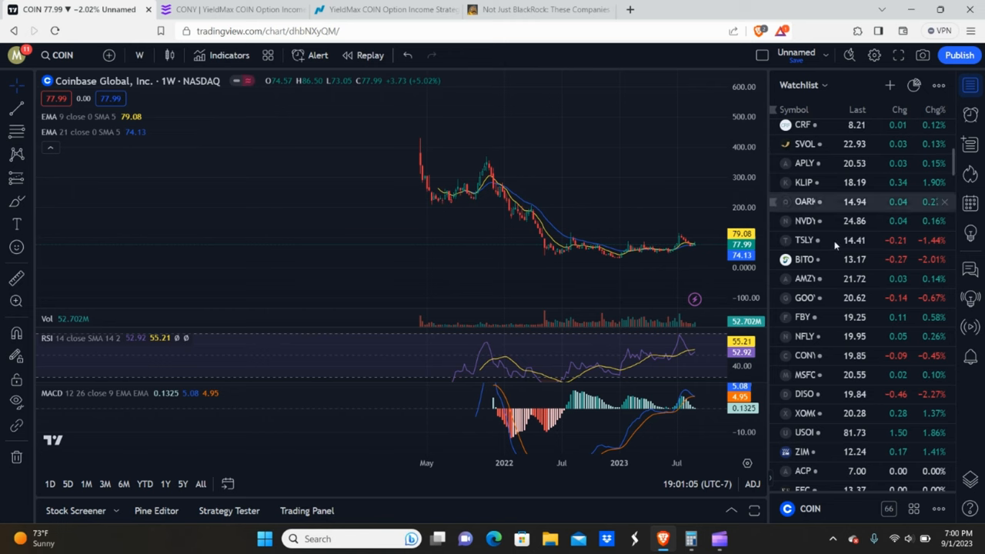
left_click(805, 240)
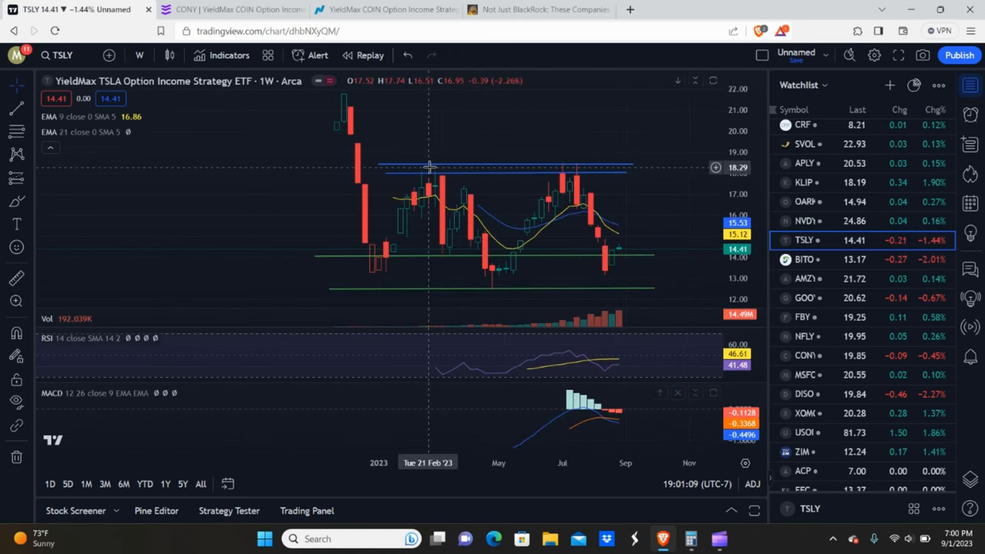
mouse_move(477, 292)
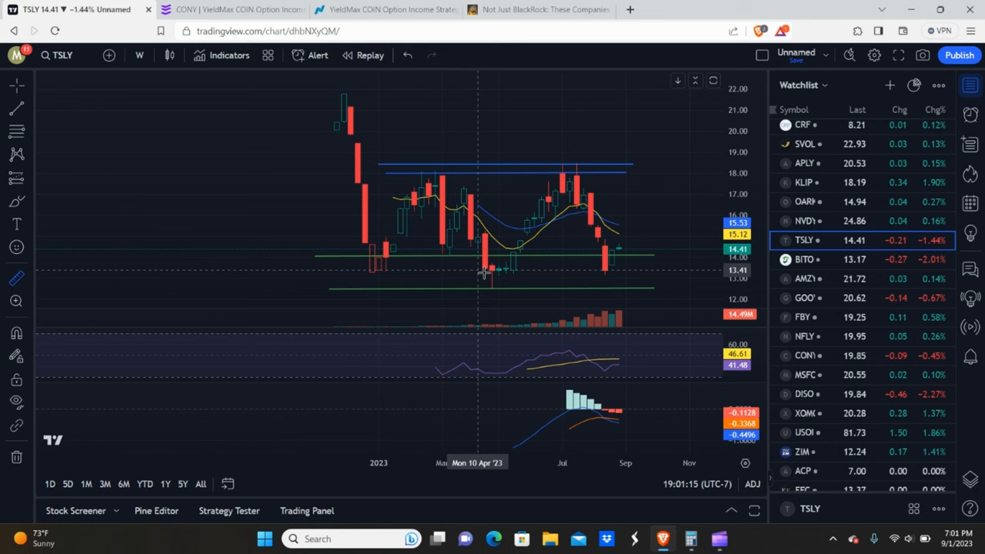
Measure TSLY's roughly 46% climb from the April 2023 low to the July high, then load CONY.
left_click_drag(480, 273, 591, 167)
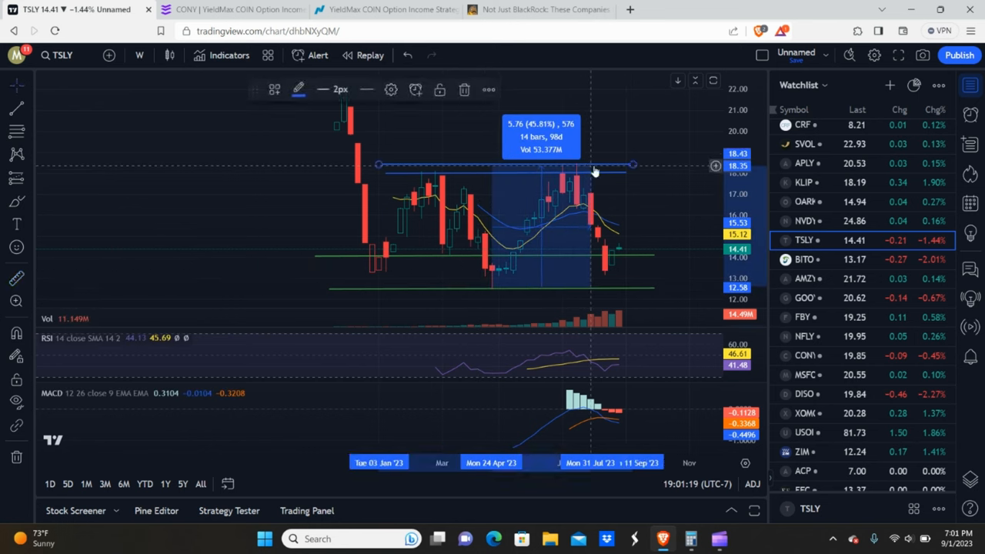
mouse_move(603, 127)
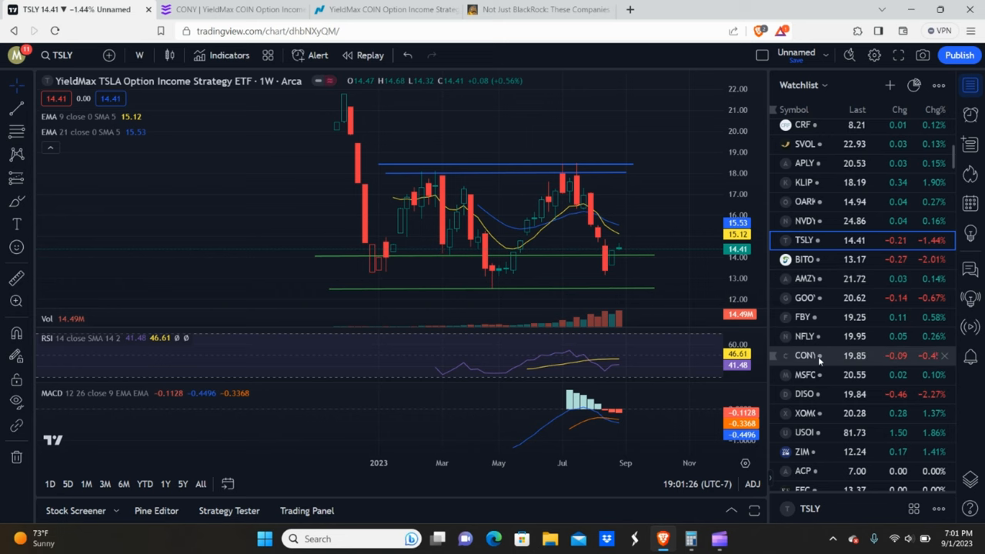
left_click(803, 354)
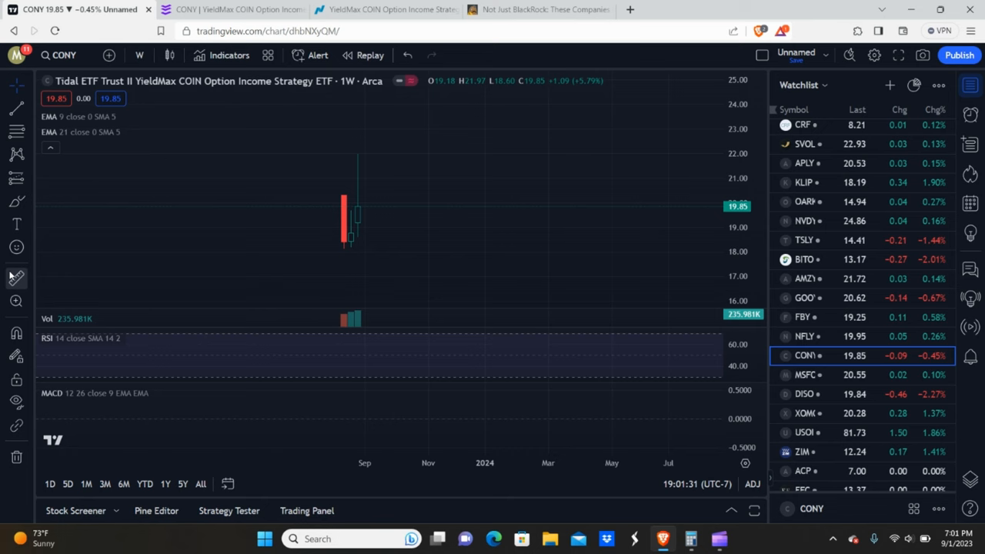
mouse_move(335, 246)
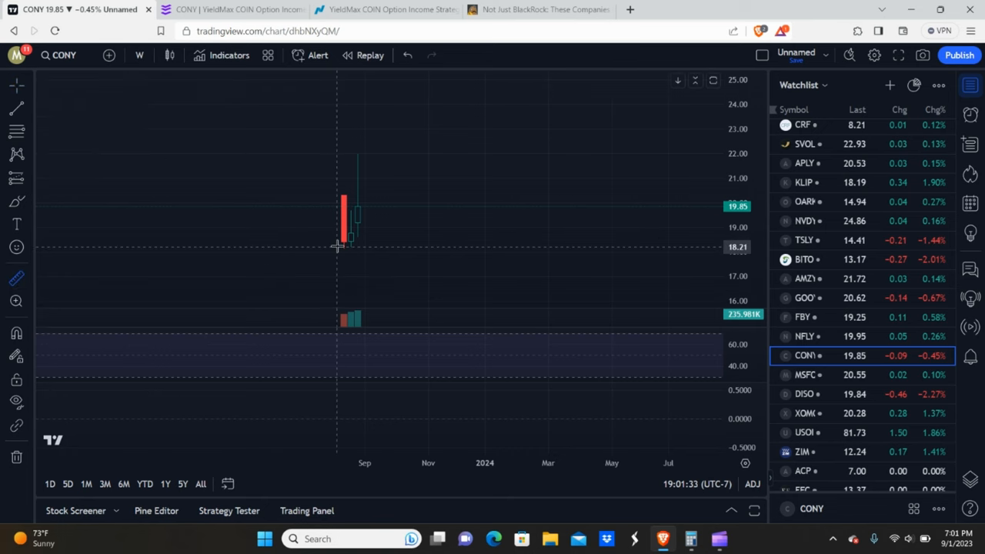
mouse_move(342, 249)
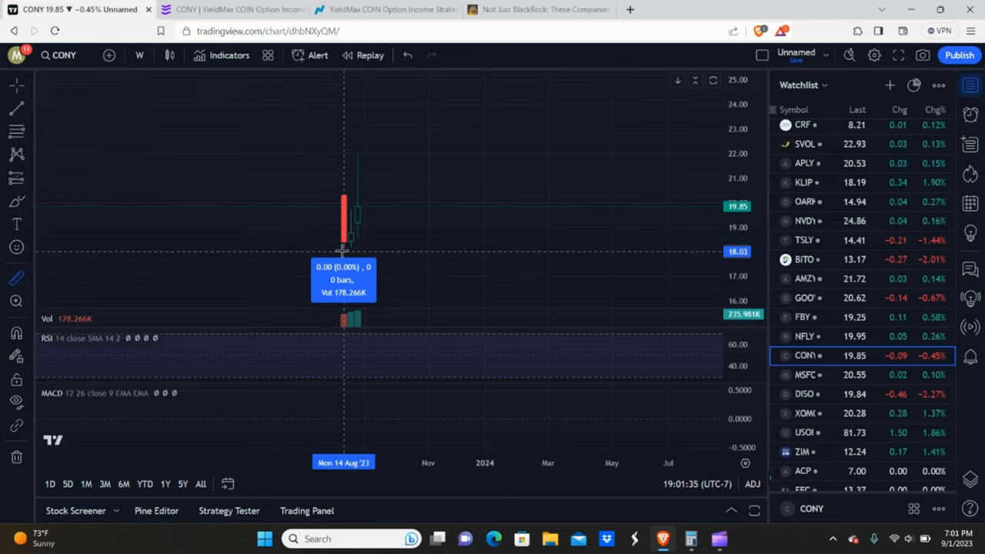
Measure CONY's recent weekly price swings, reading about 142% across 13 bars.
left_click_drag(345, 251, 527, 107)
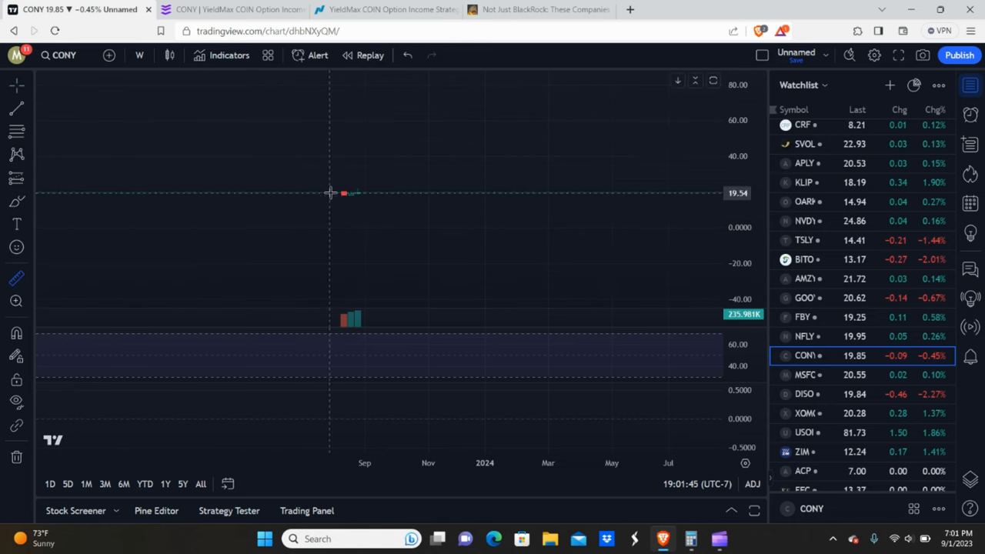
left_click_drag(329, 192, 428, 152)
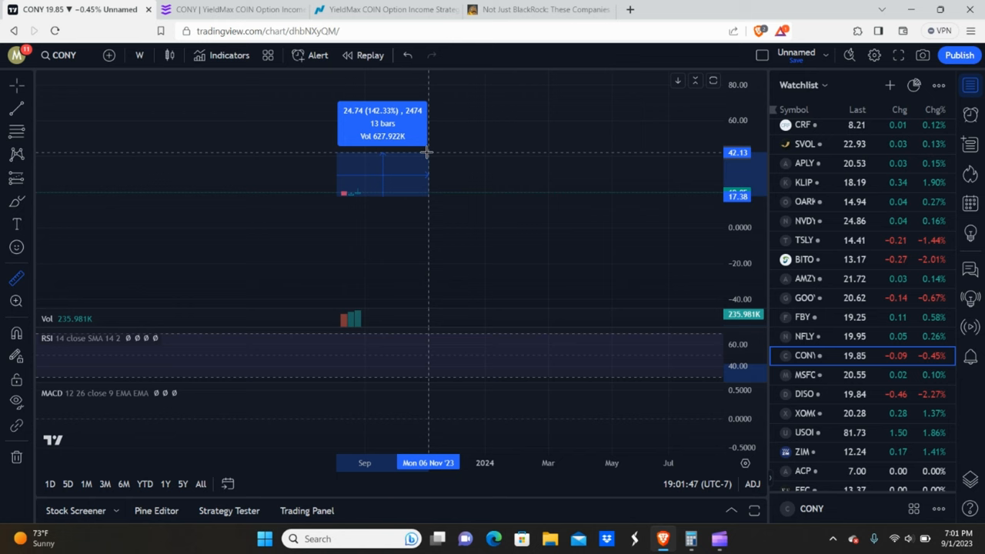
mouse_move(421, 153)
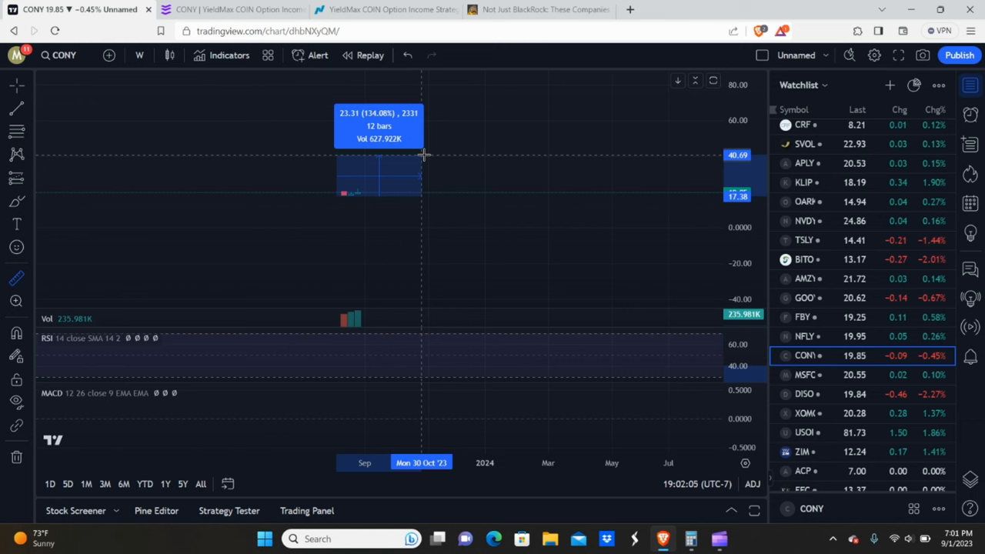
mouse_move(510, 219)
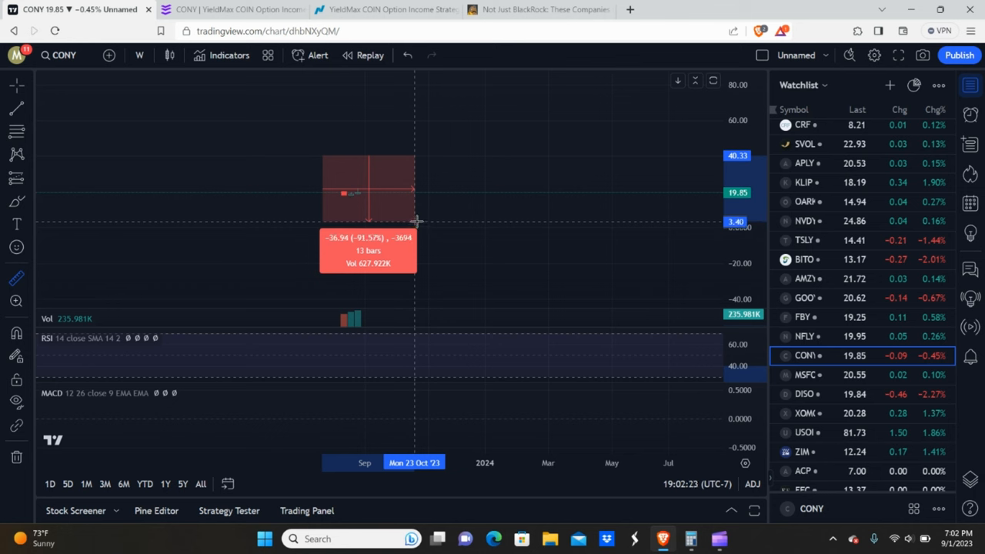
mouse_move(416, 223)
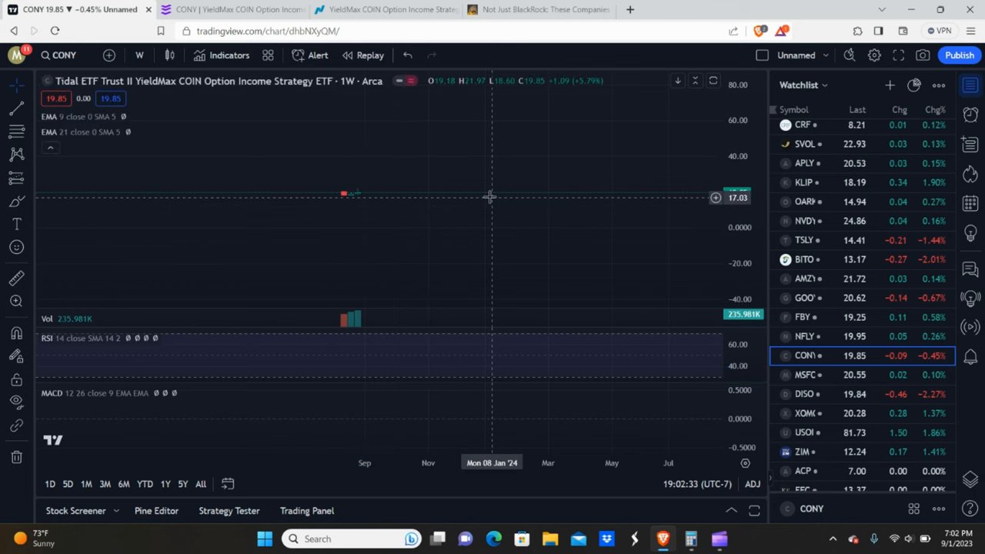
mouse_move(640, 219)
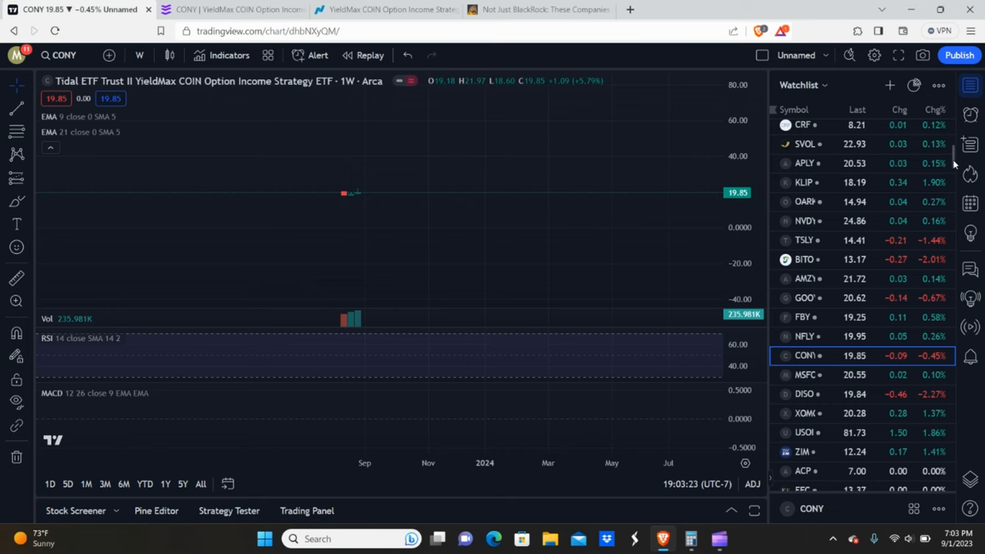
Switch the chart from CONY back to the TSLY weekly chart.
scroll("down", 3)
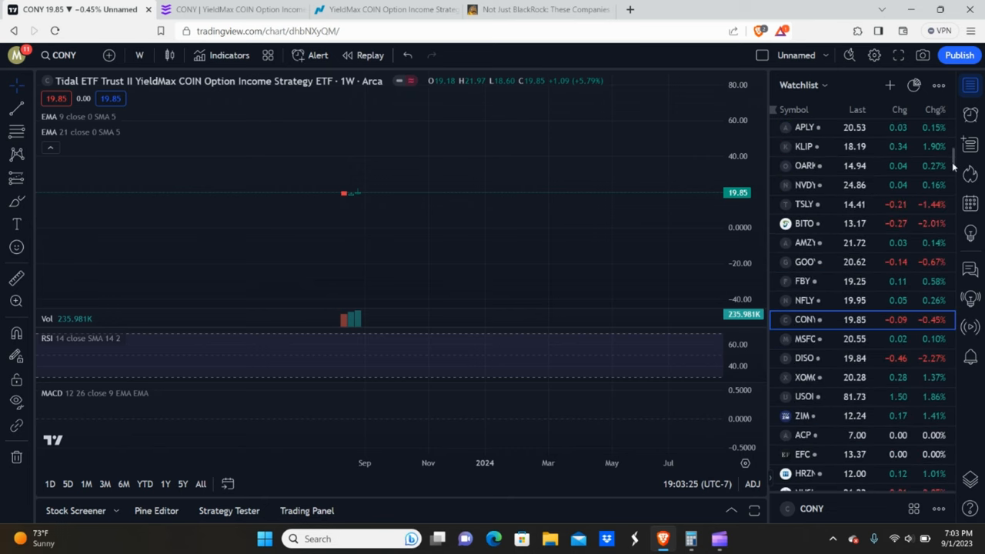
left_click(803, 203)
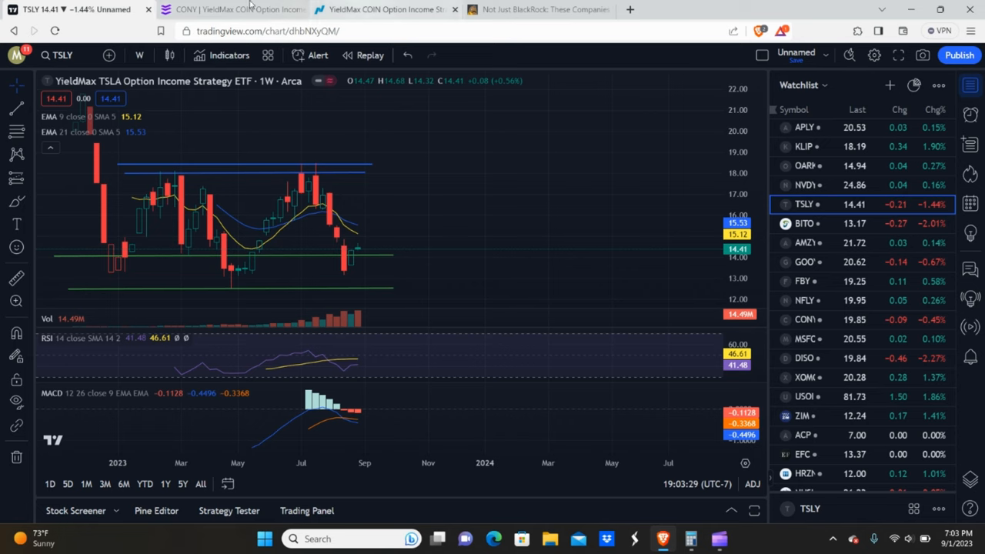
Look up TSLY in Nasdaq's symbol search to reach its dividend history page.
left_click(381, 10)
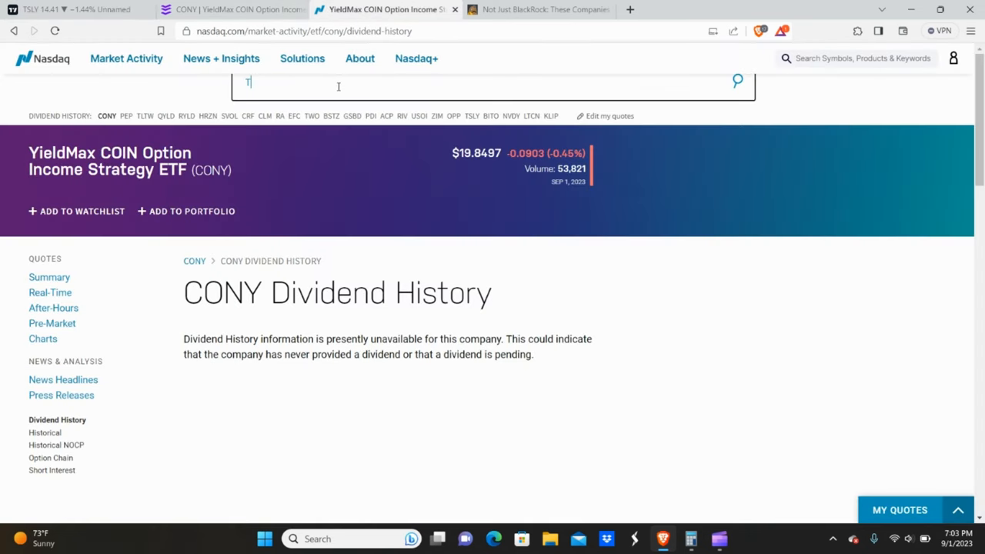
type("TSLY")
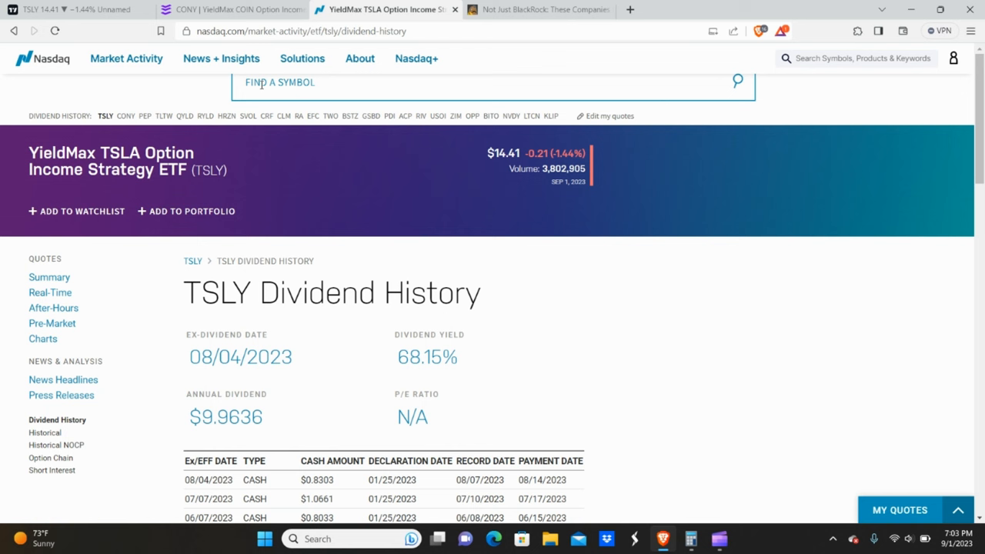
mouse_move(231, 9)
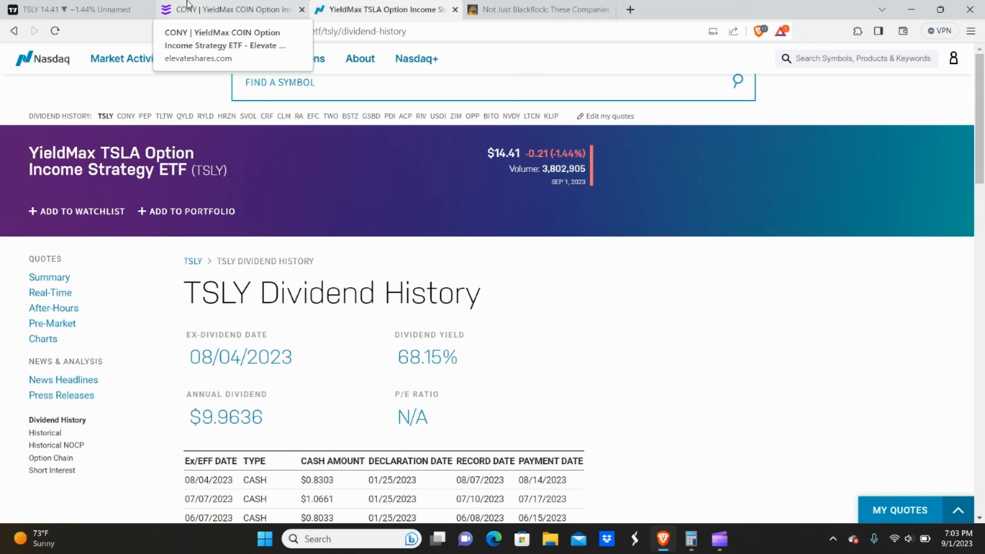
mouse_move(589, 415)
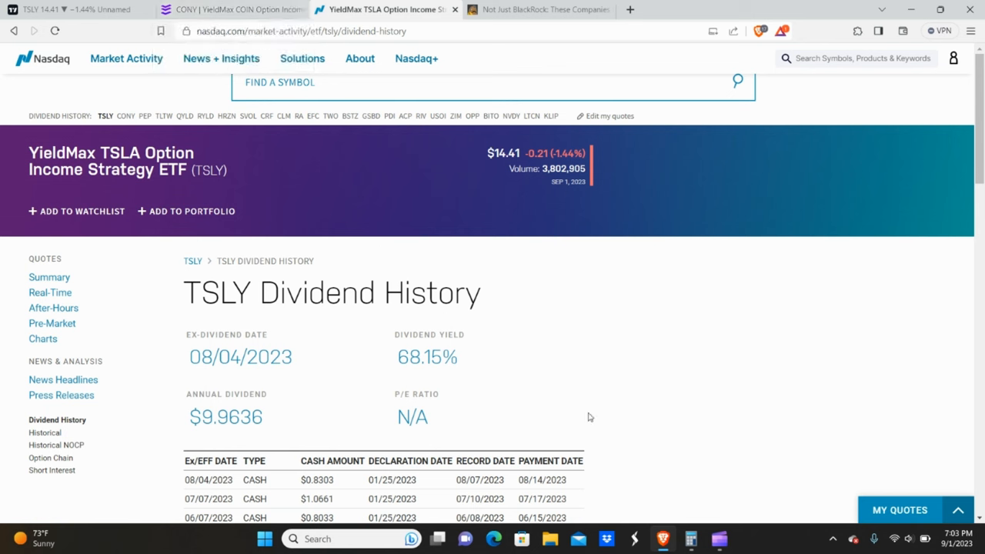
Compute 68 × 1.5 = 102 in Calculator and hide it to view the dividend table.
left_click(690, 538)
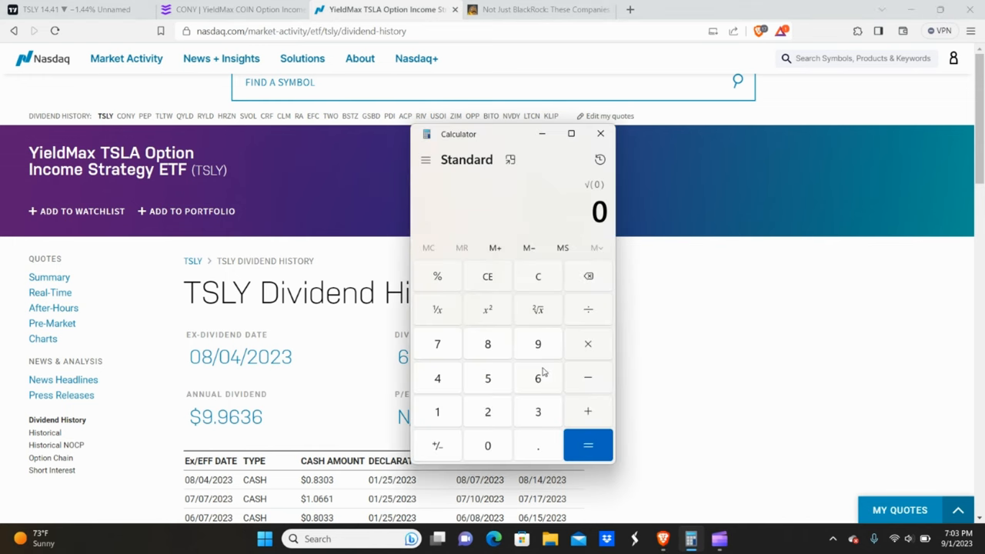
left_click(538, 277)
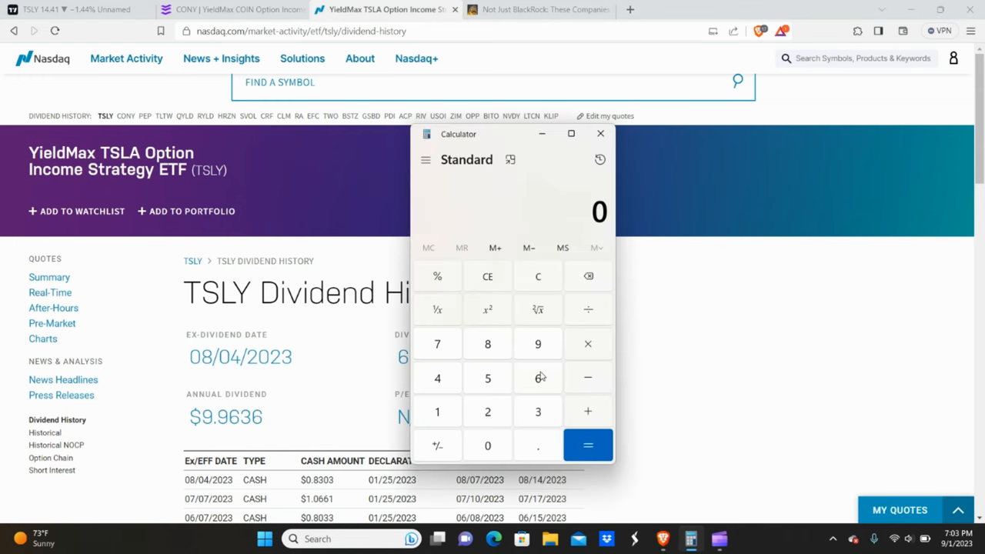
left_click(587, 345)
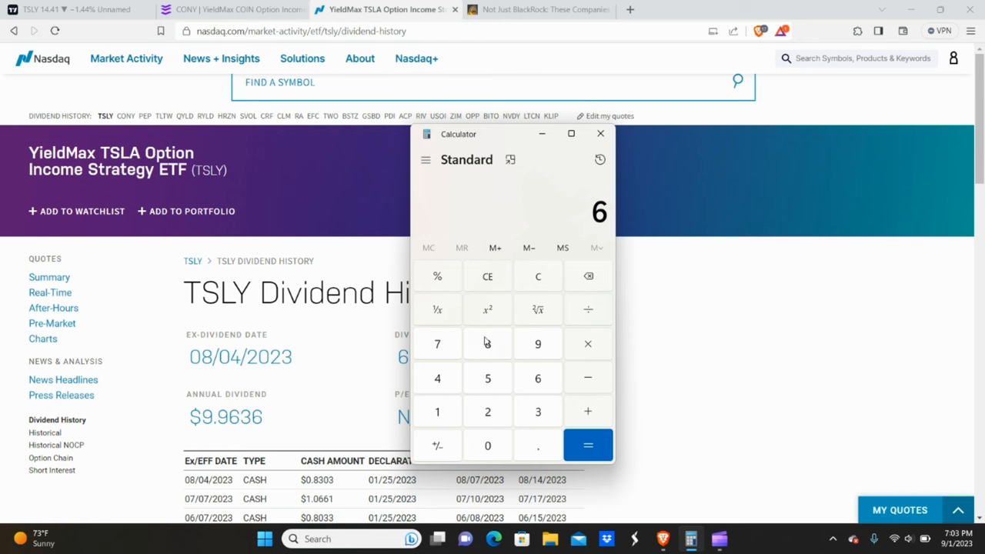
left_click(486, 345)
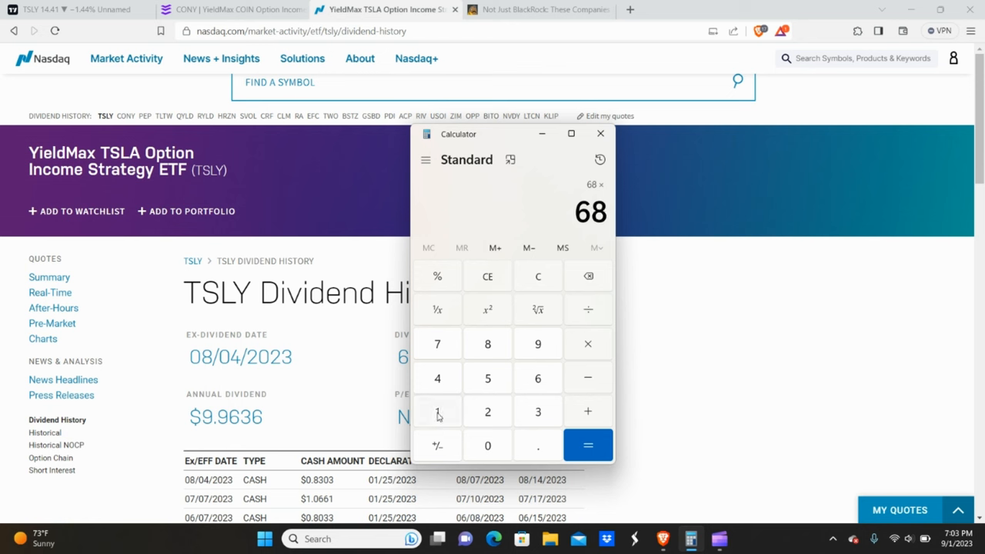
left_click(588, 444)
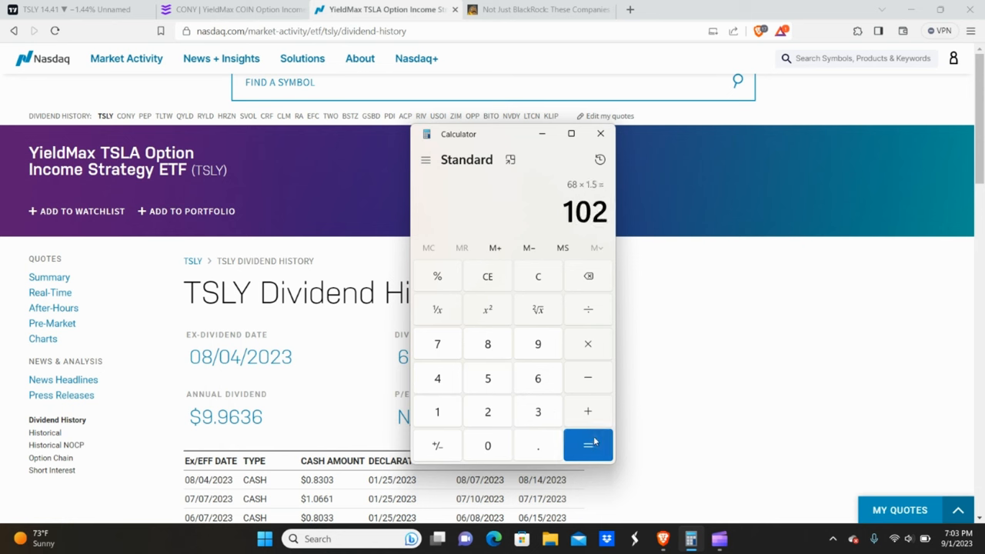
left_click(538, 277)
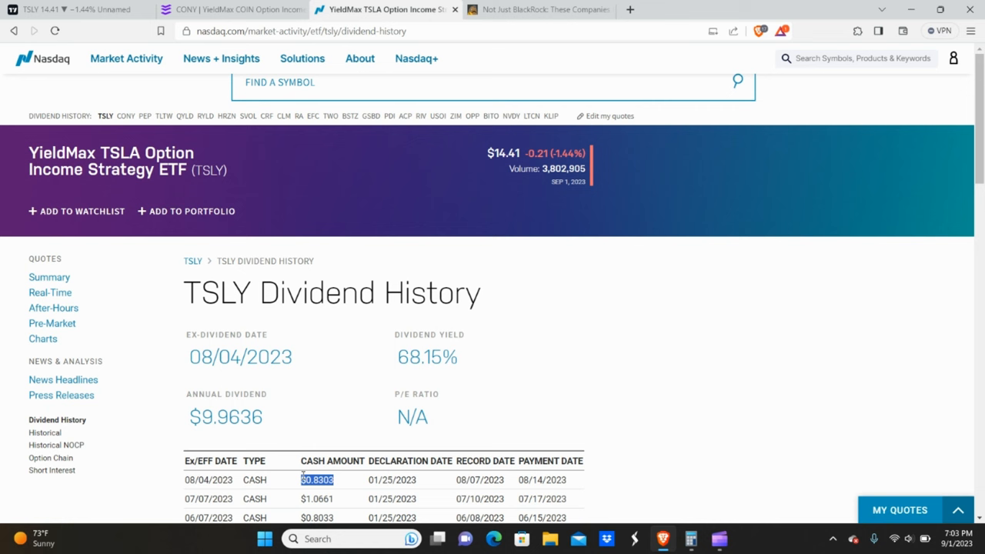
mouse_move(350, 483)
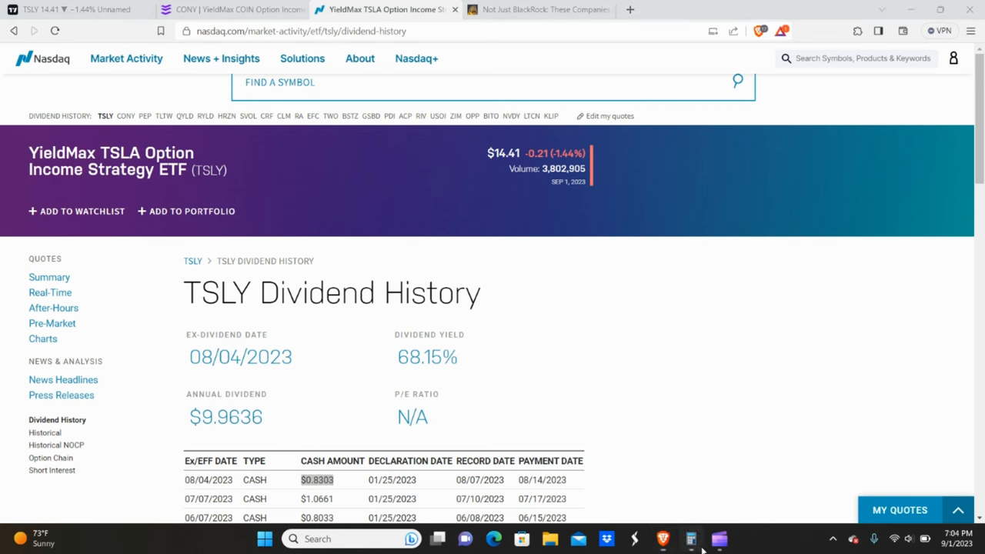
Compute 0.8303 × 1.5 = 1.24545 and put the calculator away.
left_click(690, 539)
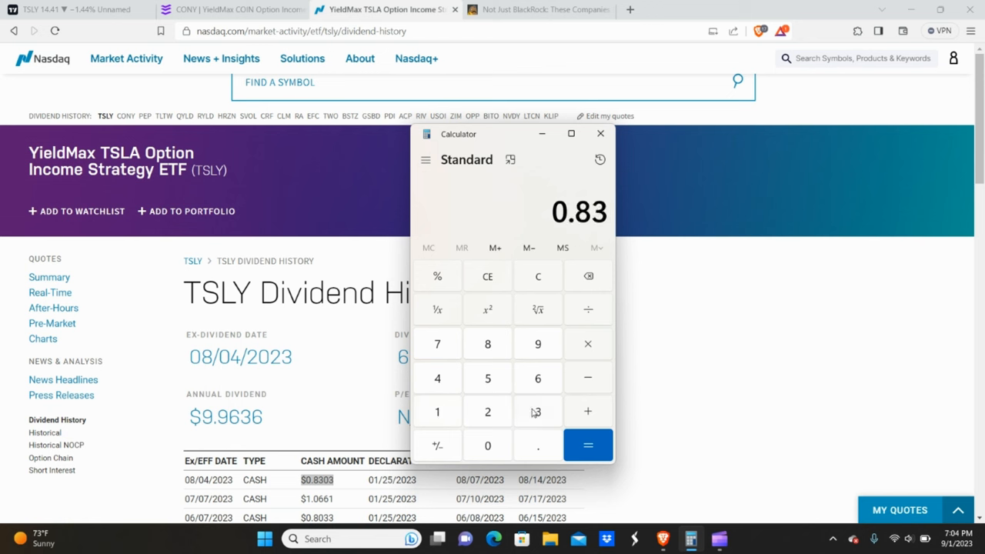
left_click(539, 411)
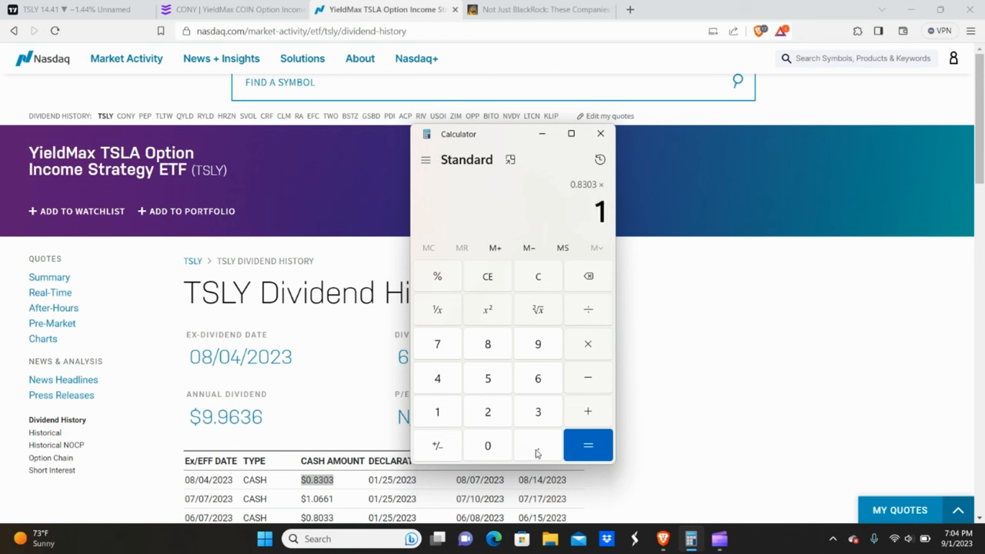
left_click(588, 445)
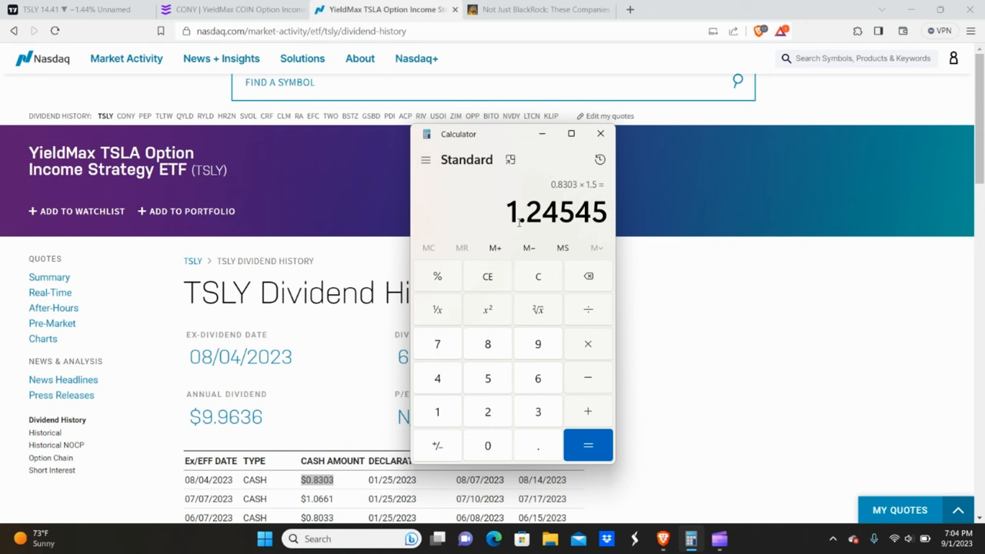
left_click(600, 132)
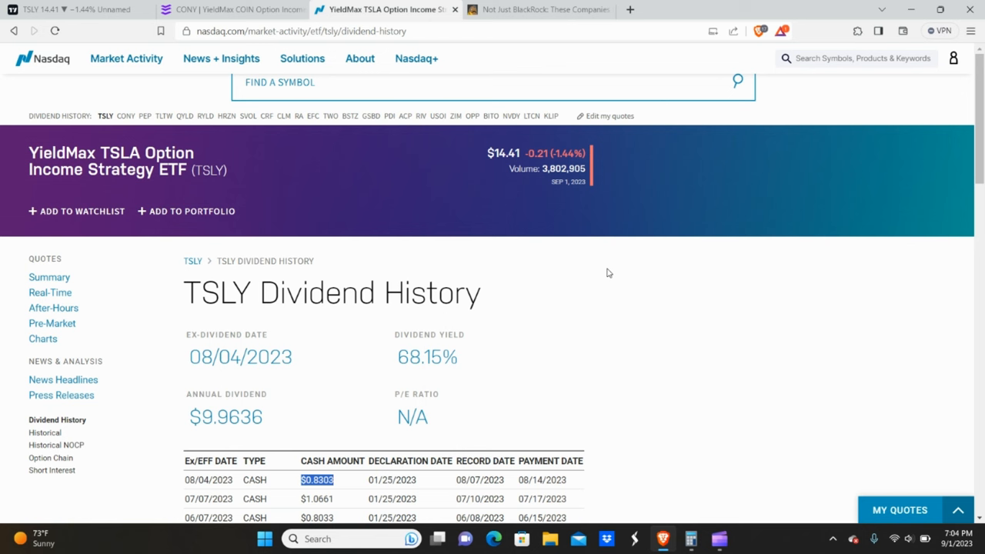
mouse_move(498, 224)
type("A")
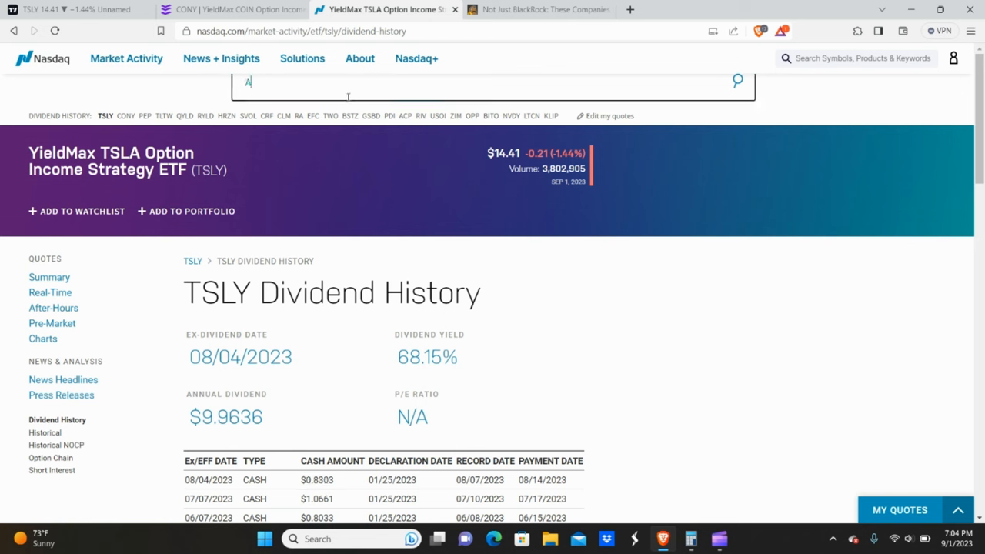
Look up APLY on Nasdaq and scroll its dividend history (32.52% yield, $0.5555 latest payout).
type("PLY")
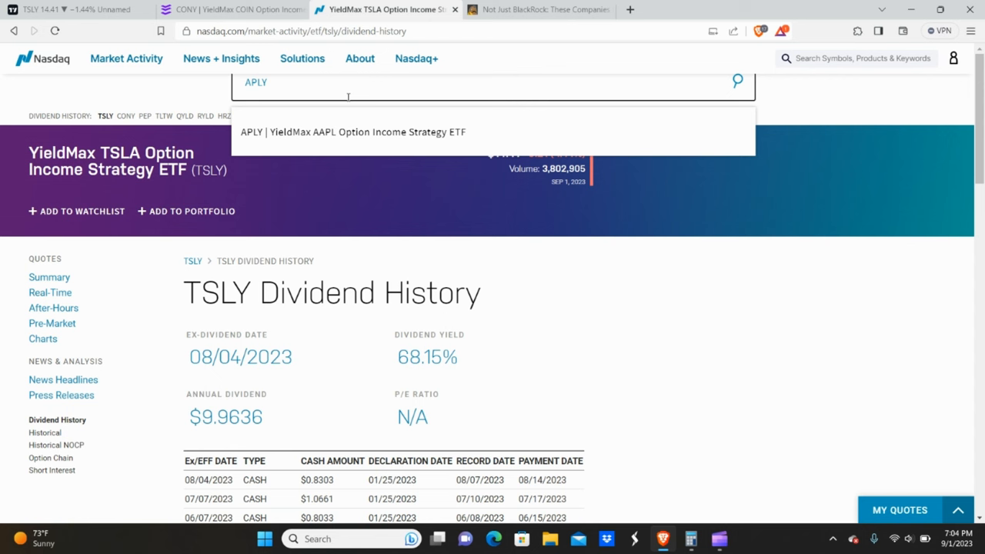
mouse_move(353, 133)
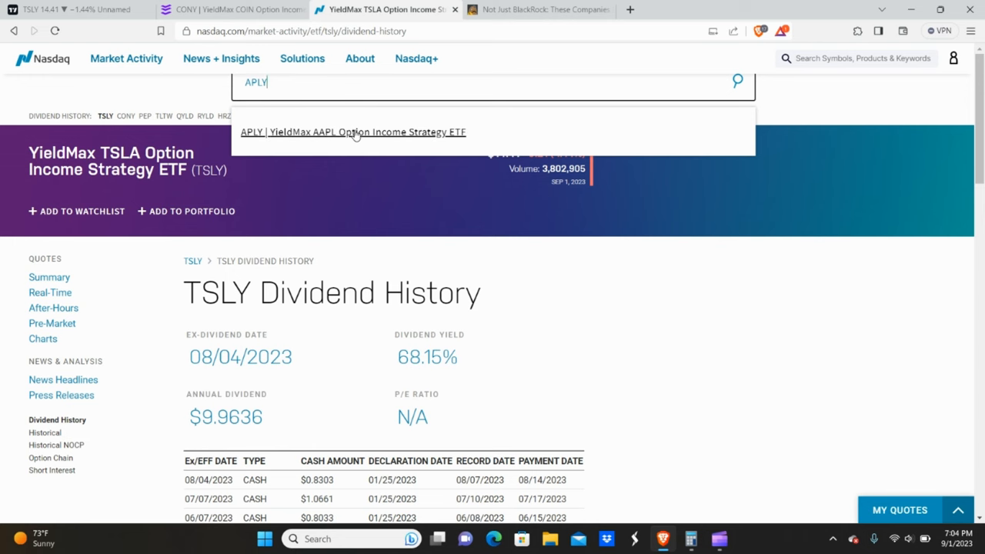
left_click(353, 133)
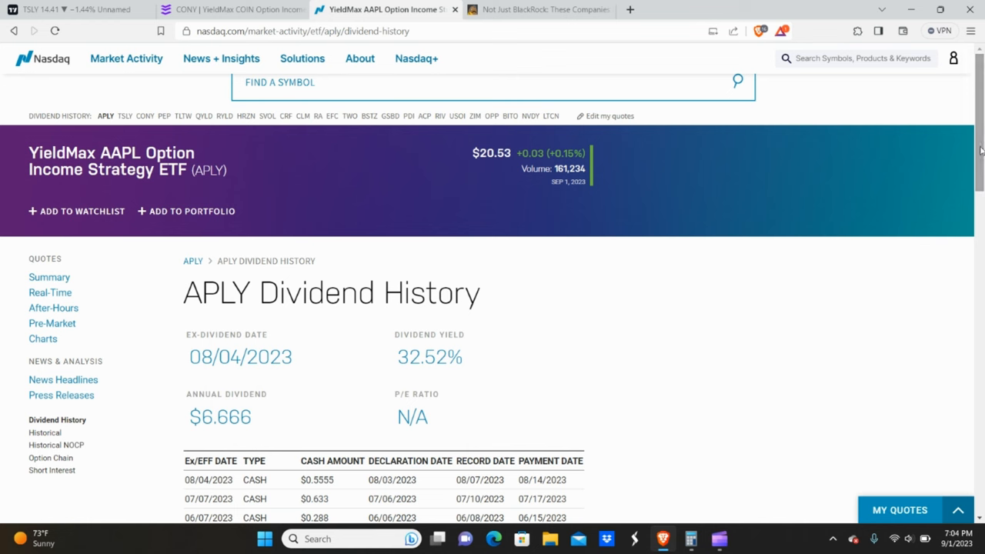
scroll("down", 3)
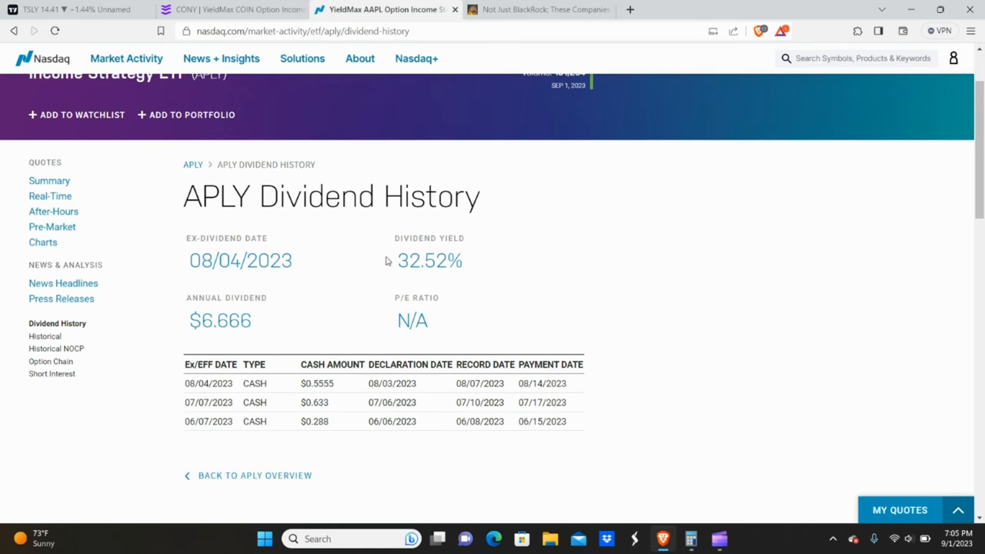
mouse_move(323, 381)
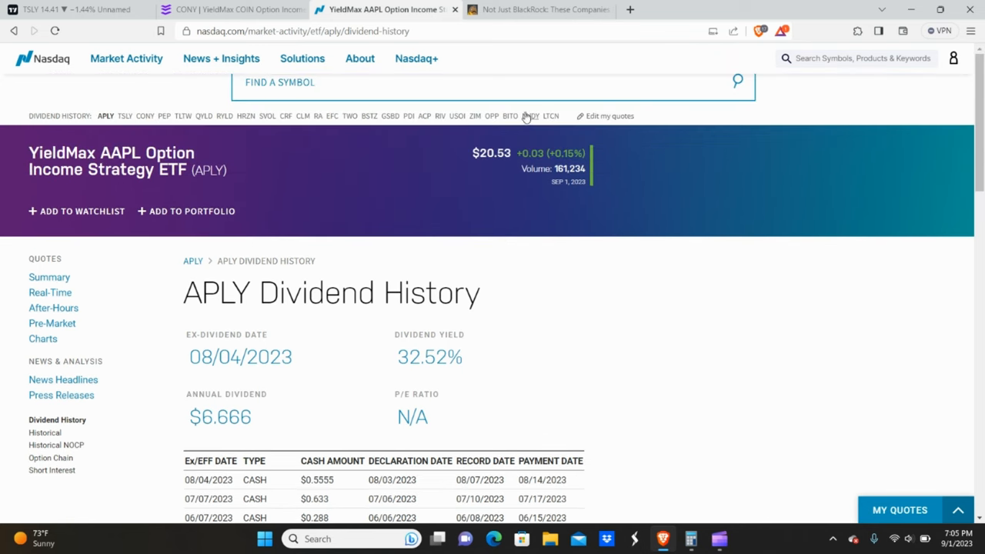
Search TSLY to return to the TSLY weekly chart.
type("TDL")
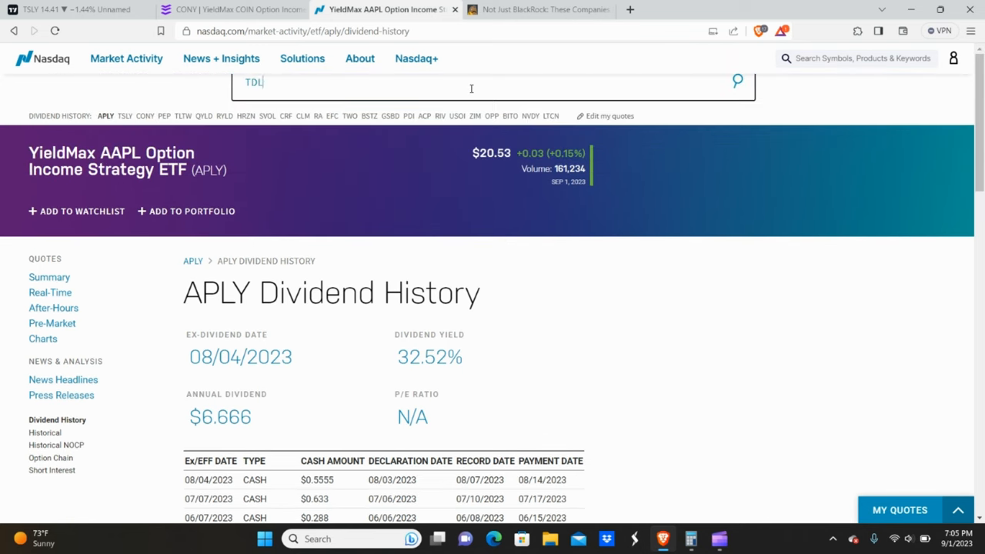
type("SLY")
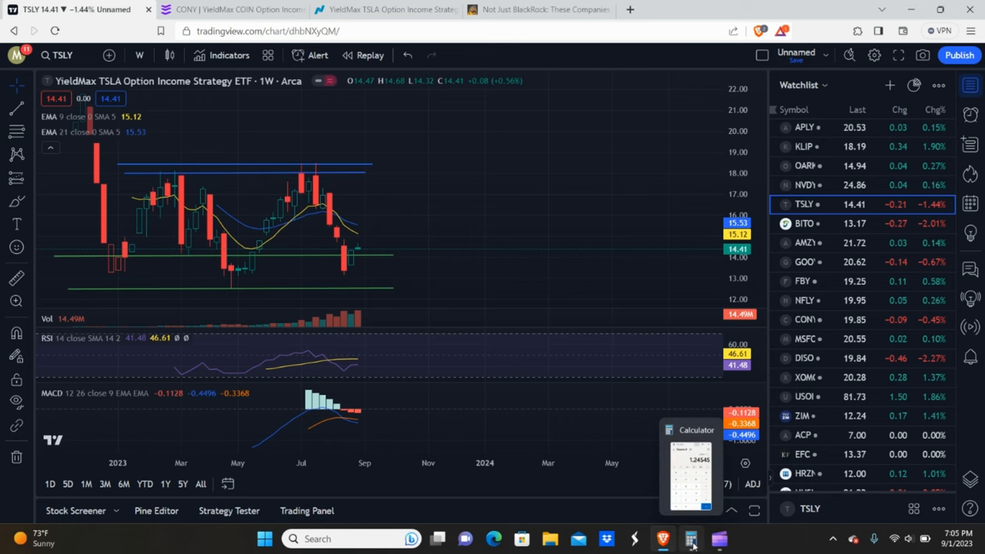
Compute 500 × 0.8303 = 415.15 in Calculator.
left_click(689, 539)
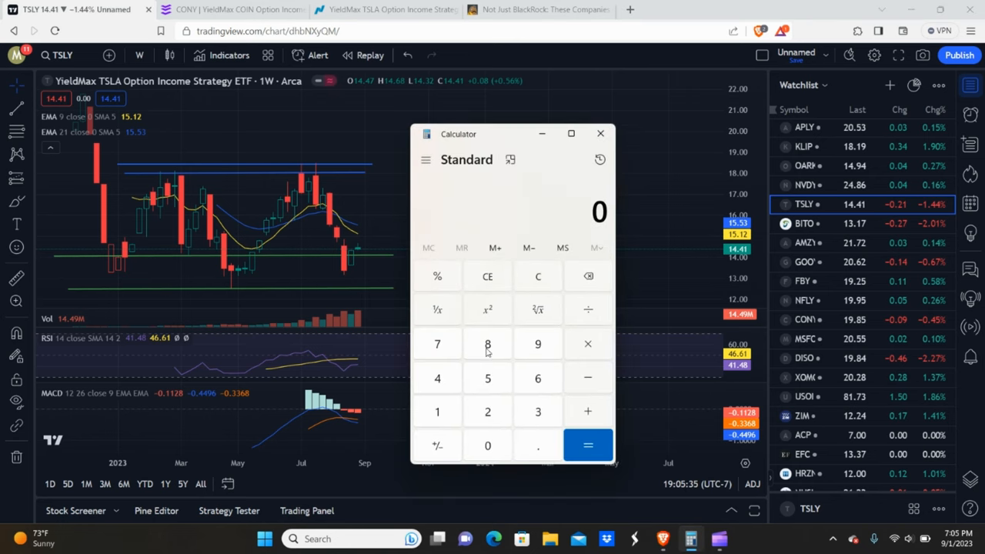
left_click(486, 379)
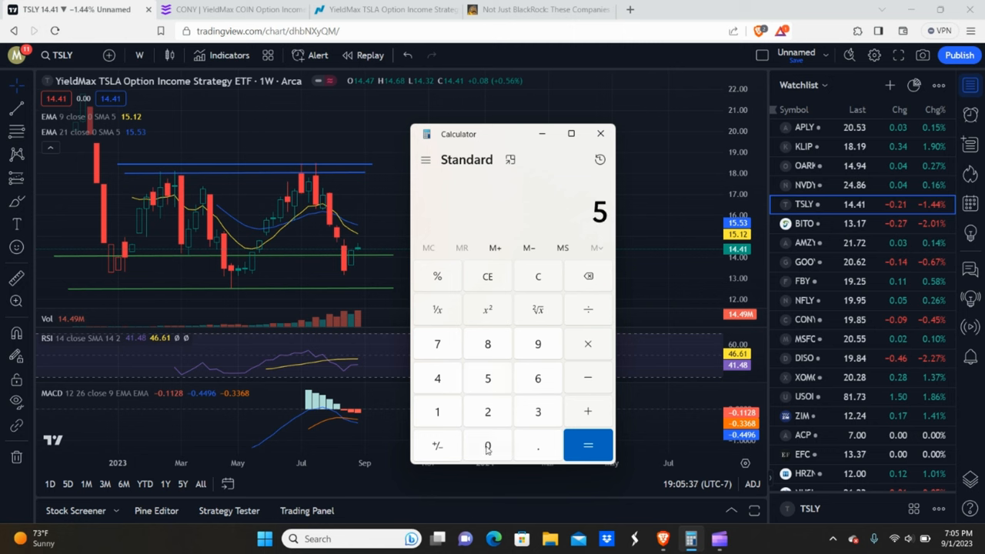
left_click(587, 345)
type("0.8303")
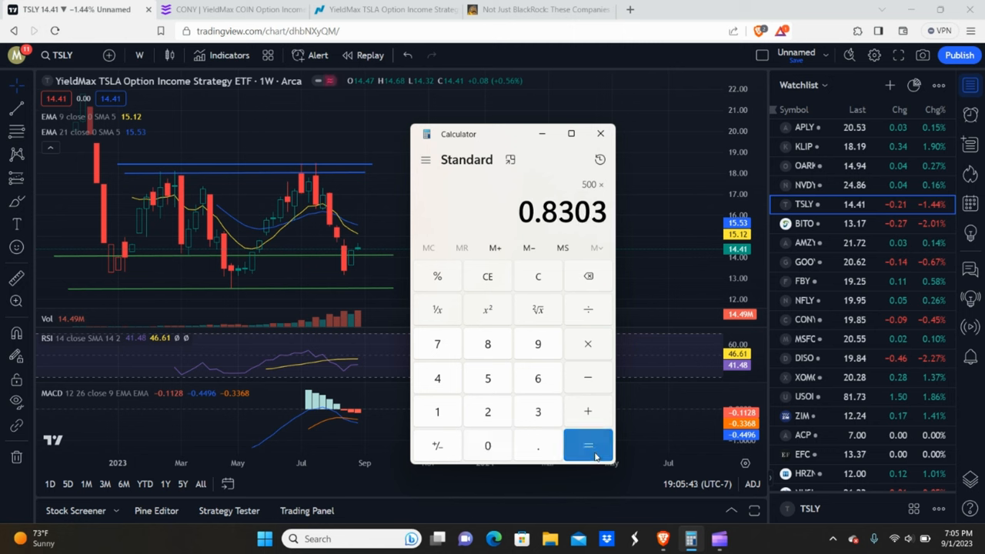
left_click(588, 446)
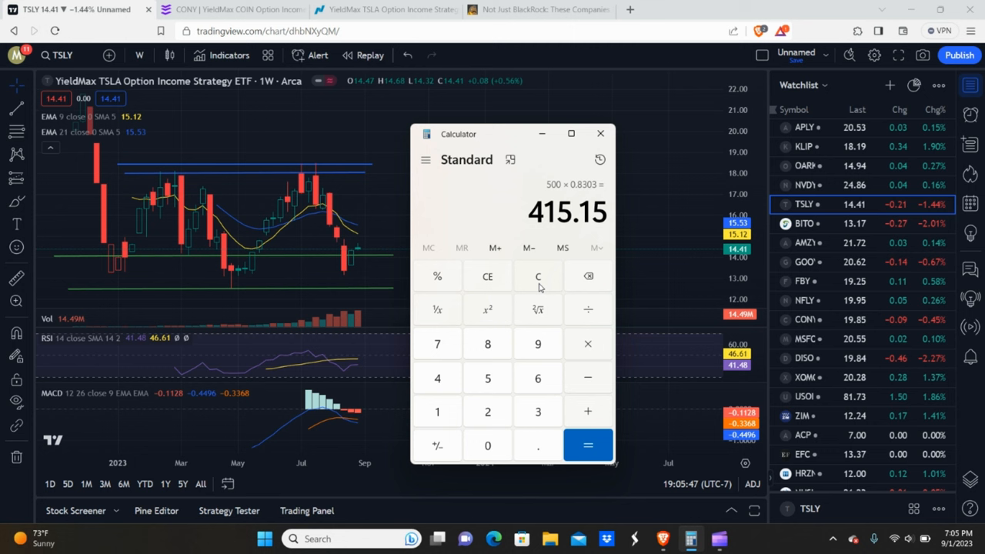
Compute 500 × 1.24 = 620, then review the history of past calculations.
left_click(538, 277)
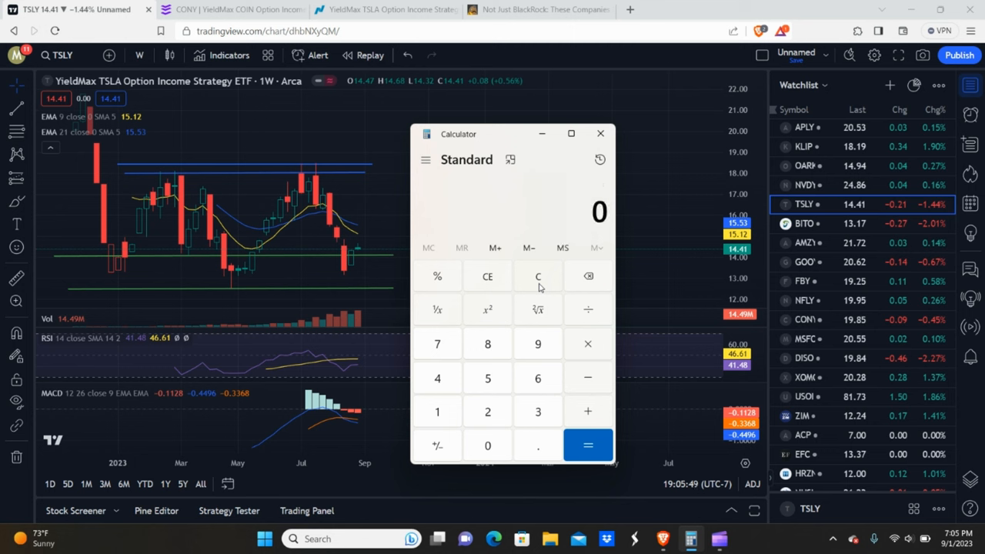
left_click(437, 411)
type("500")
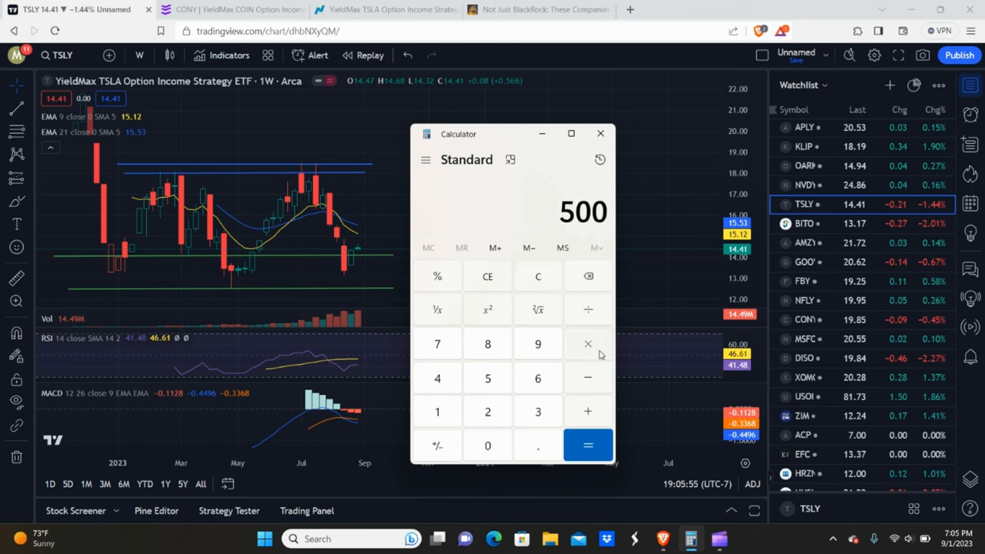
left_click(600, 159)
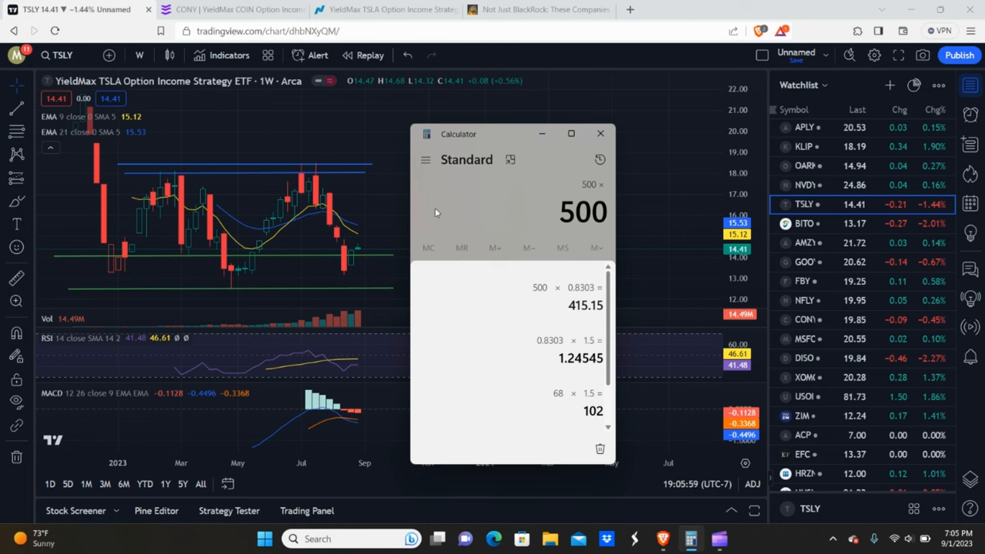
left_click(437, 411)
type("1.24")
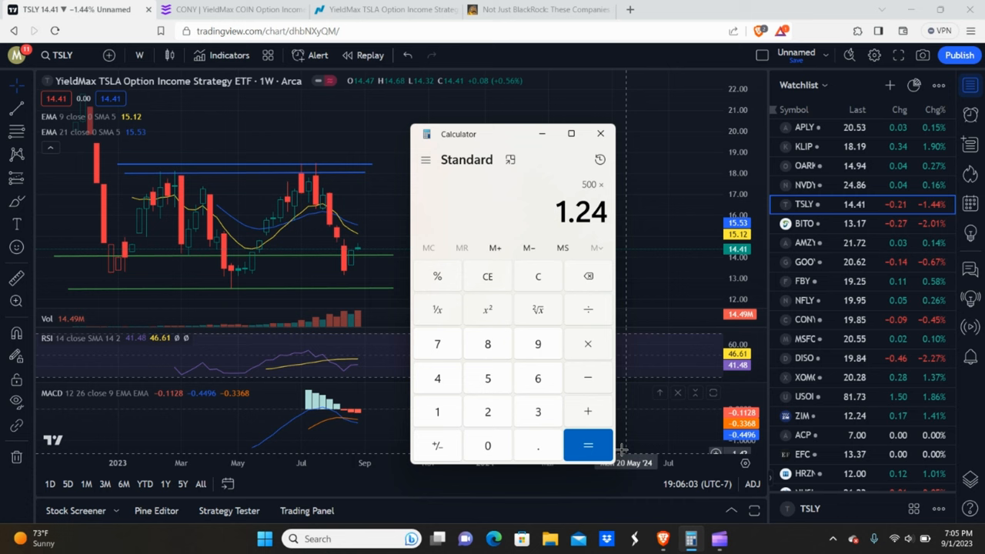
left_click(588, 445)
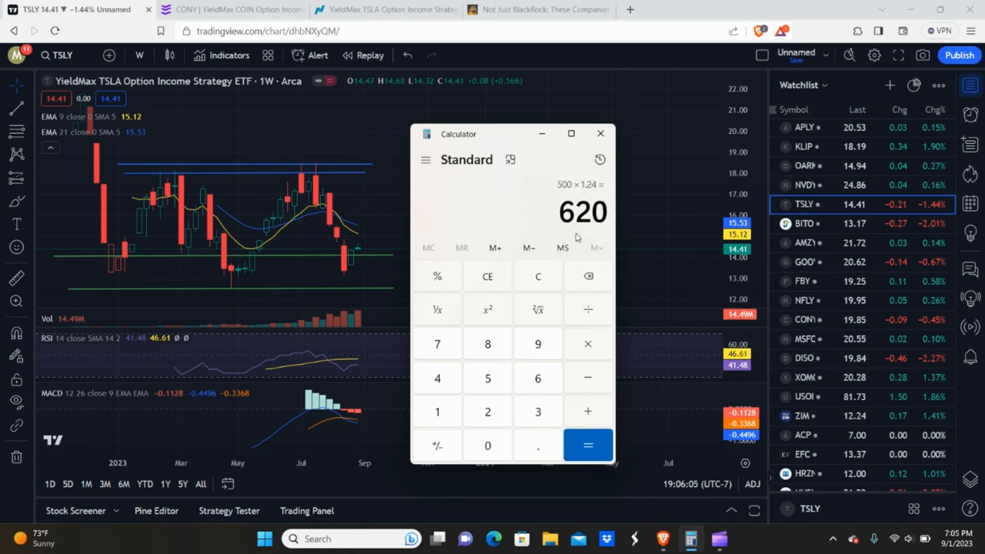
left_click(600, 158)
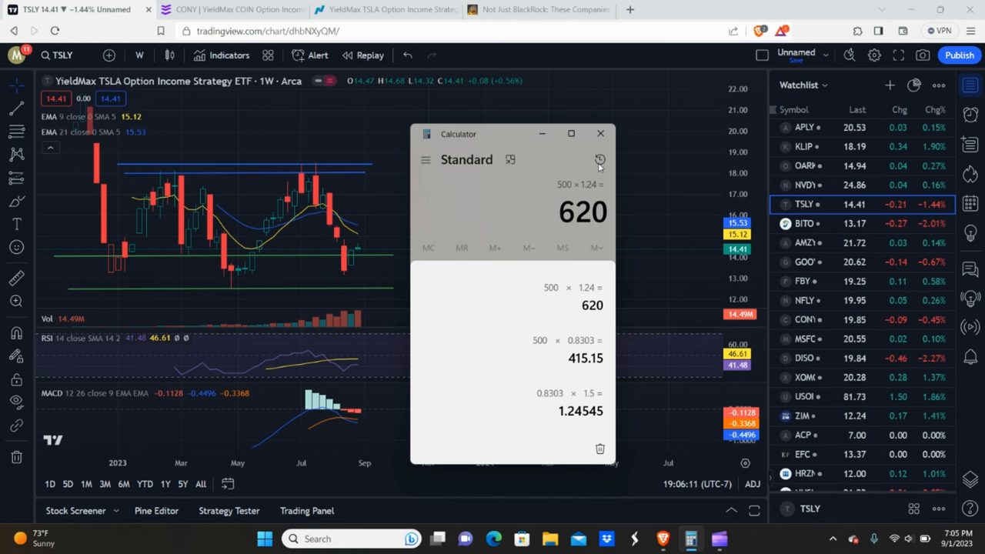
mouse_move(528, 175)
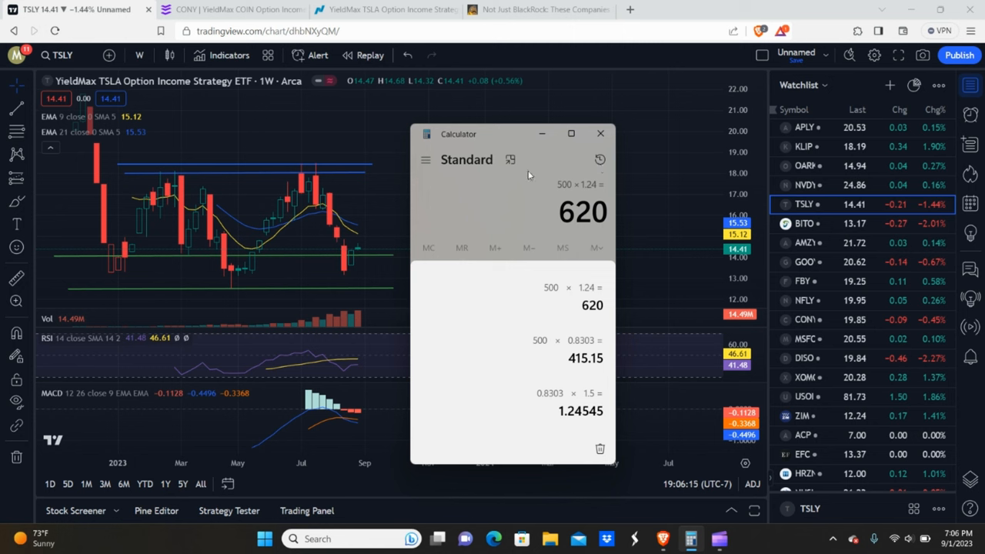
mouse_move(487, 197)
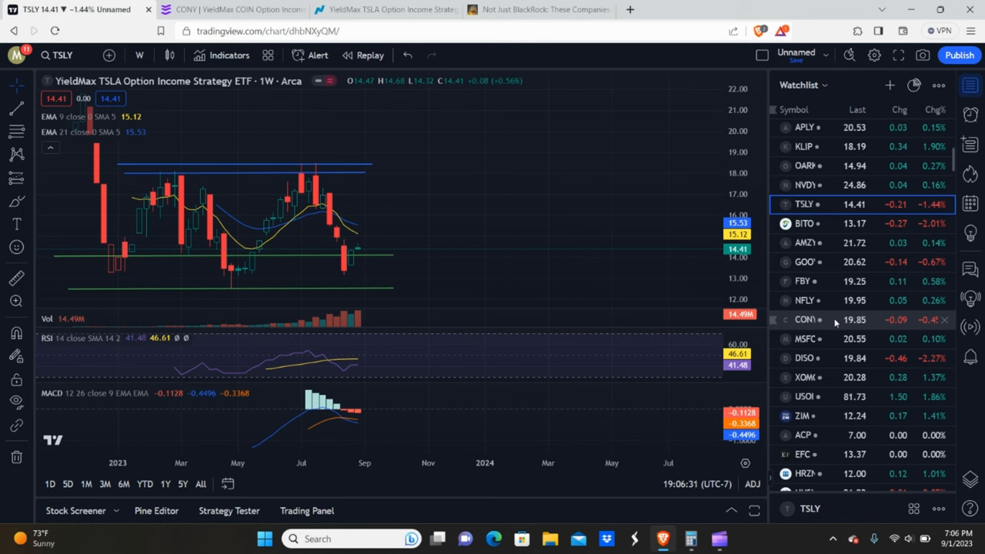
mouse_move(807, 319)
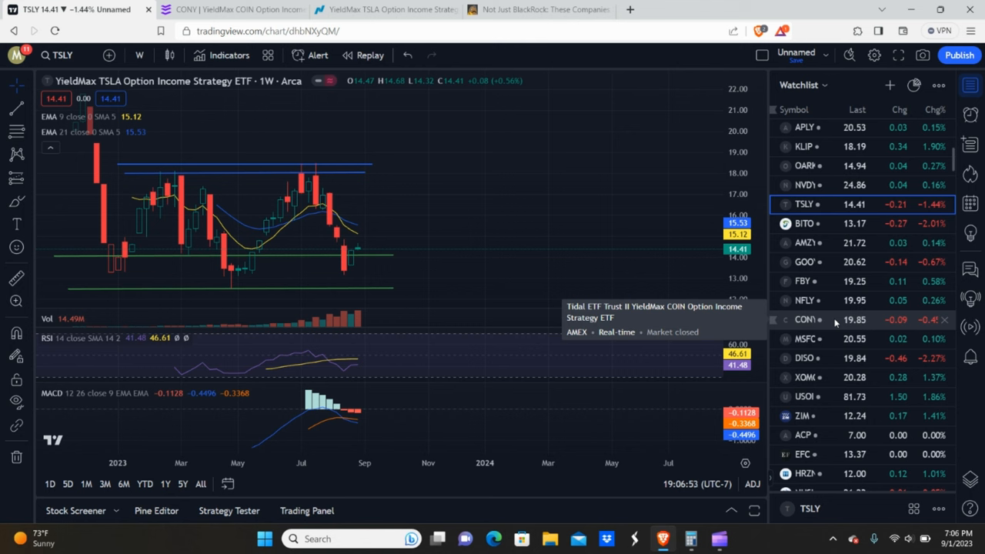
Scroll the watchlist to the CRYPTO section and load the weekly BTCUSD chart.
scroll("down", 3)
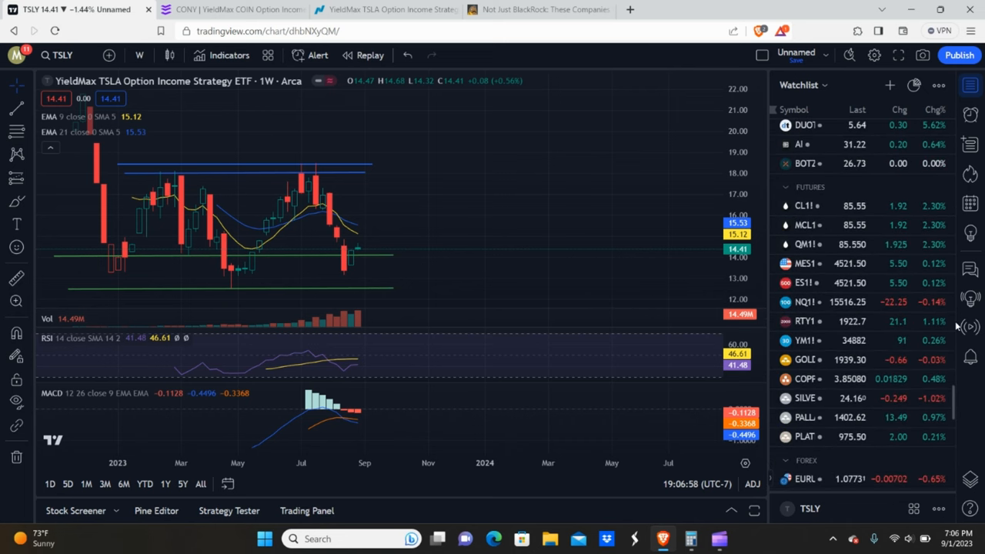
scroll("down", 3)
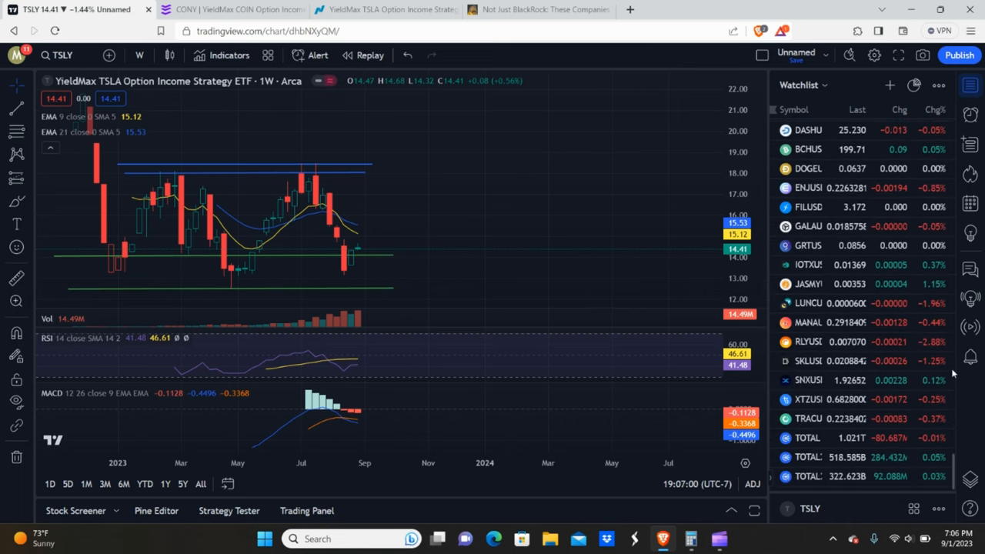
scroll("up", 3)
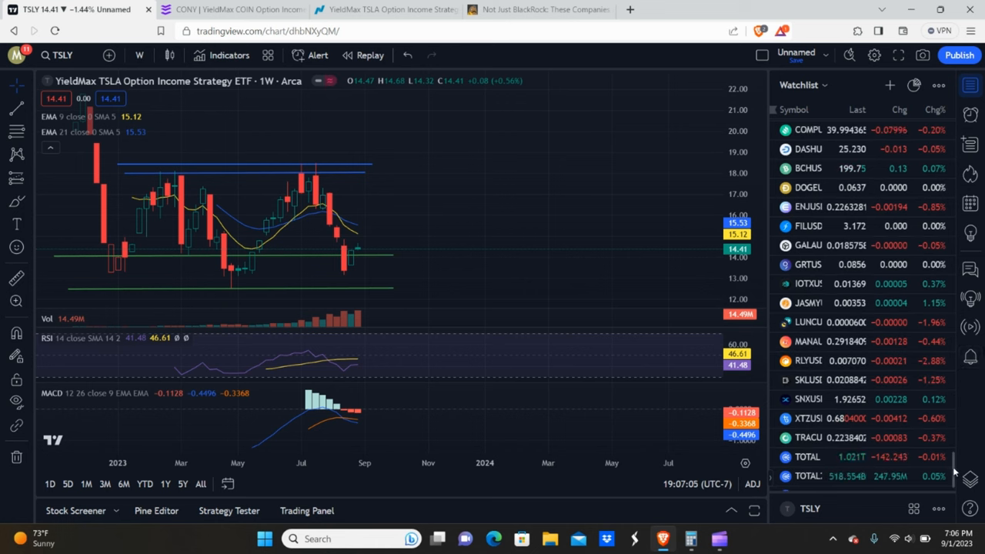
scroll("up", 3)
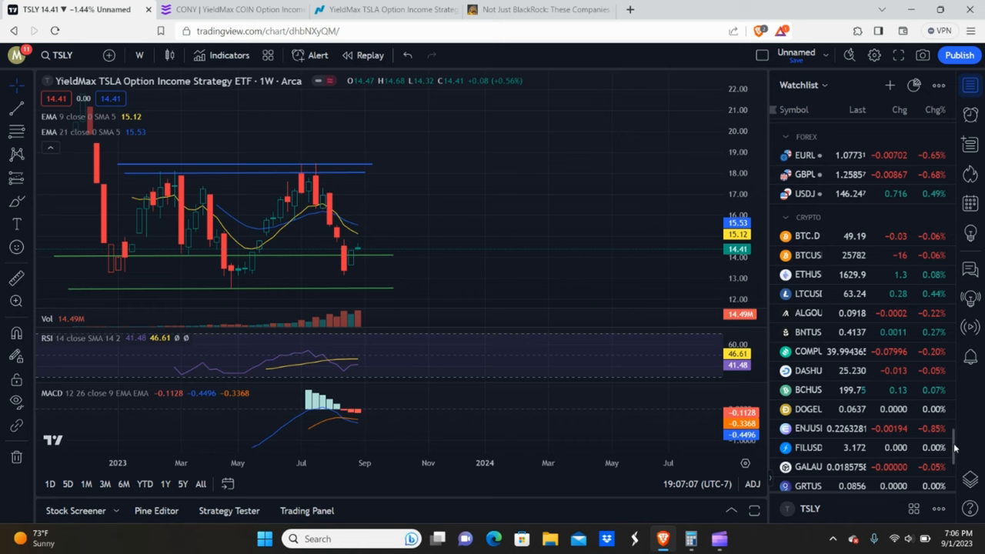
left_click(807, 255)
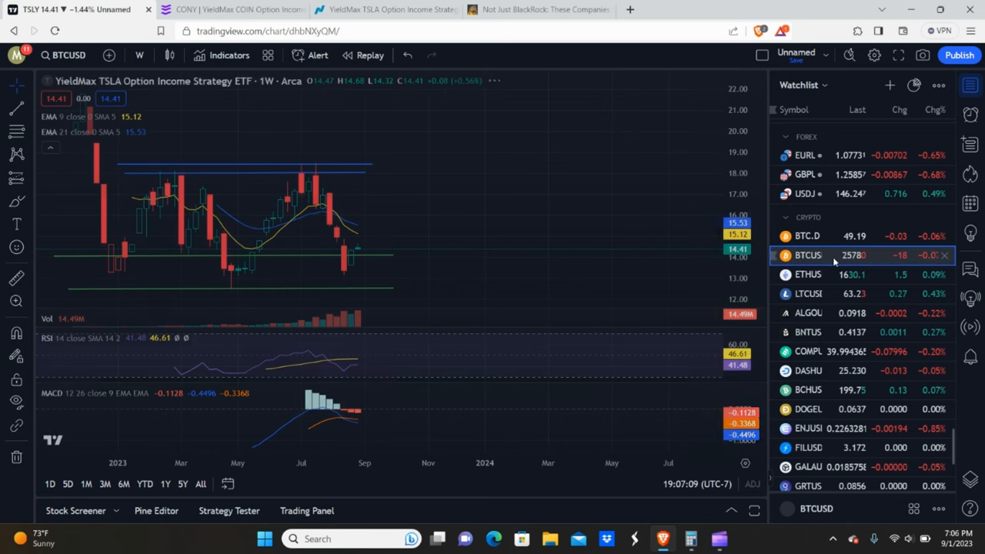
left_click(808, 255)
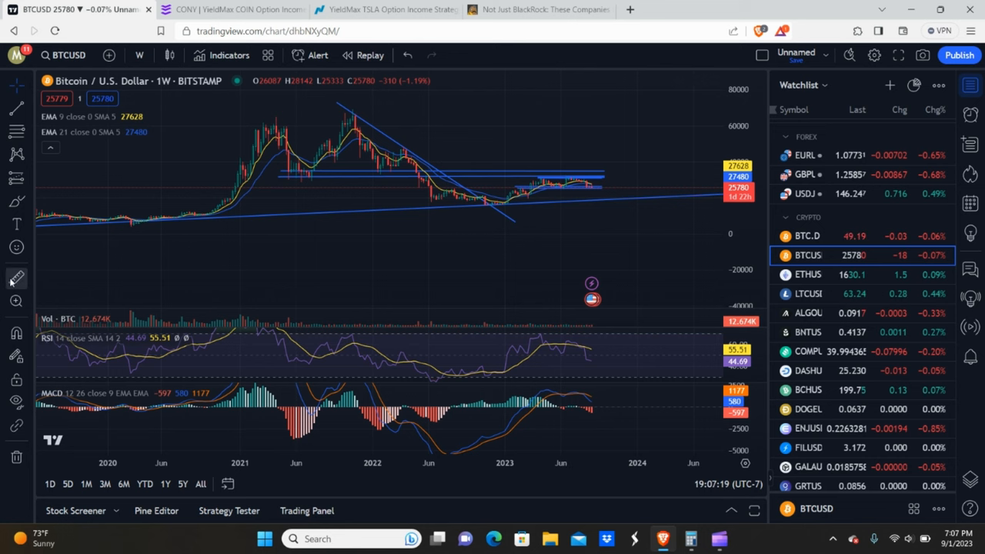
mouse_move(133, 226)
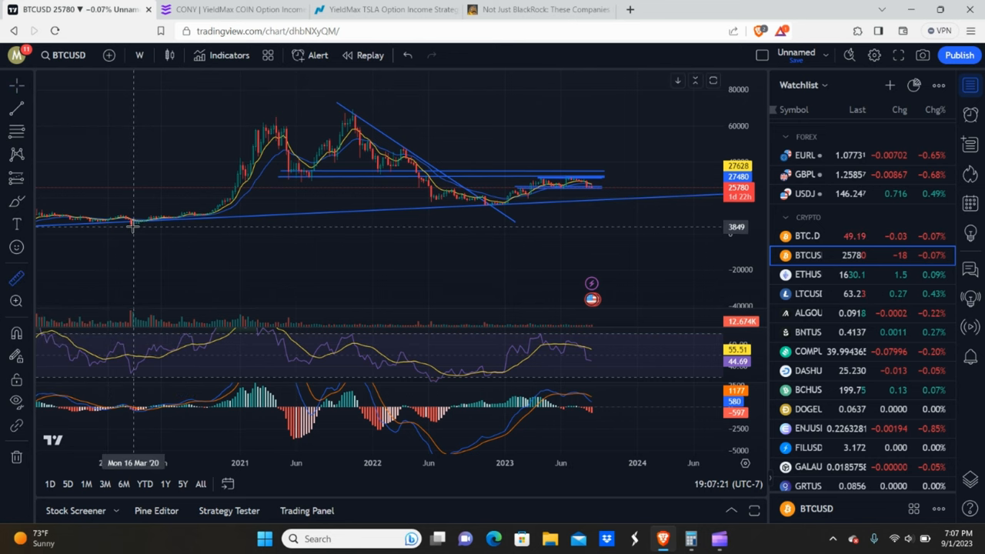
mouse_move(148, 224)
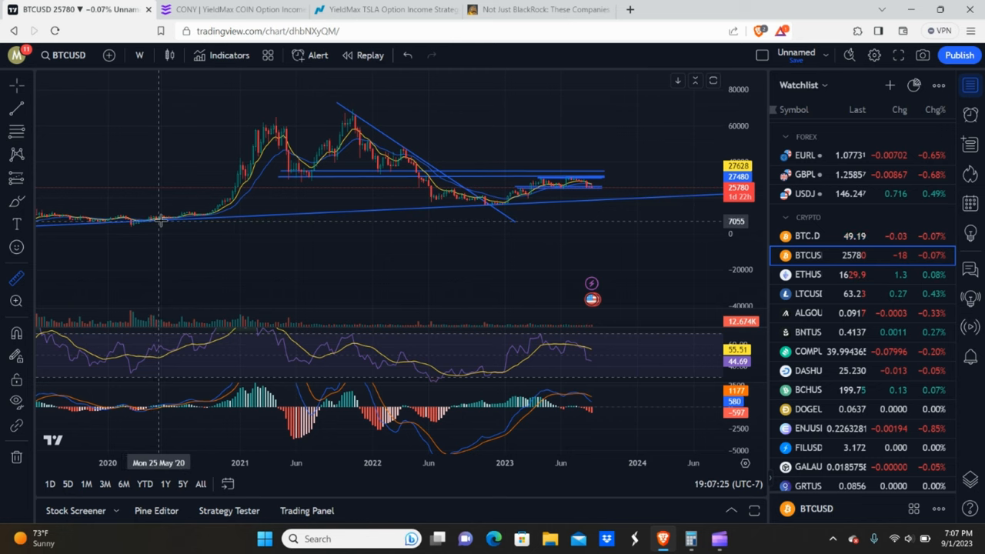
mouse_move(157, 221)
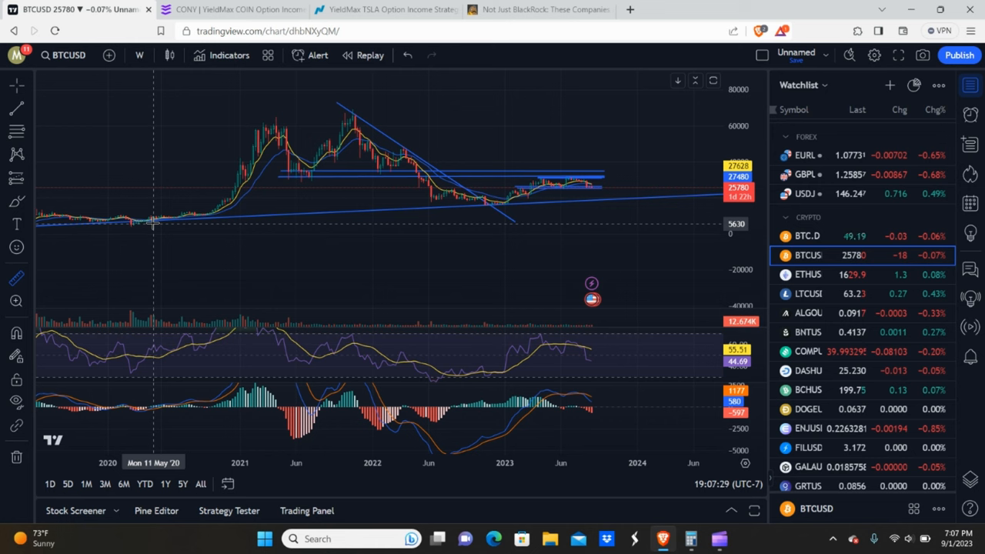
Measure BTCUSD from the Oct 2021 high to the Feb 2023 low: about −77% over 70 bars.
left_click_drag(130, 223, 244, 135)
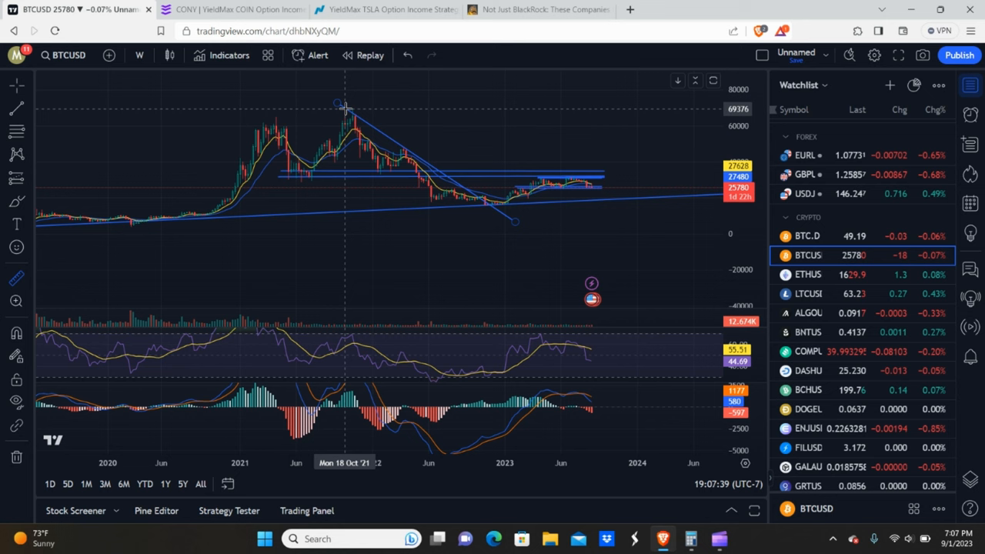
left_click_drag(345, 108, 523, 203)
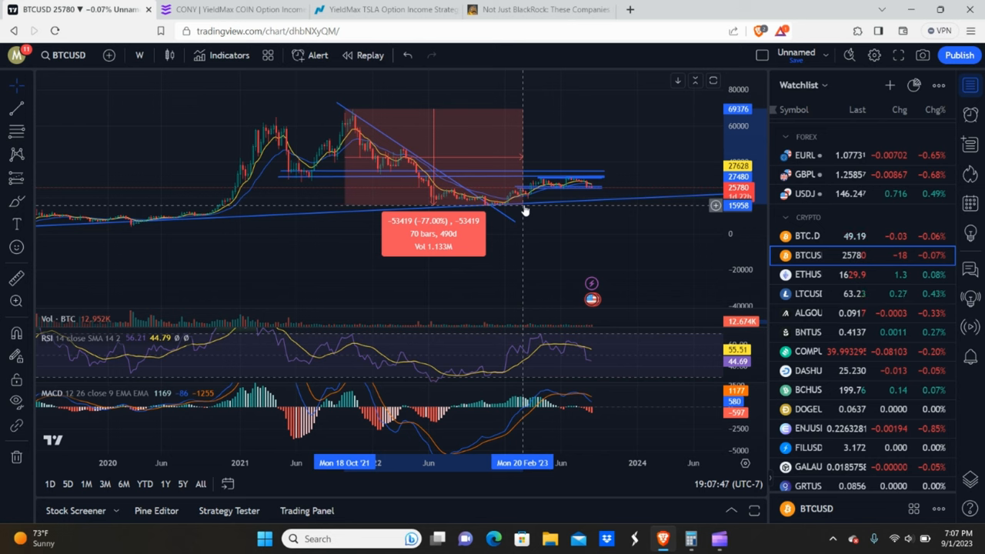
mouse_move(551, 240)
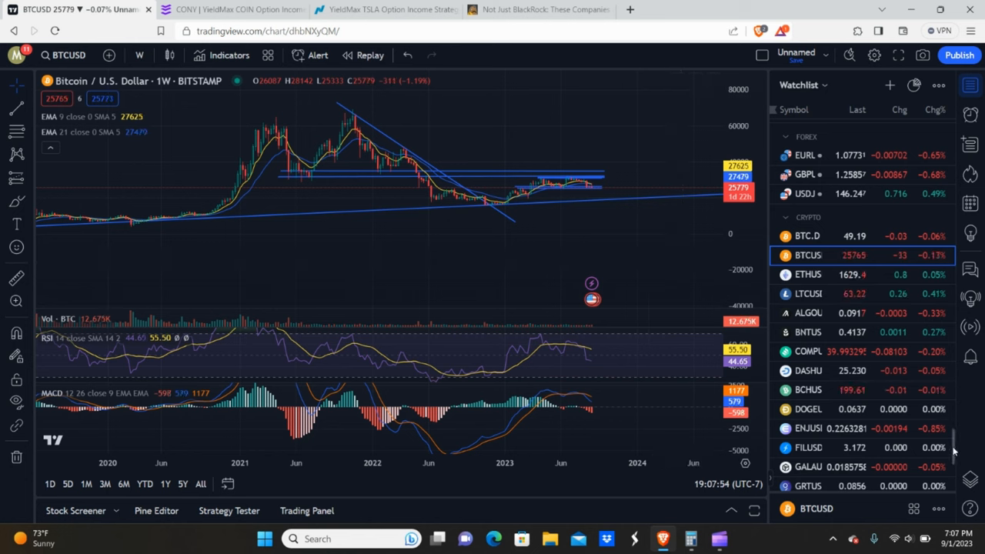
scroll("down", 3)
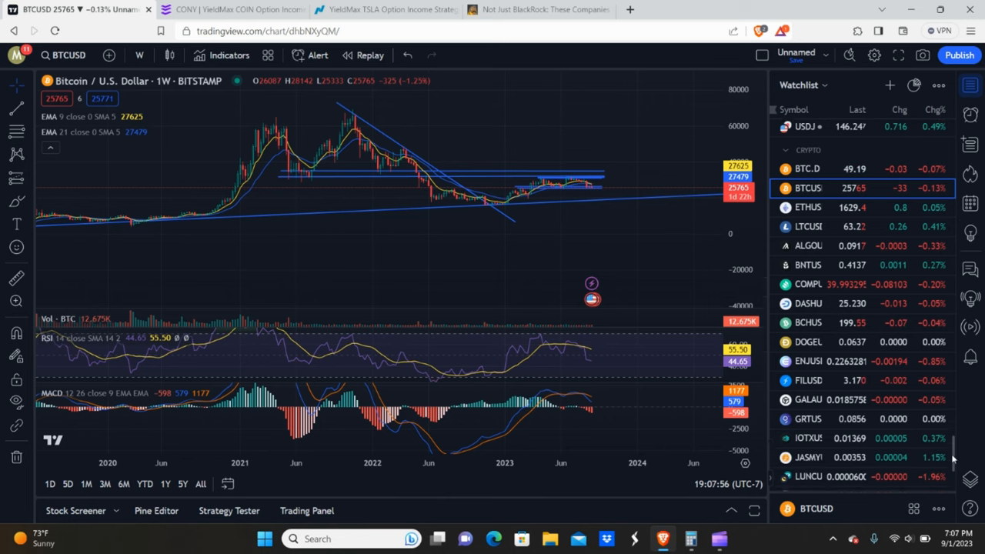
scroll("up", 3)
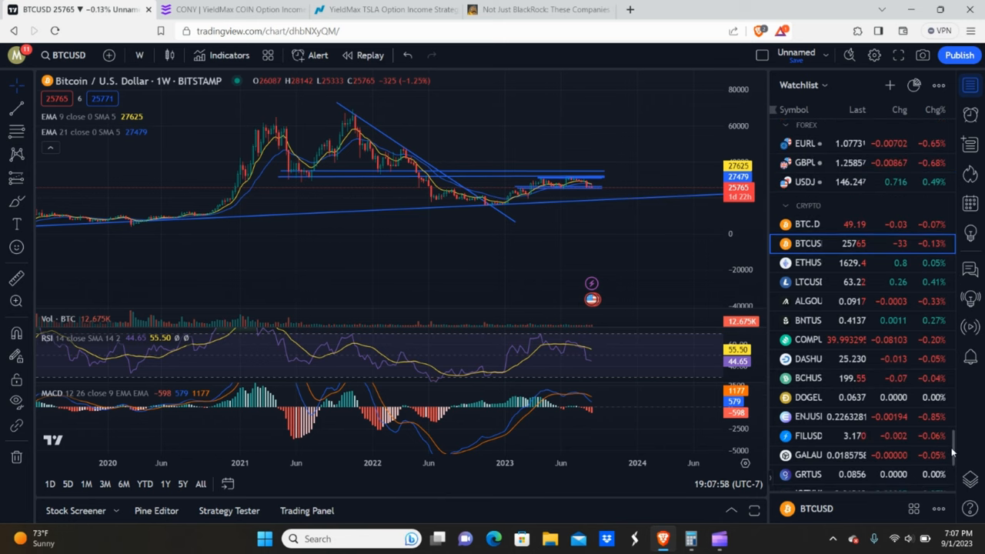
scroll("down", 3)
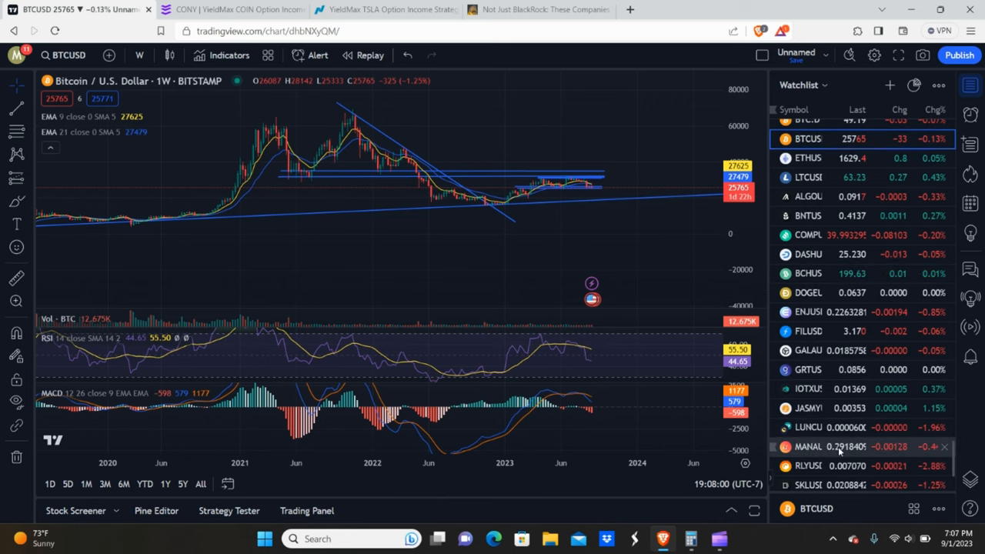
left_click(808, 446)
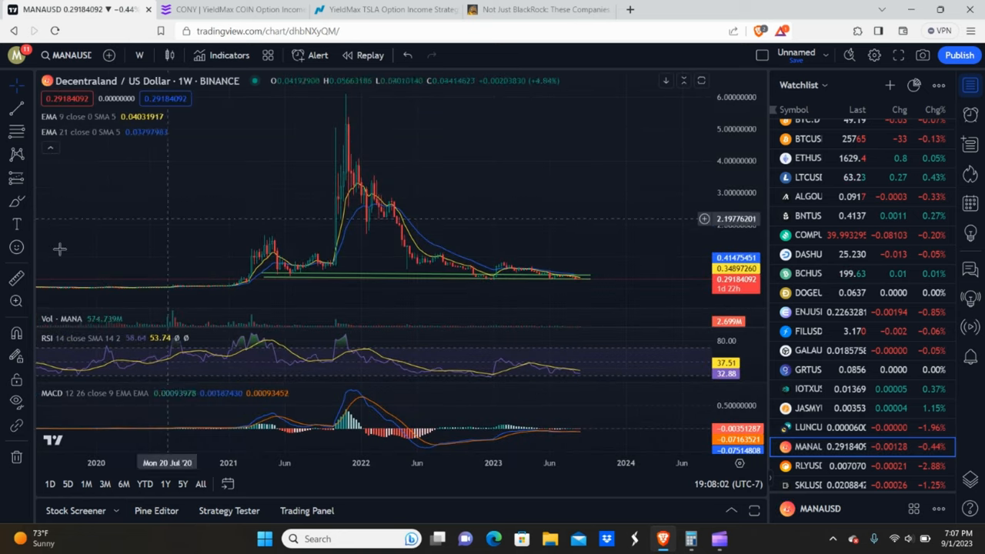
mouse_move(185, 283)
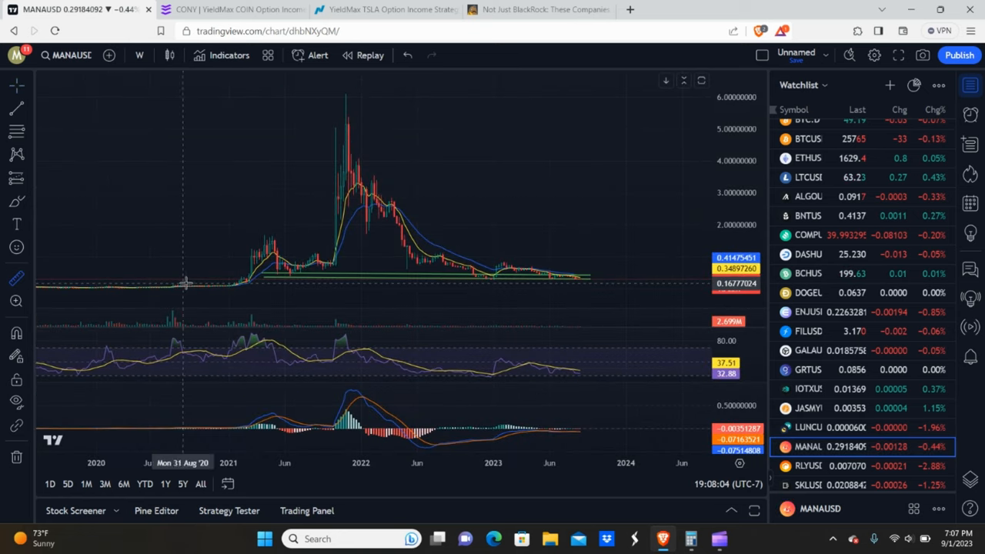
mouse_move(197, 285)
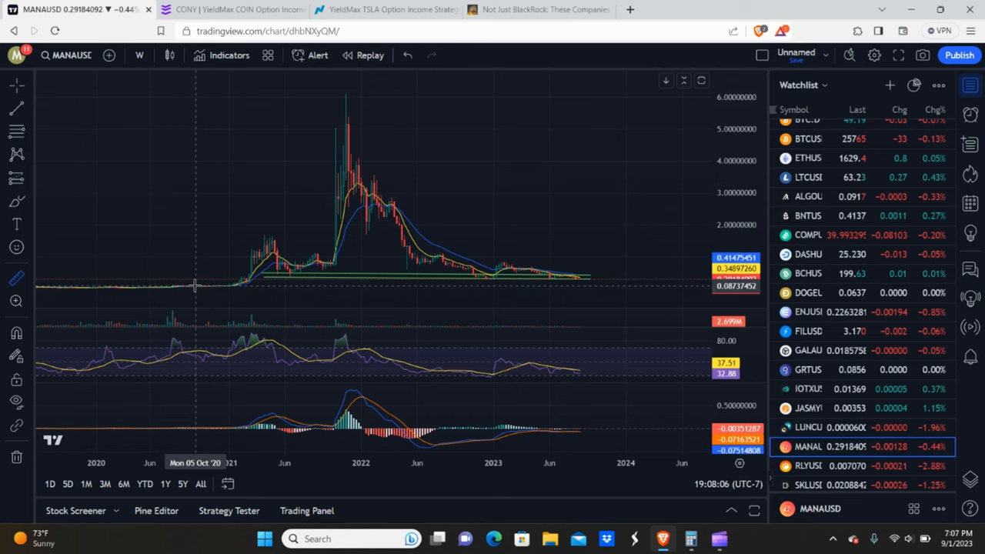
mouse_move(200, 289)
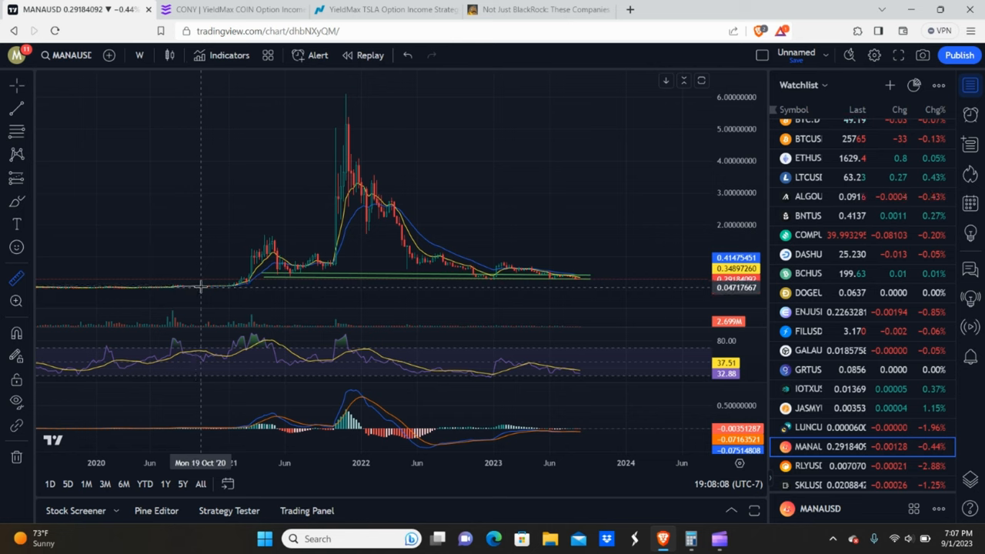
left_click_drag(200, 288, 357, 98)
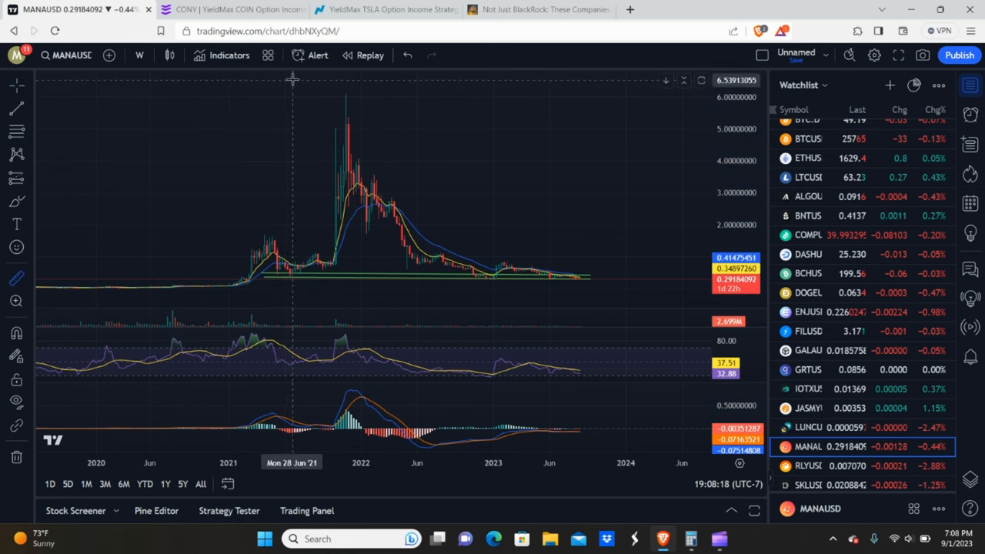
left_click_drag(338, 92, 585, 277)
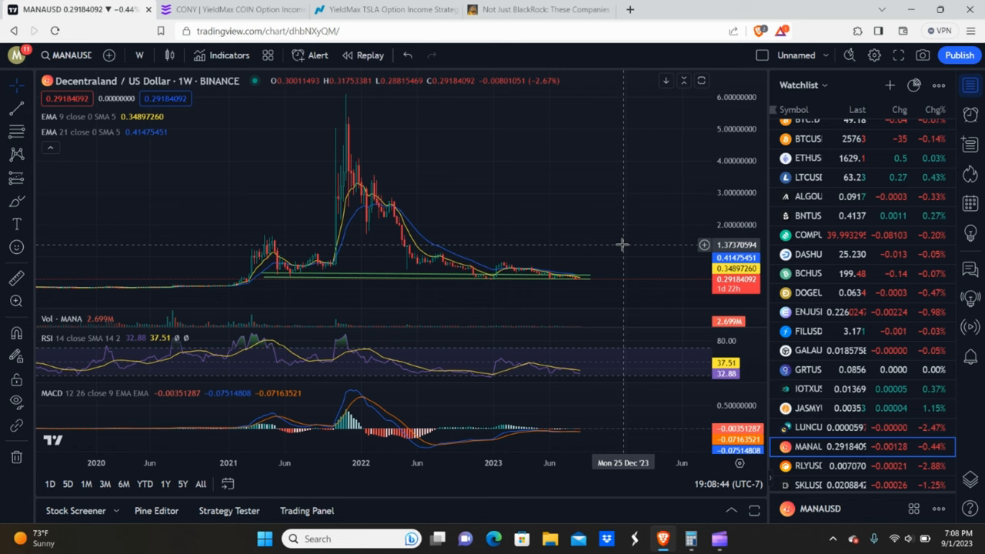
mouse_move(572, 218)
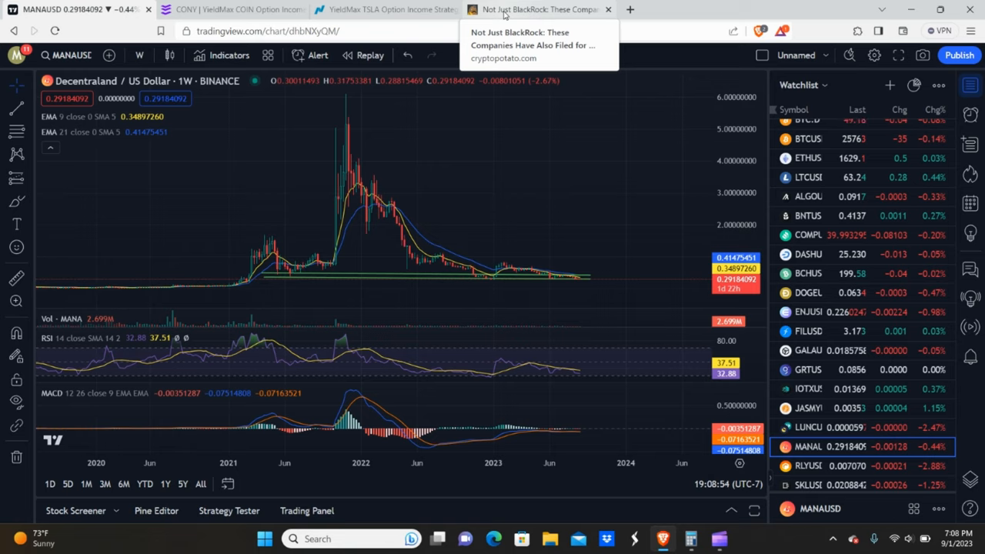
Switch to the CryptoPotato spot Bitcoin ETF article and dismiss the email sign-up pop-up.
left_click(538, 9)
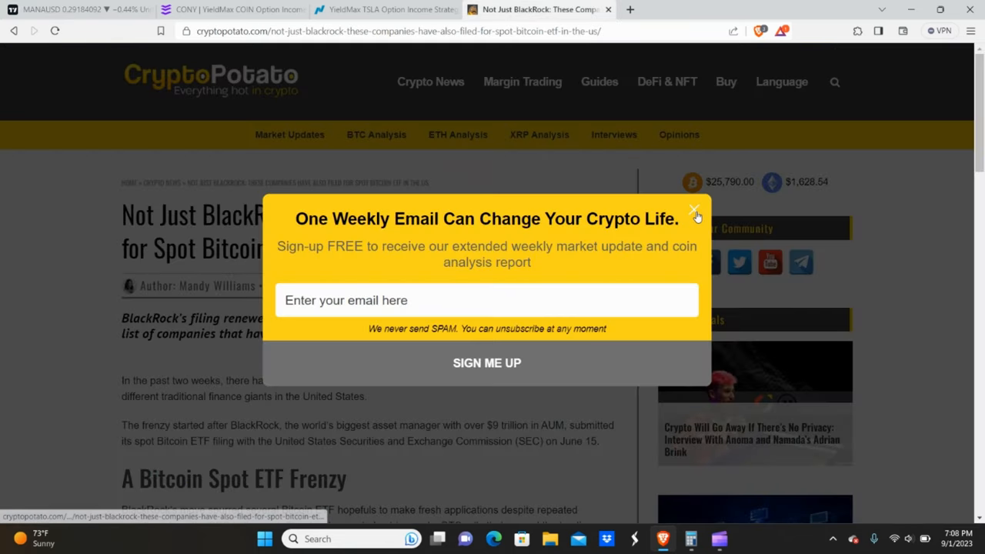
left_click(692, 209)
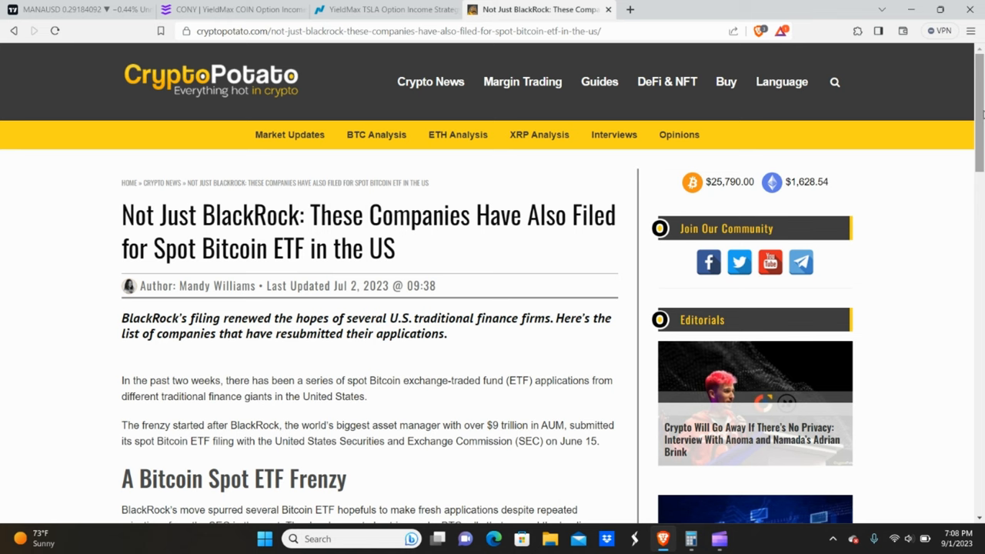
scroll("down", 3)
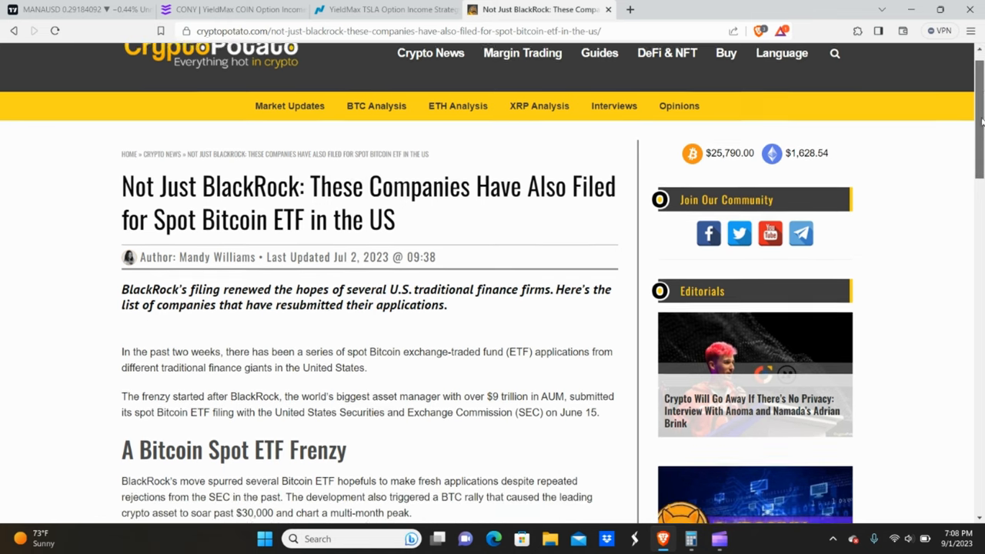
scroll("down", 3)
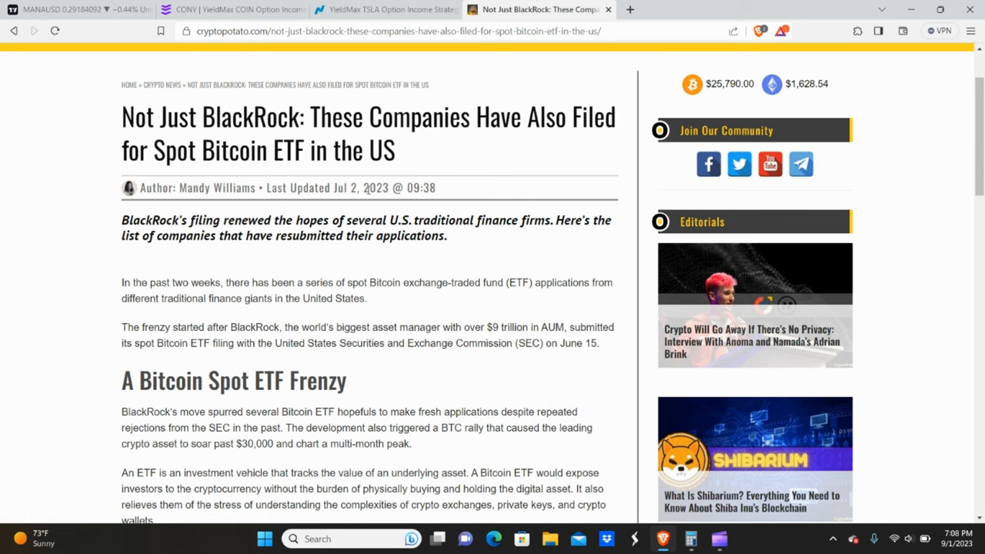
mouse_move(782, 329)
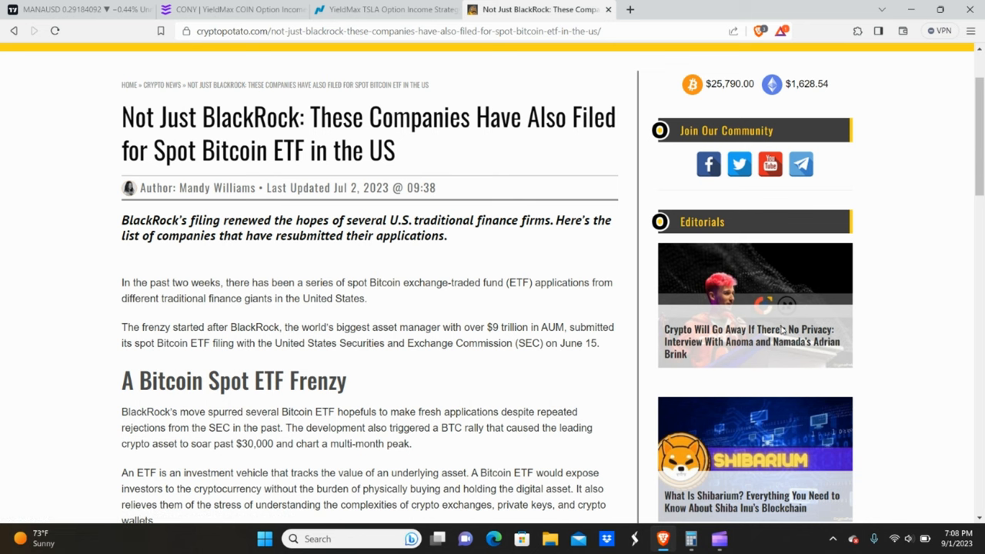
Highlight the headline, then the paragraph on BlackRock's SEC filing while reading.
left_click_drag(121, 117, 290, 117)
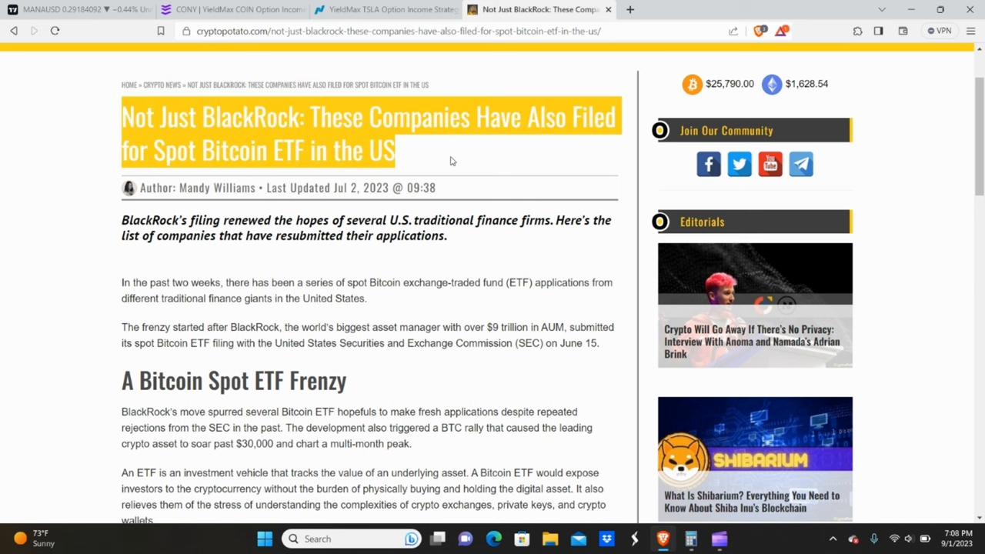
mouse_move(422, 146)
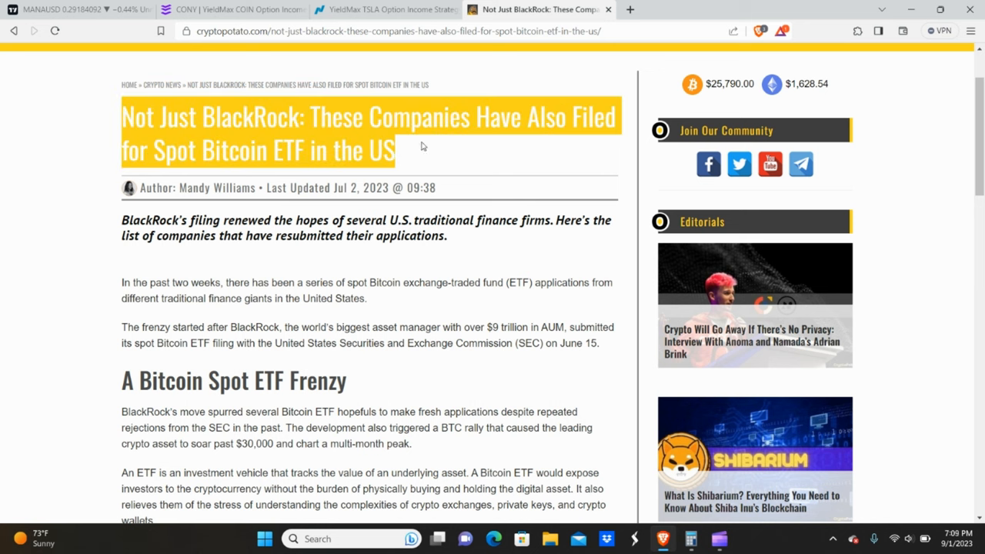
left_click(560, 52)
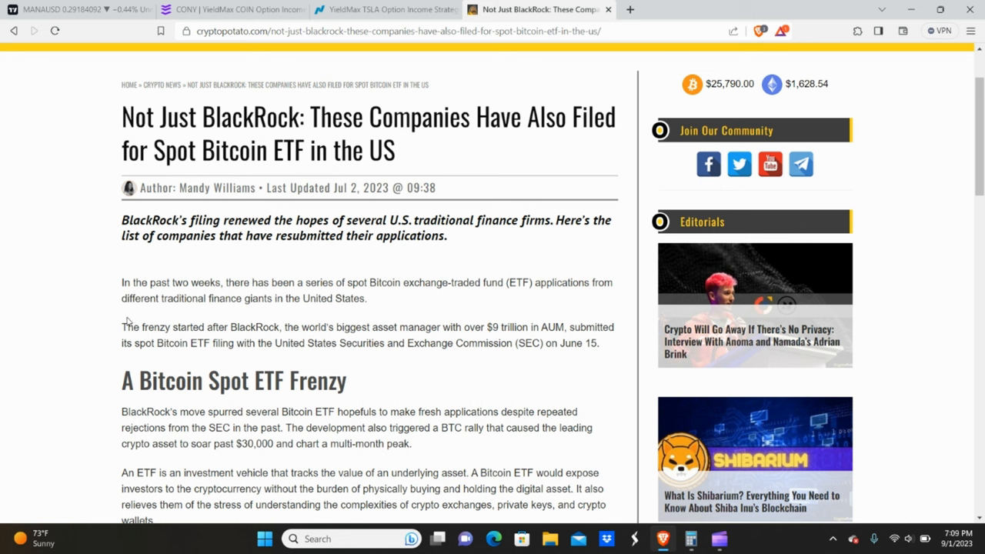
left_click_drag(121, 326, 399, 326)
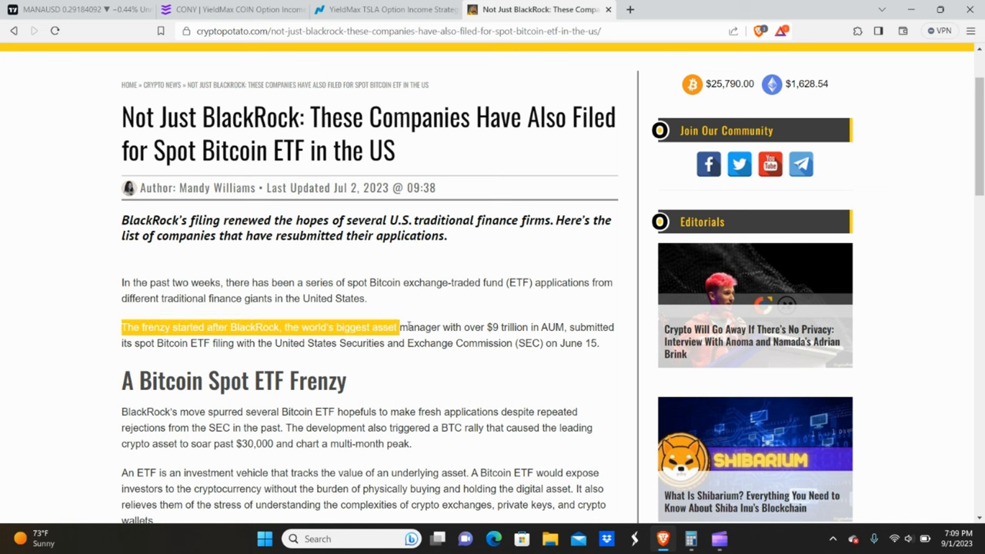
left_click_drag(400, 326, 509, 341)
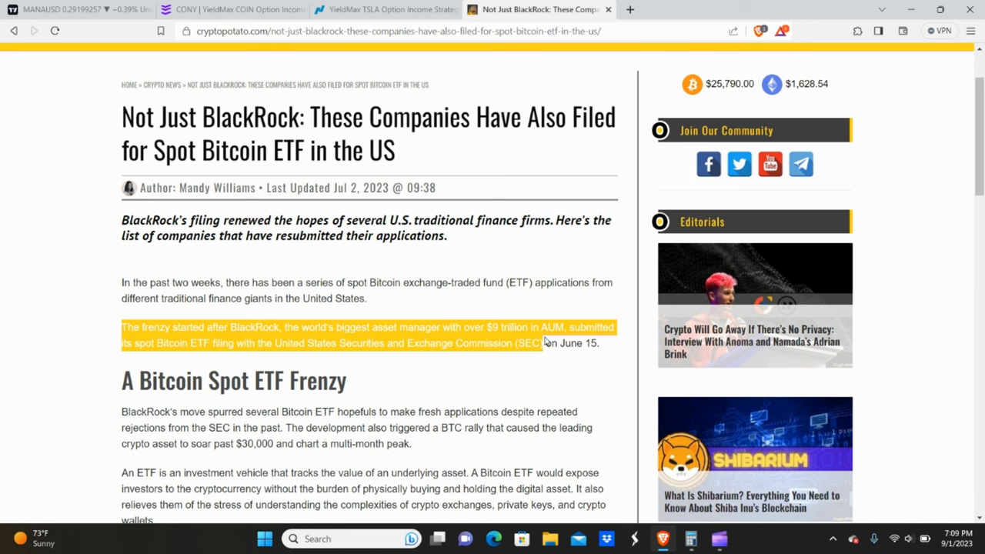
mouse_move(527, 283)
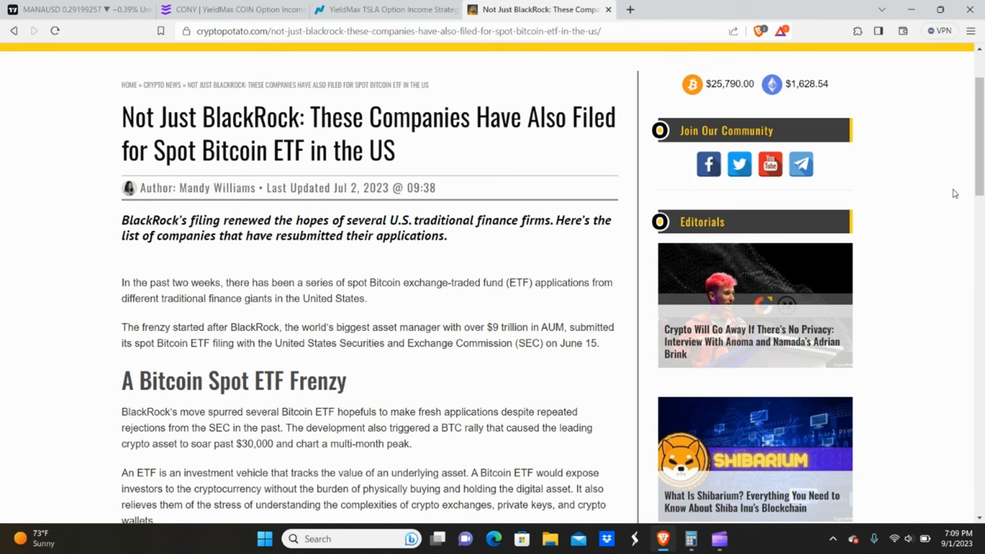
Scroll to the 'U.S. Companies That Have Filed for Spot Bitcoin ETF' section and highlight the Cathie Wood's Ark Invest phrase.
scroll("down", 3)
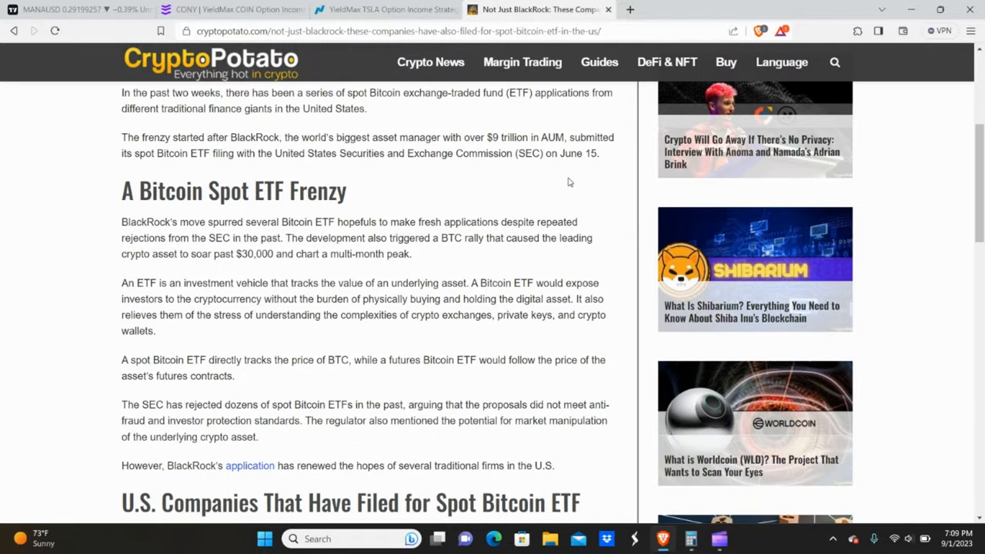
mouse_move(428, 358)
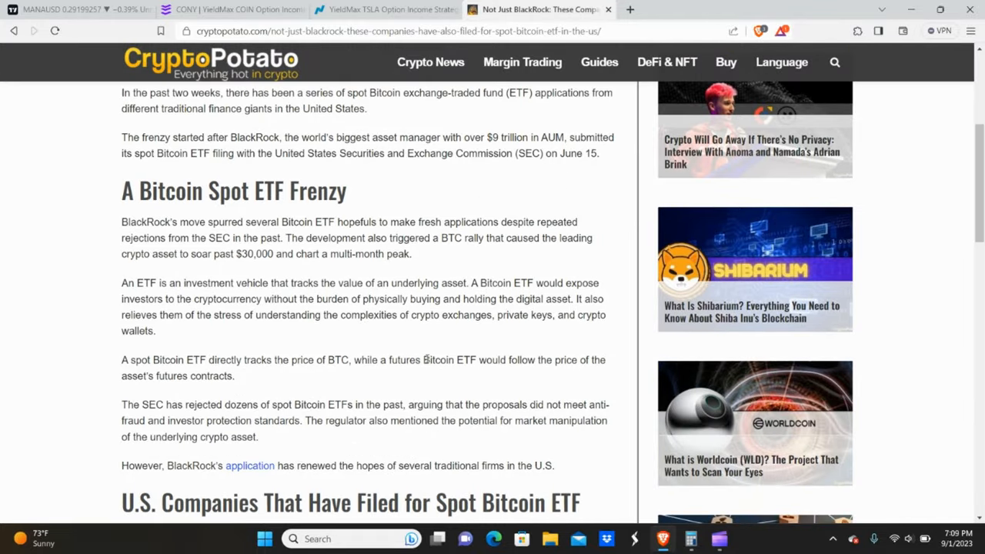
scroll("down", 3)
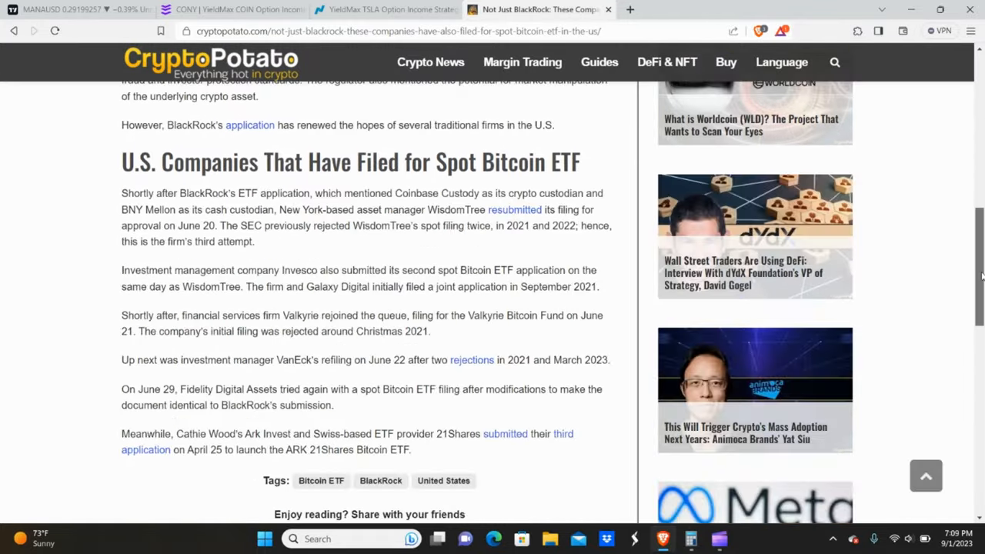
scroll("up", 3)
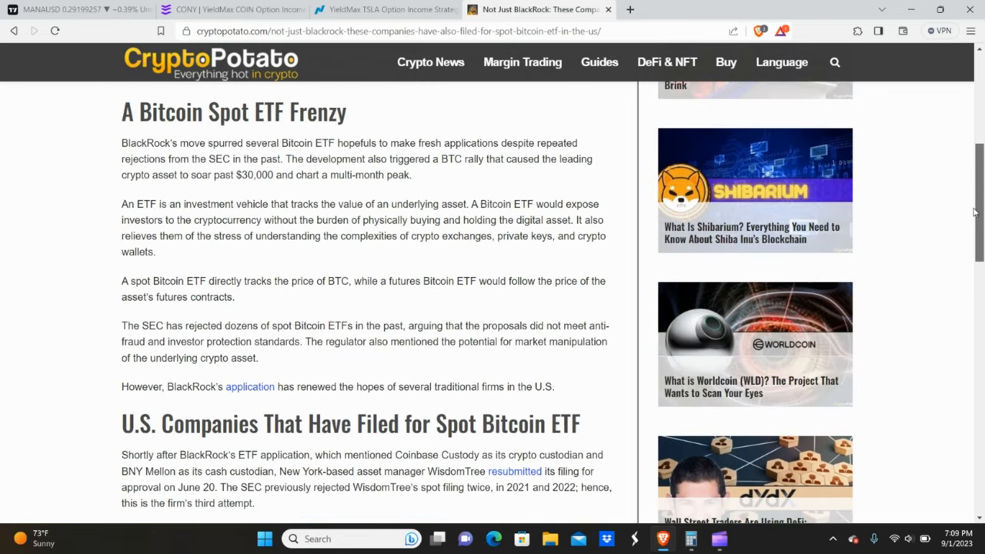
scroll("down", 3)
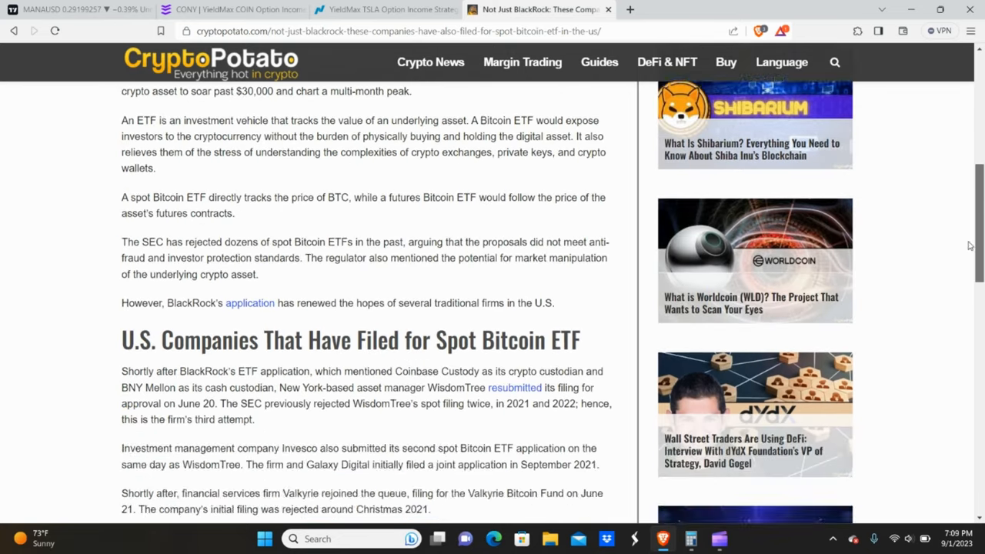
scroll("down", 3)
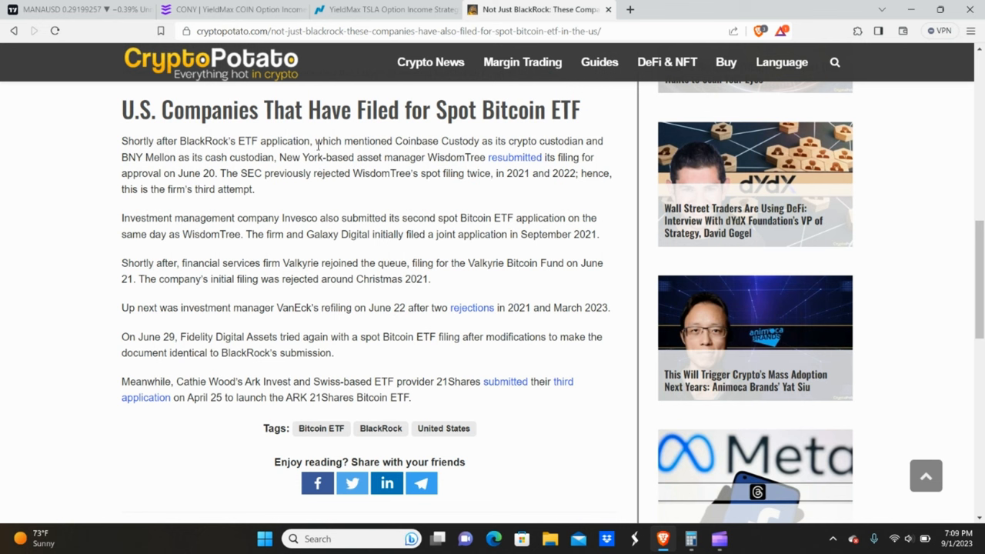
mouse_move(517, 162)
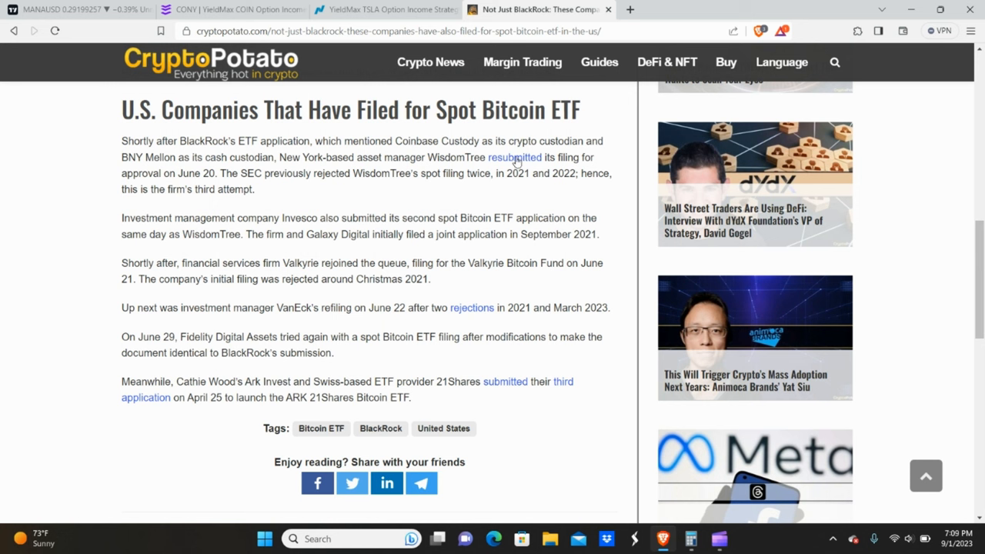
mouse_move(422, 169)
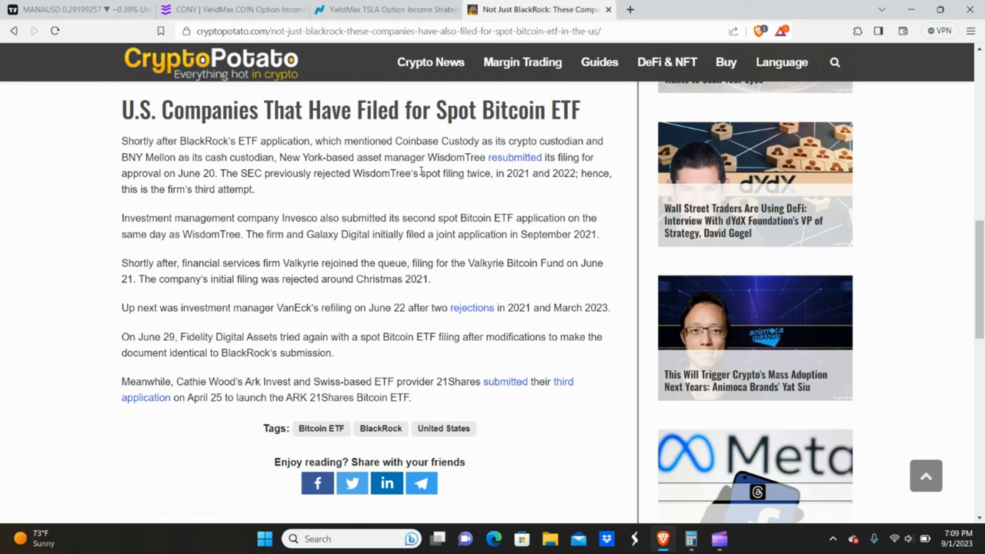
mouse_move(333, 236)
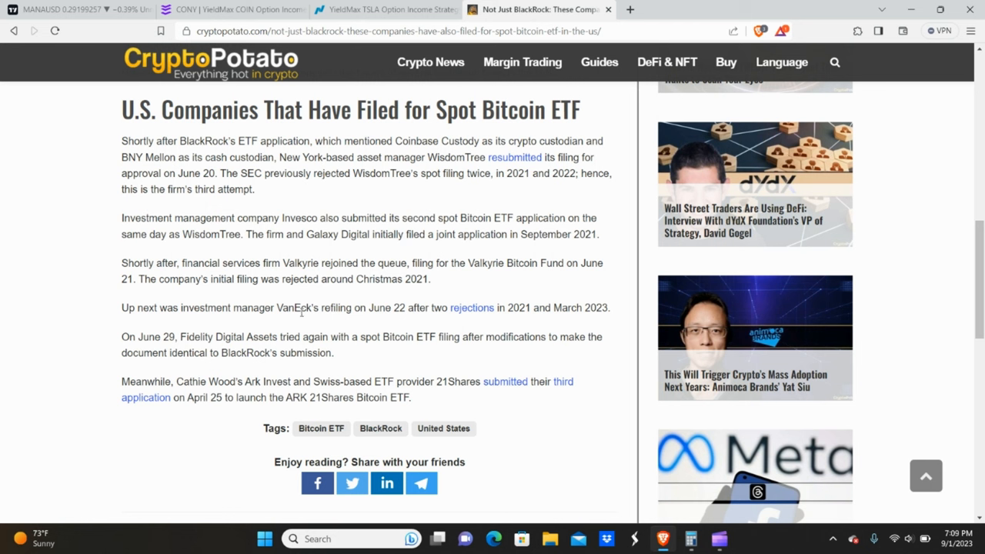
mouse_move(200, 333)
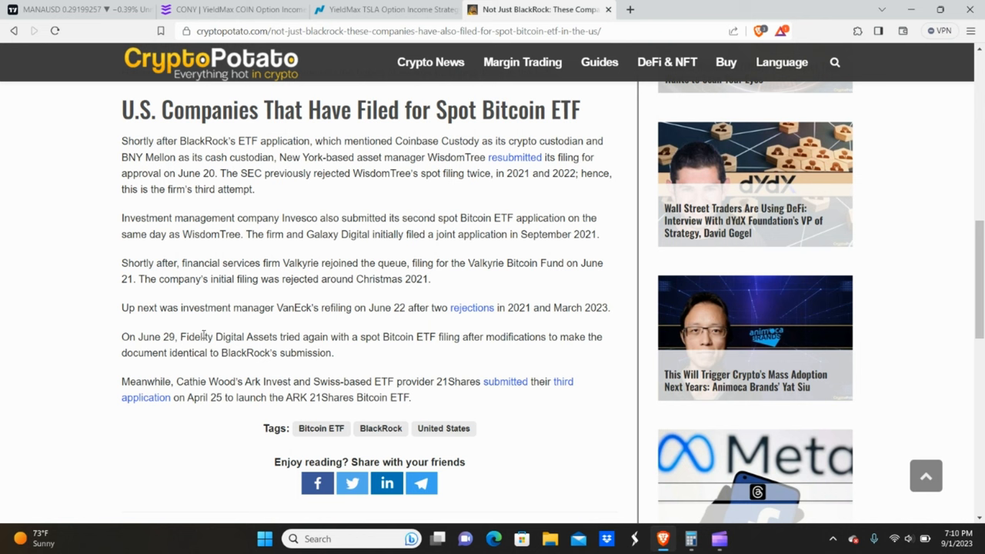
mouse_move(283, 332)
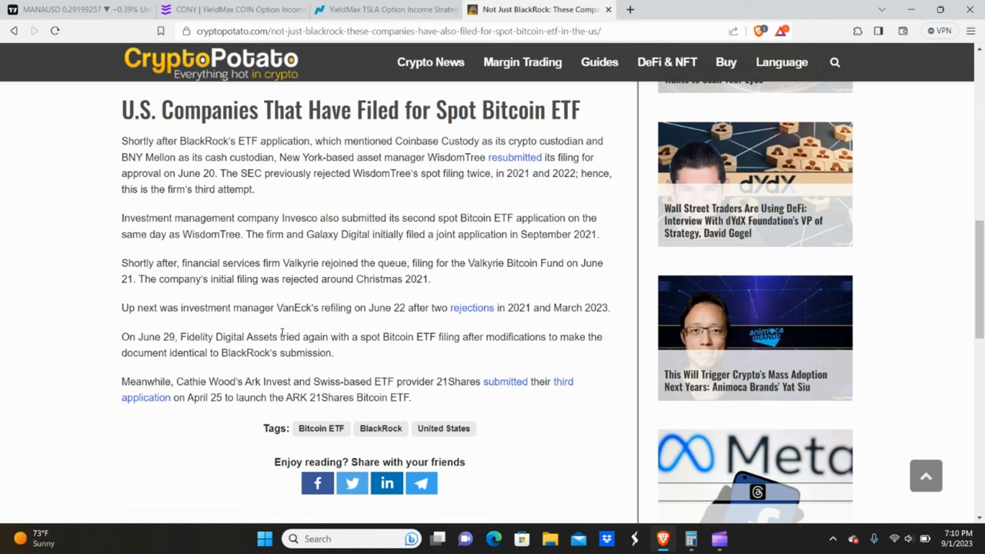
mouse_move(222, 384)
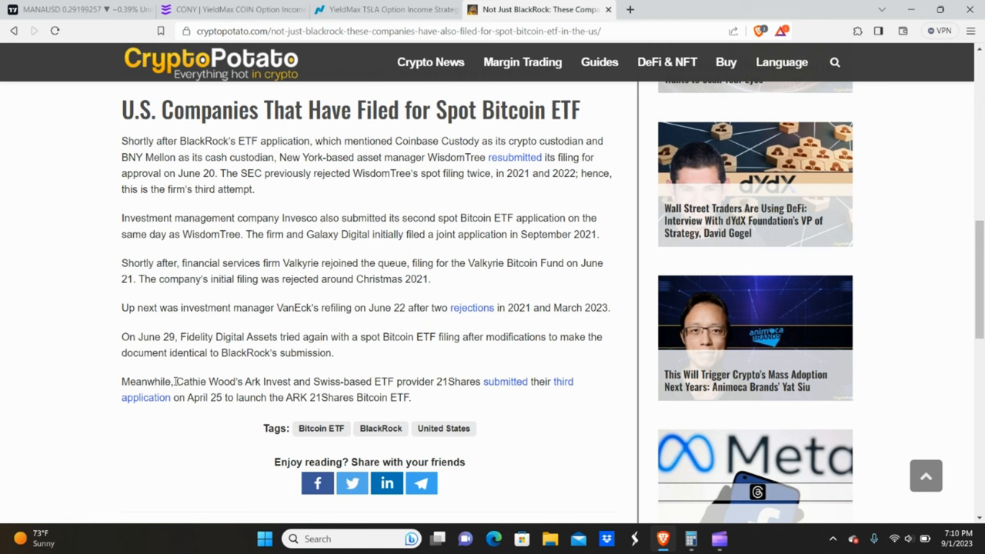
left_click_drag(175, 381, 343, 381)
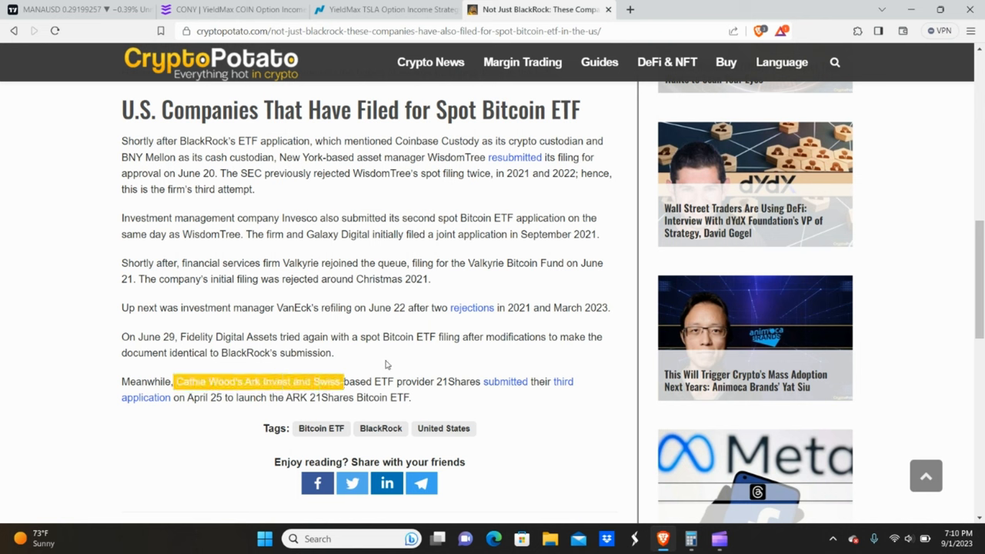
left_click(388, 364)
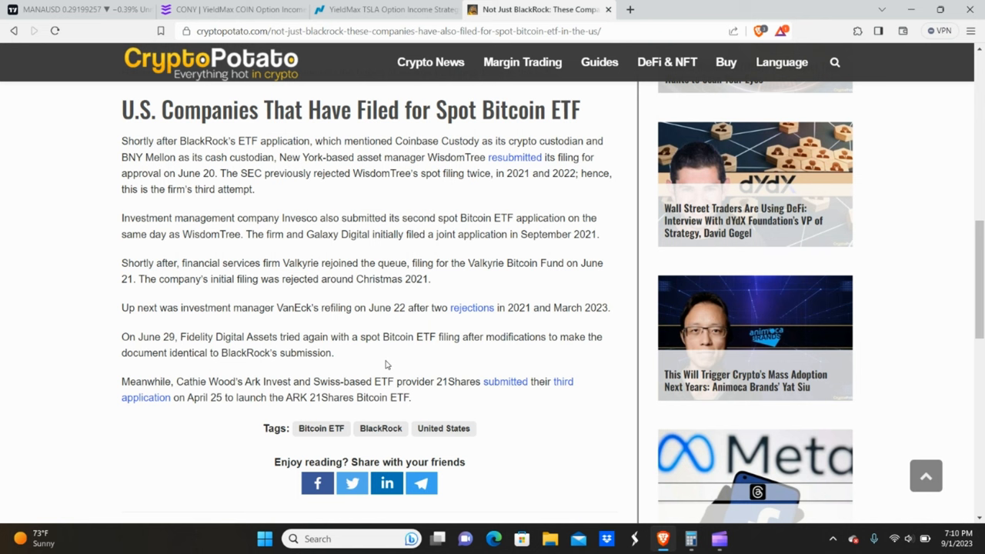